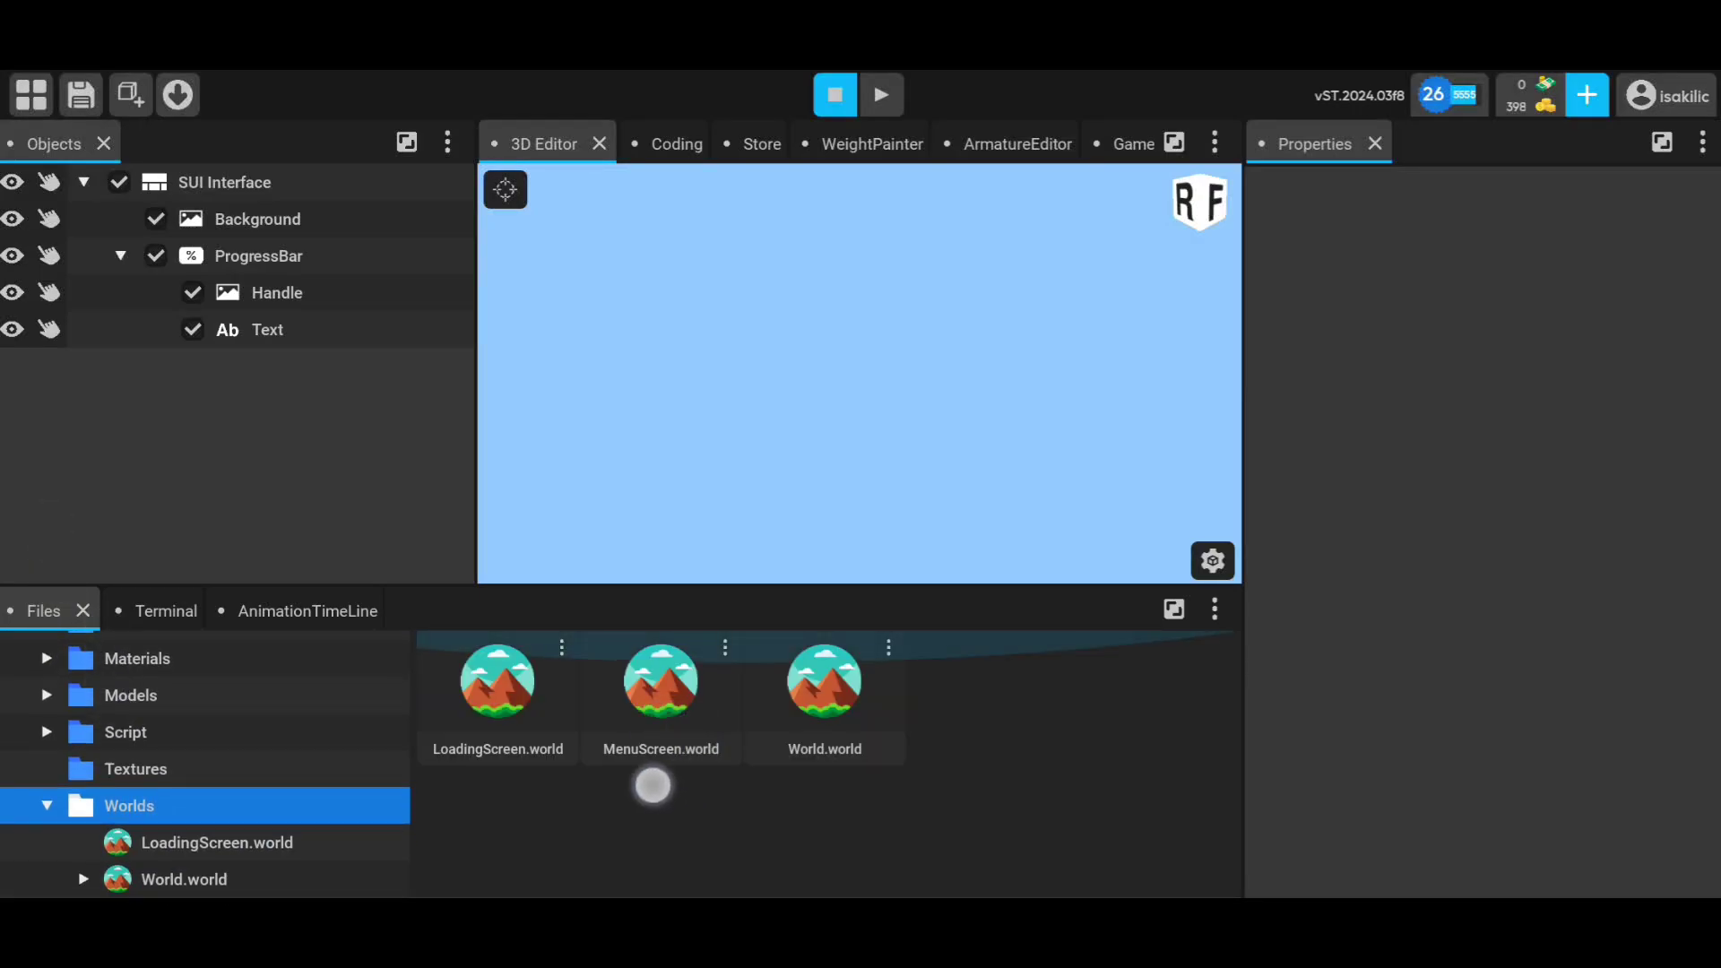
- Open the MenuScreen.world from the project files
double_click(660, 681)
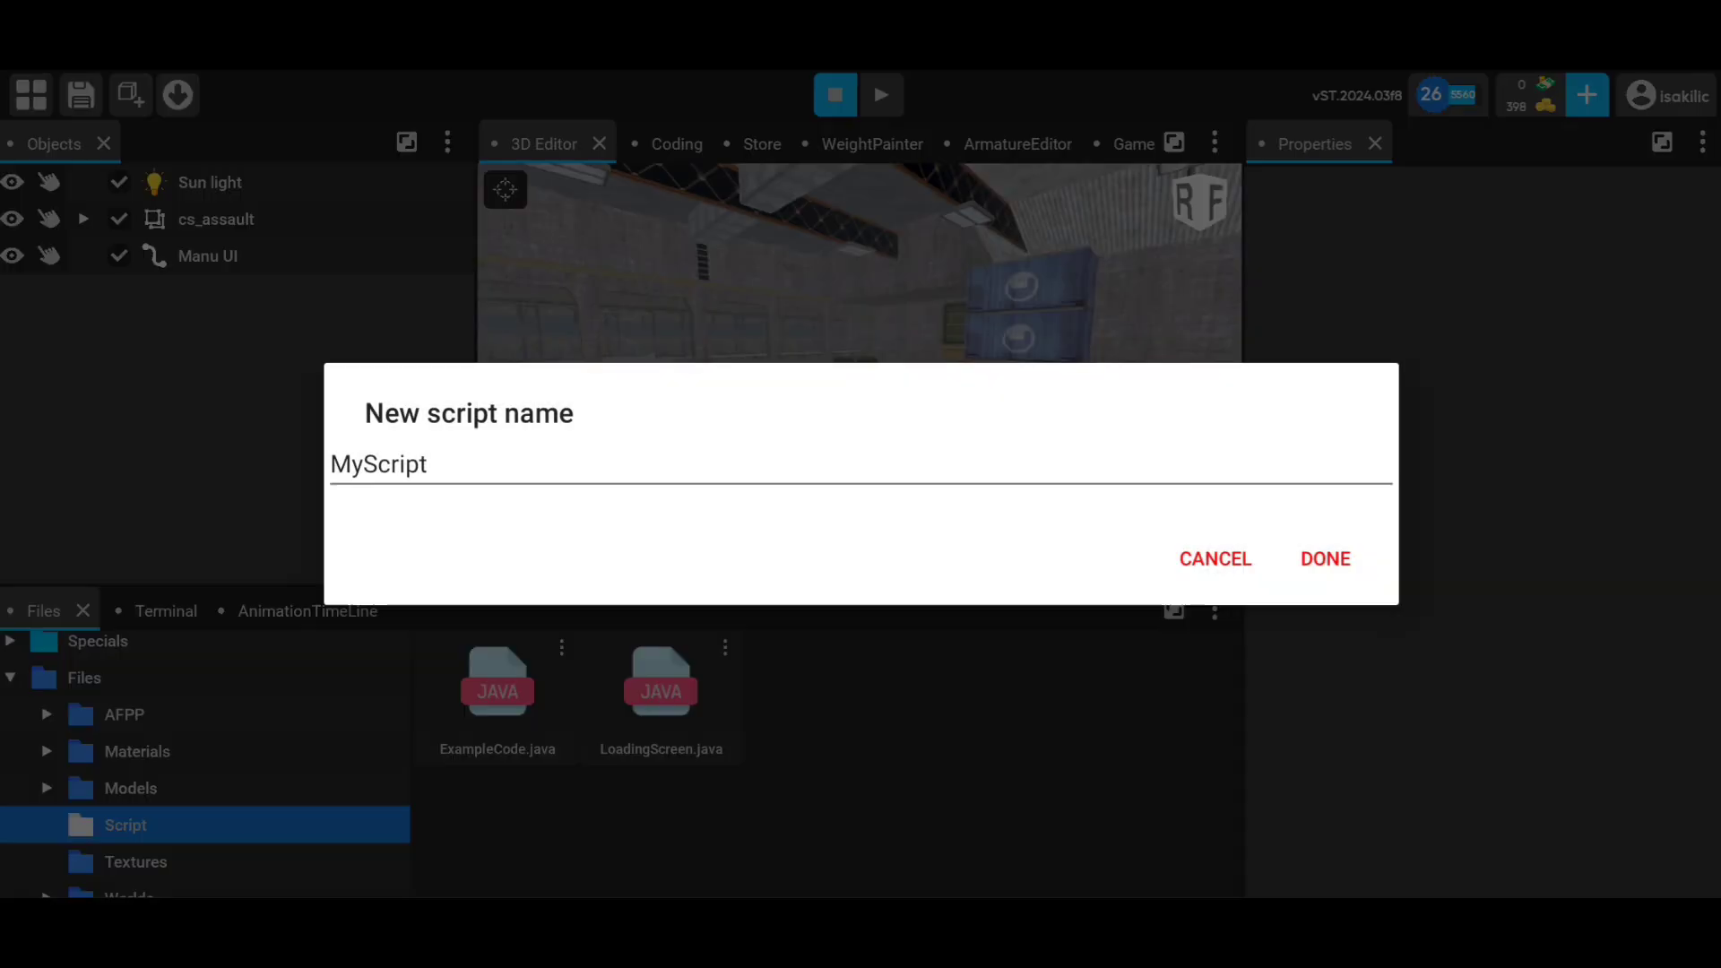
- Confirm the name MenuCode and open MenuCode.java in the code editor
left_click(857, 465)
type("MenuCode")
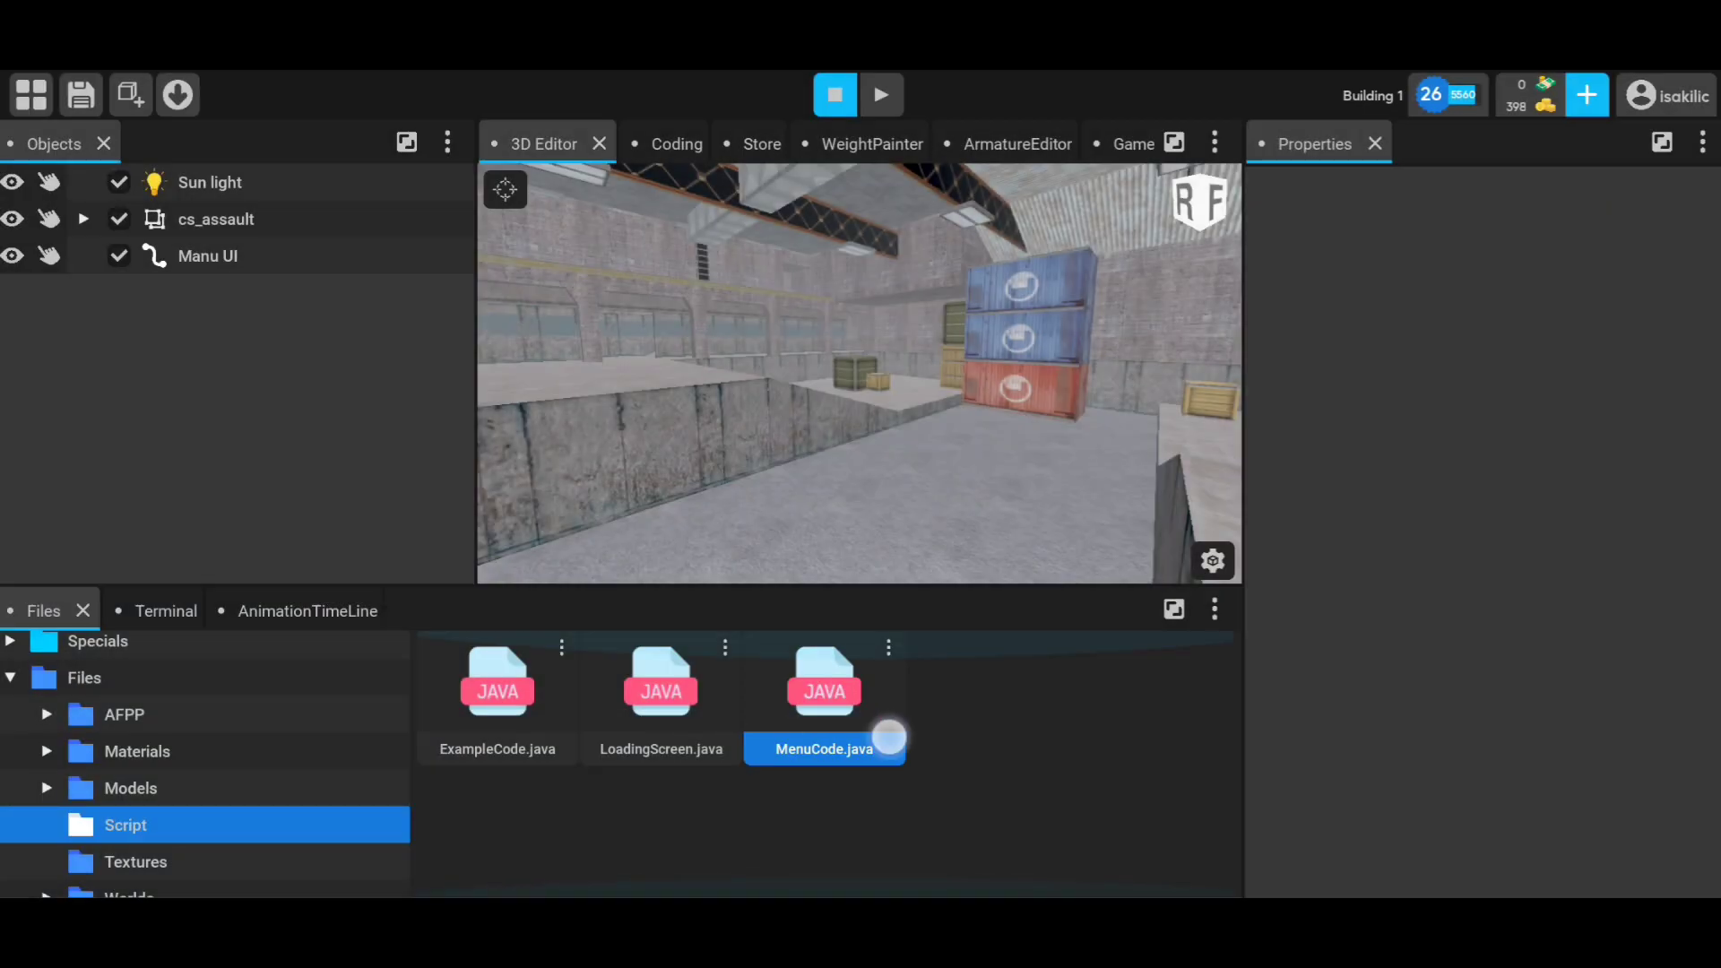
double_click(825, 681)
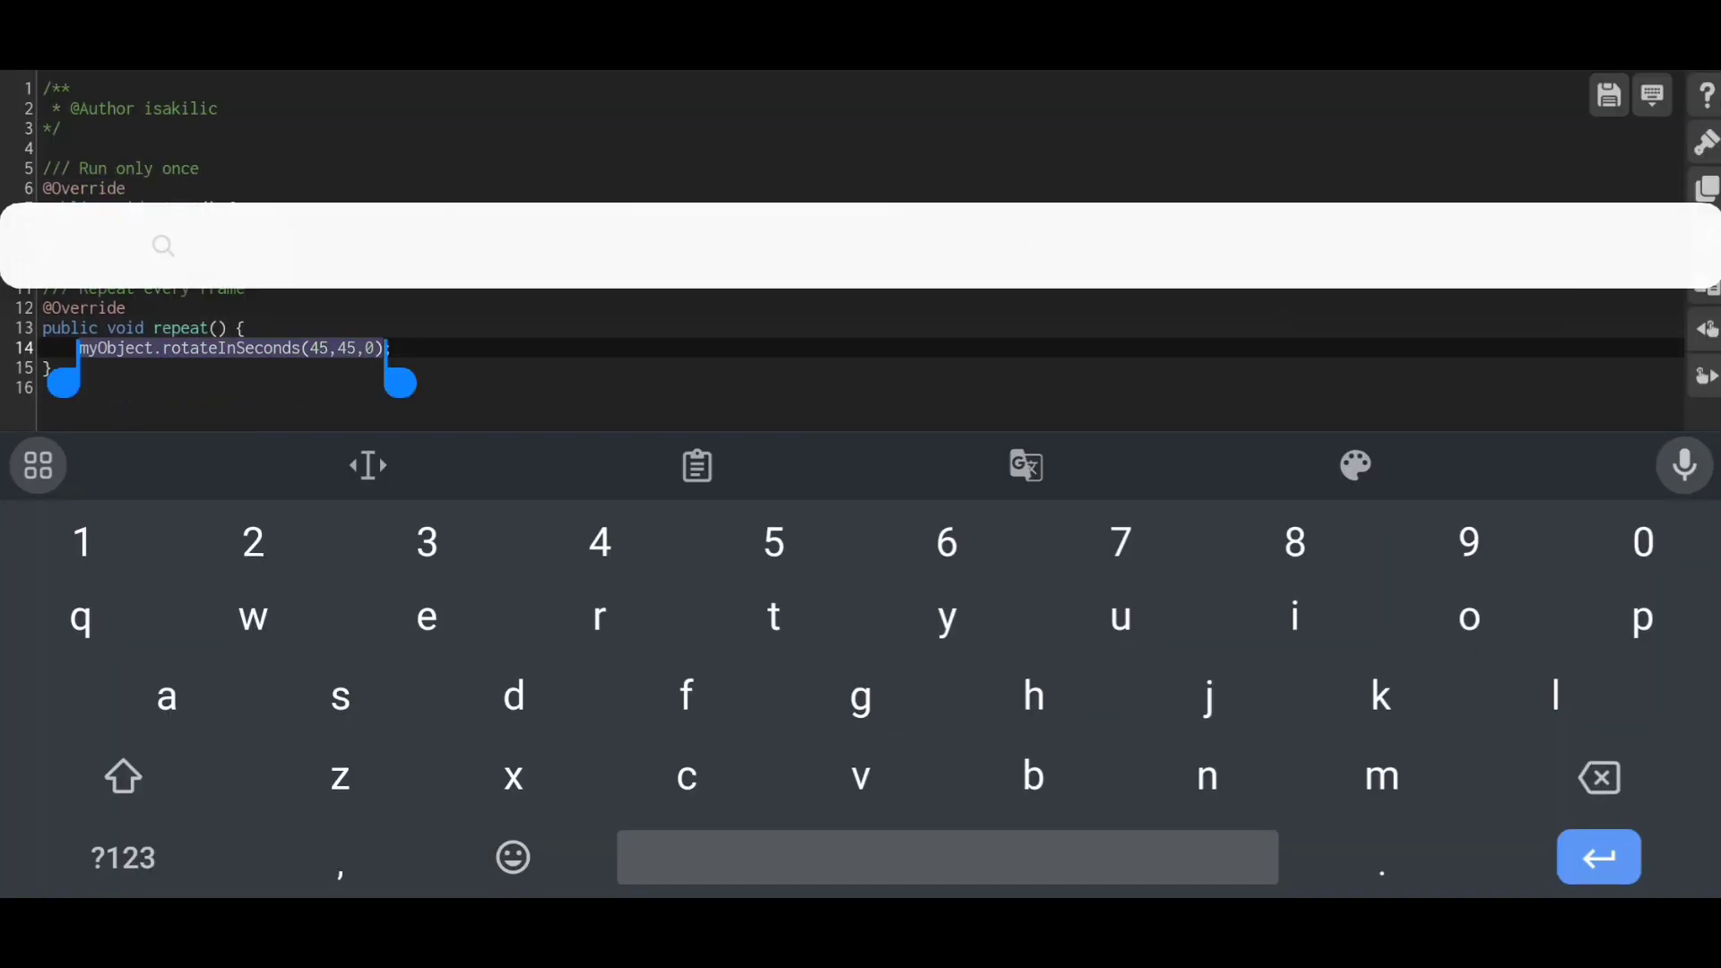
- Remove the rotateInSeconds line and declare 'public SUIButton Quit,Play;' and 'public WorldFile loading;'
key("Backspace")
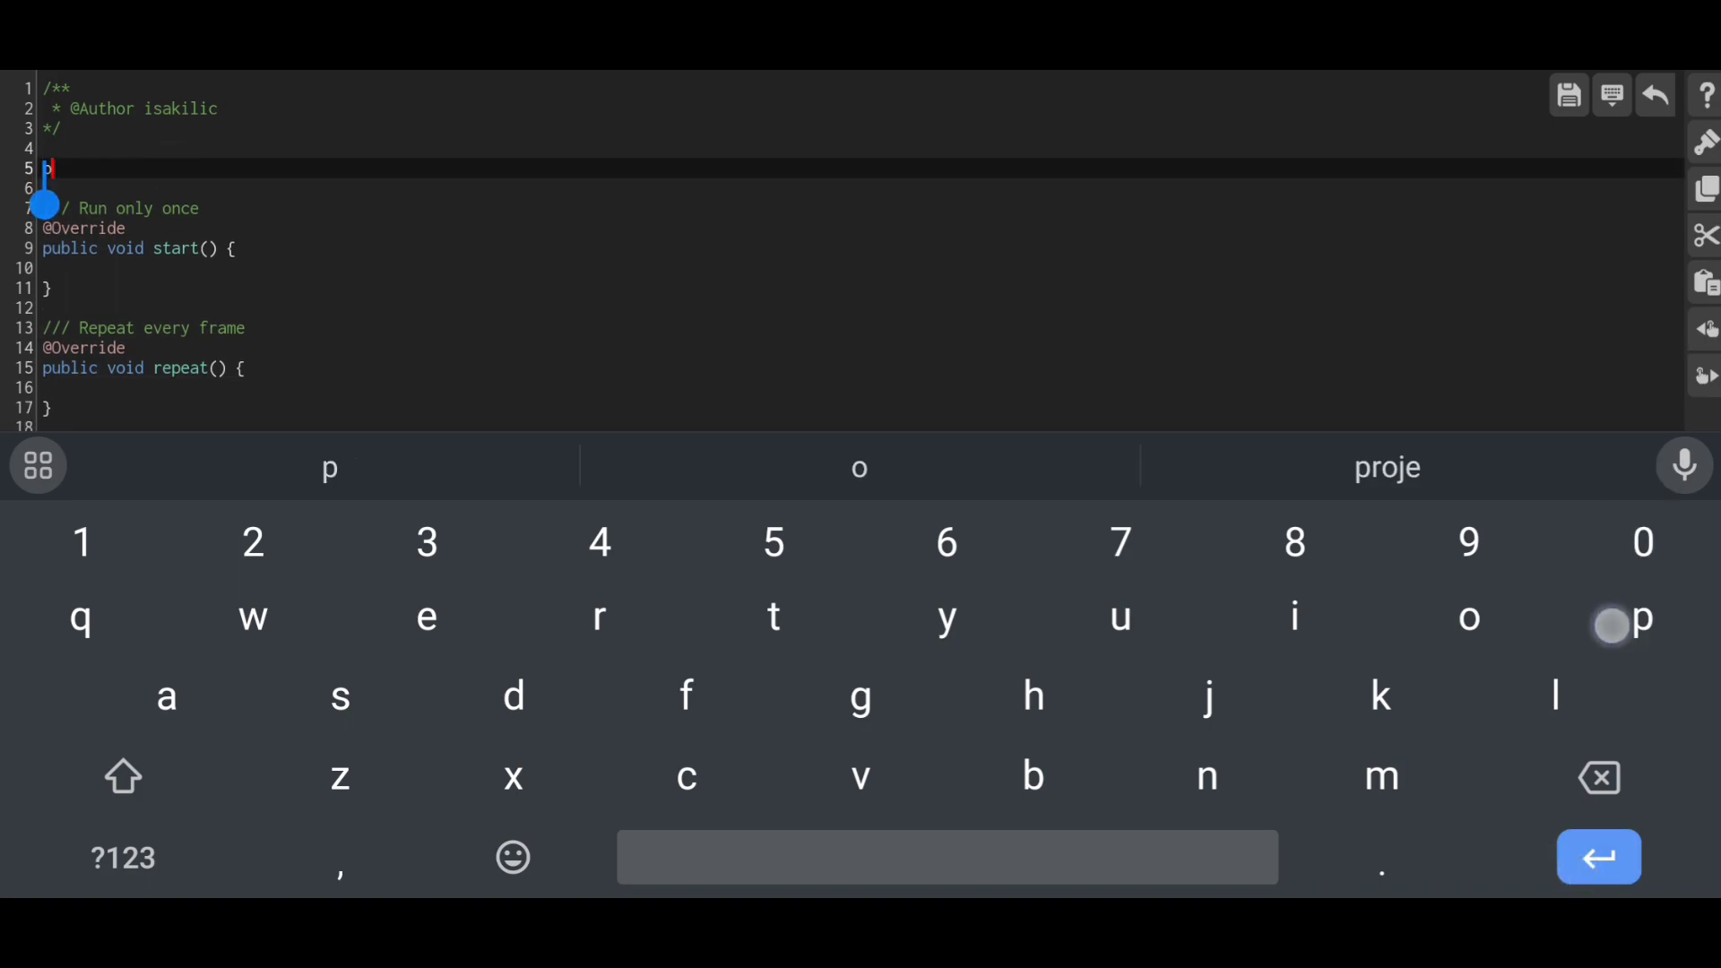
type("public vo")
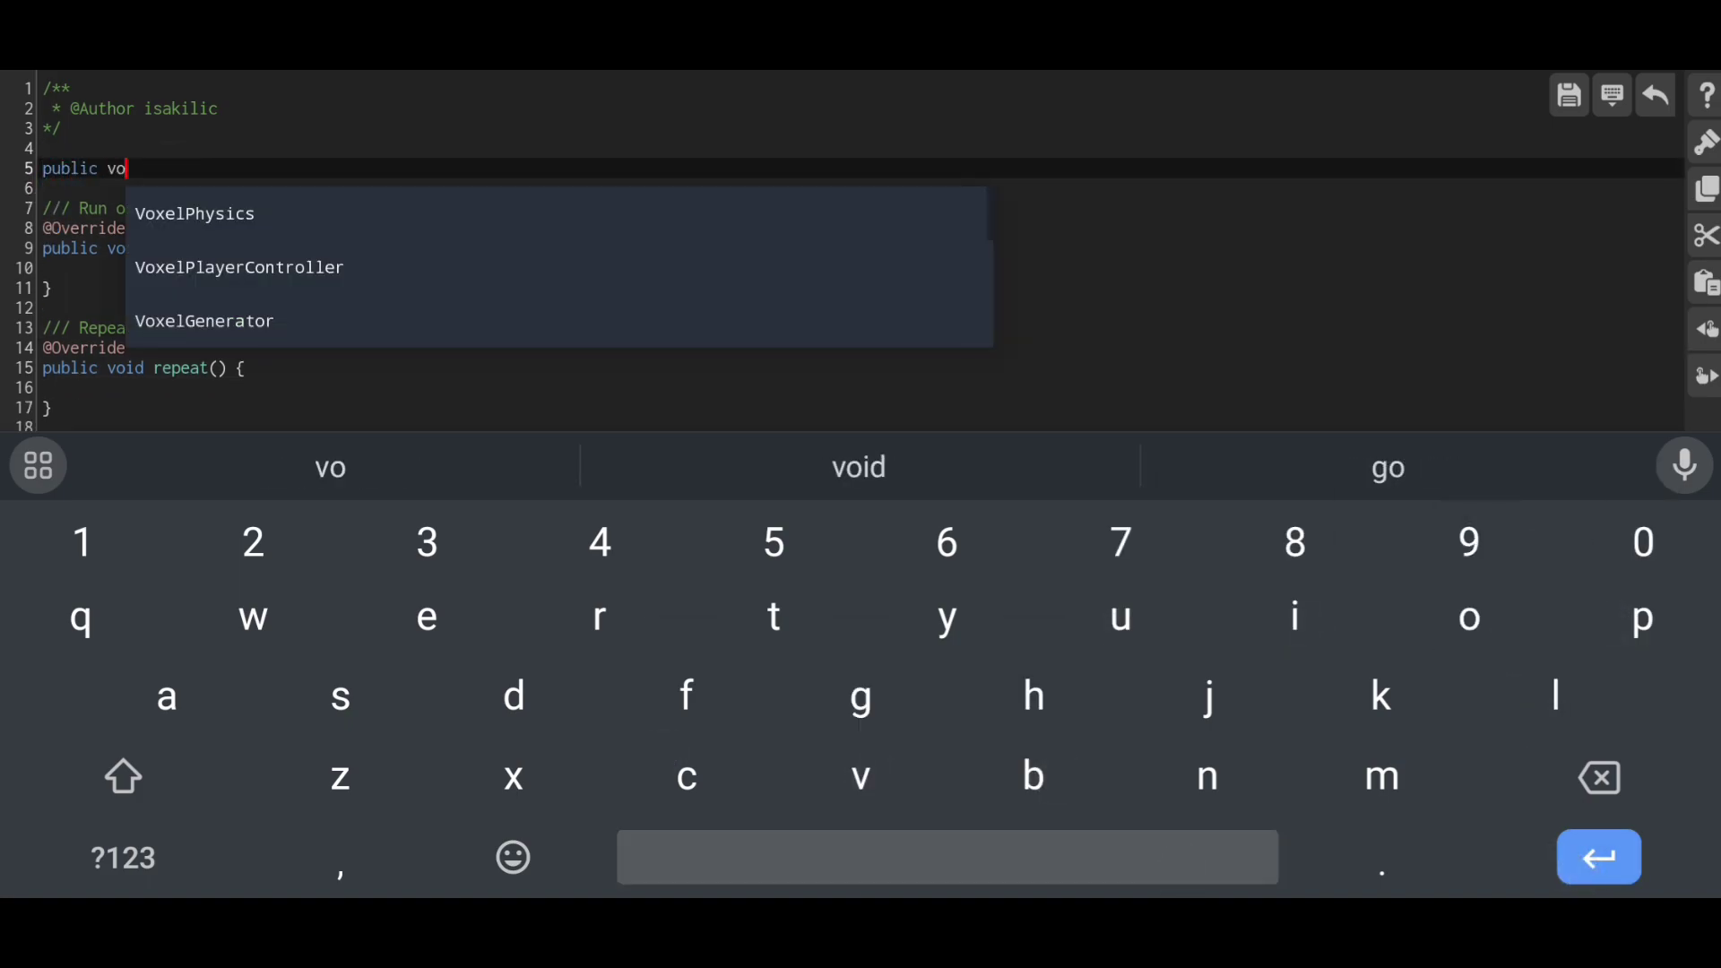
key("b")
type("SUIButton Quit,Play;")
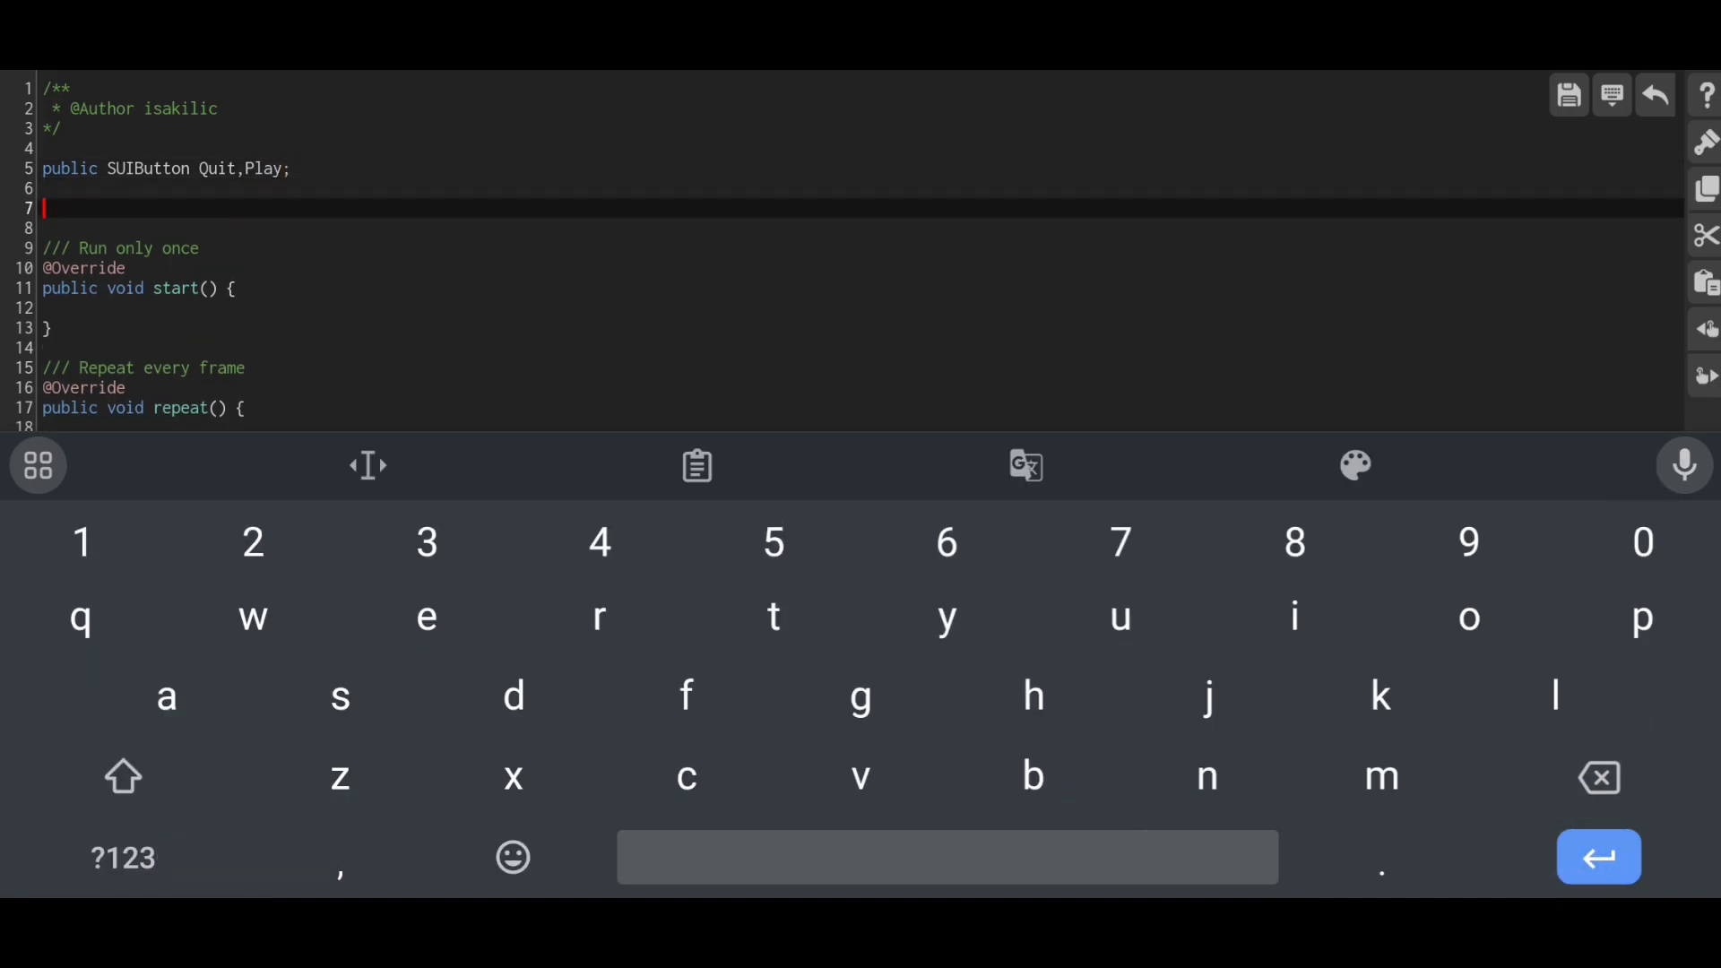
type("public")
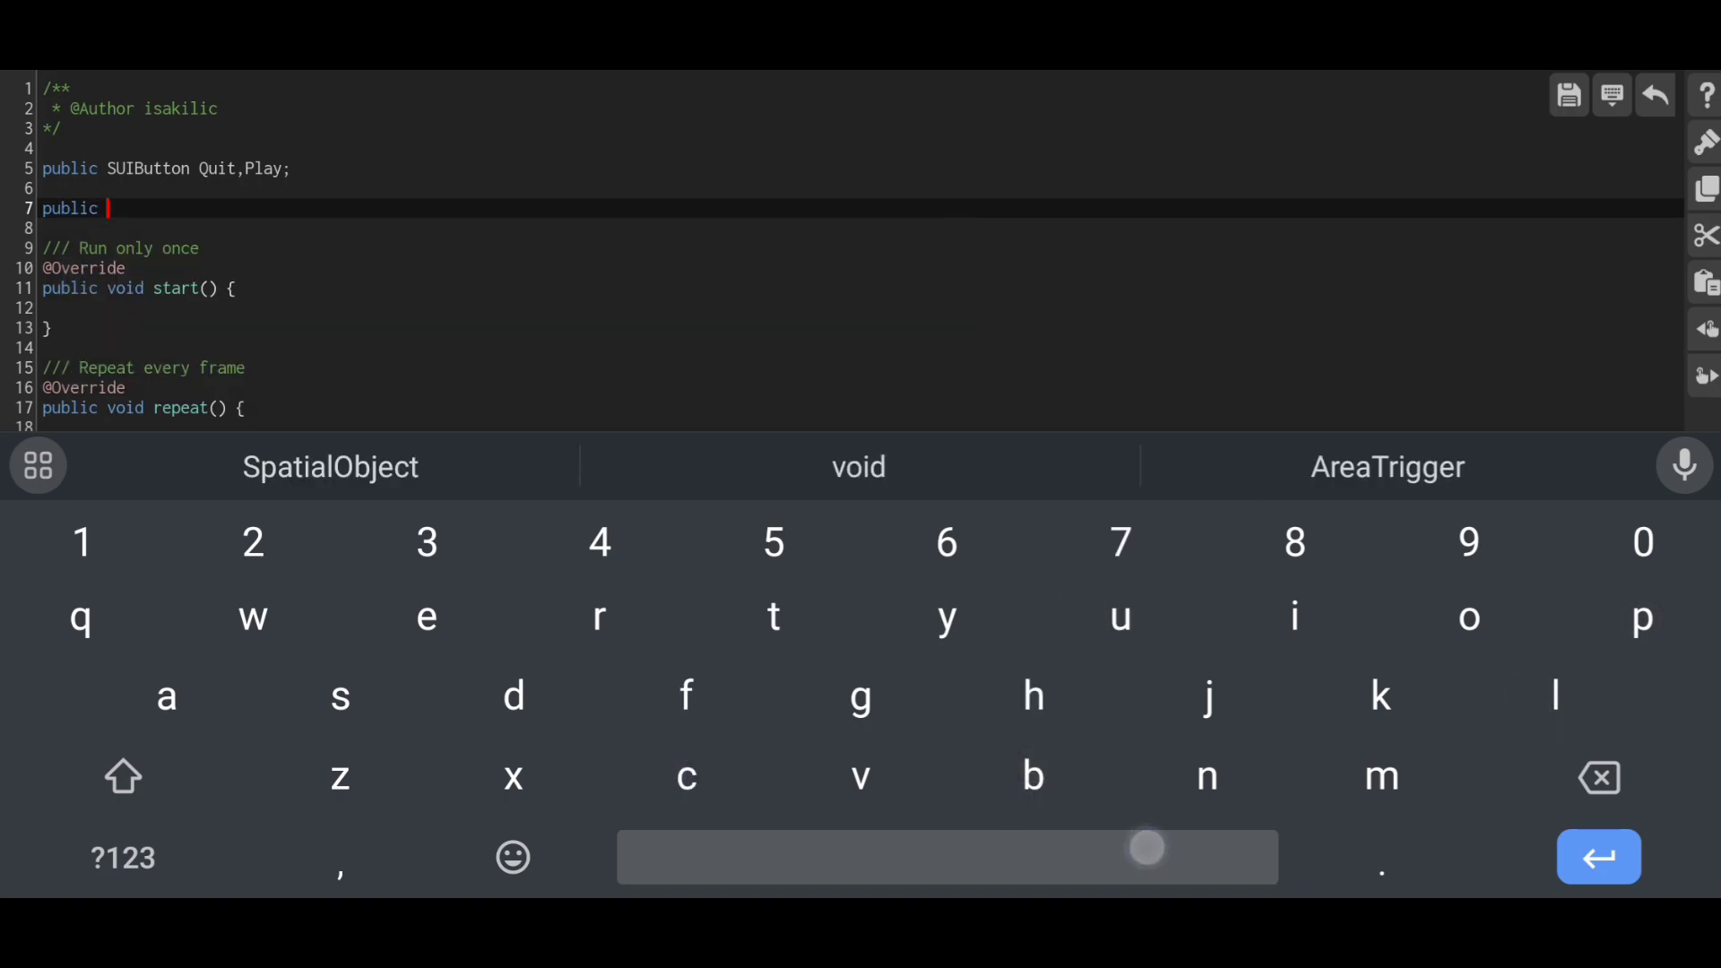
type("Wor")
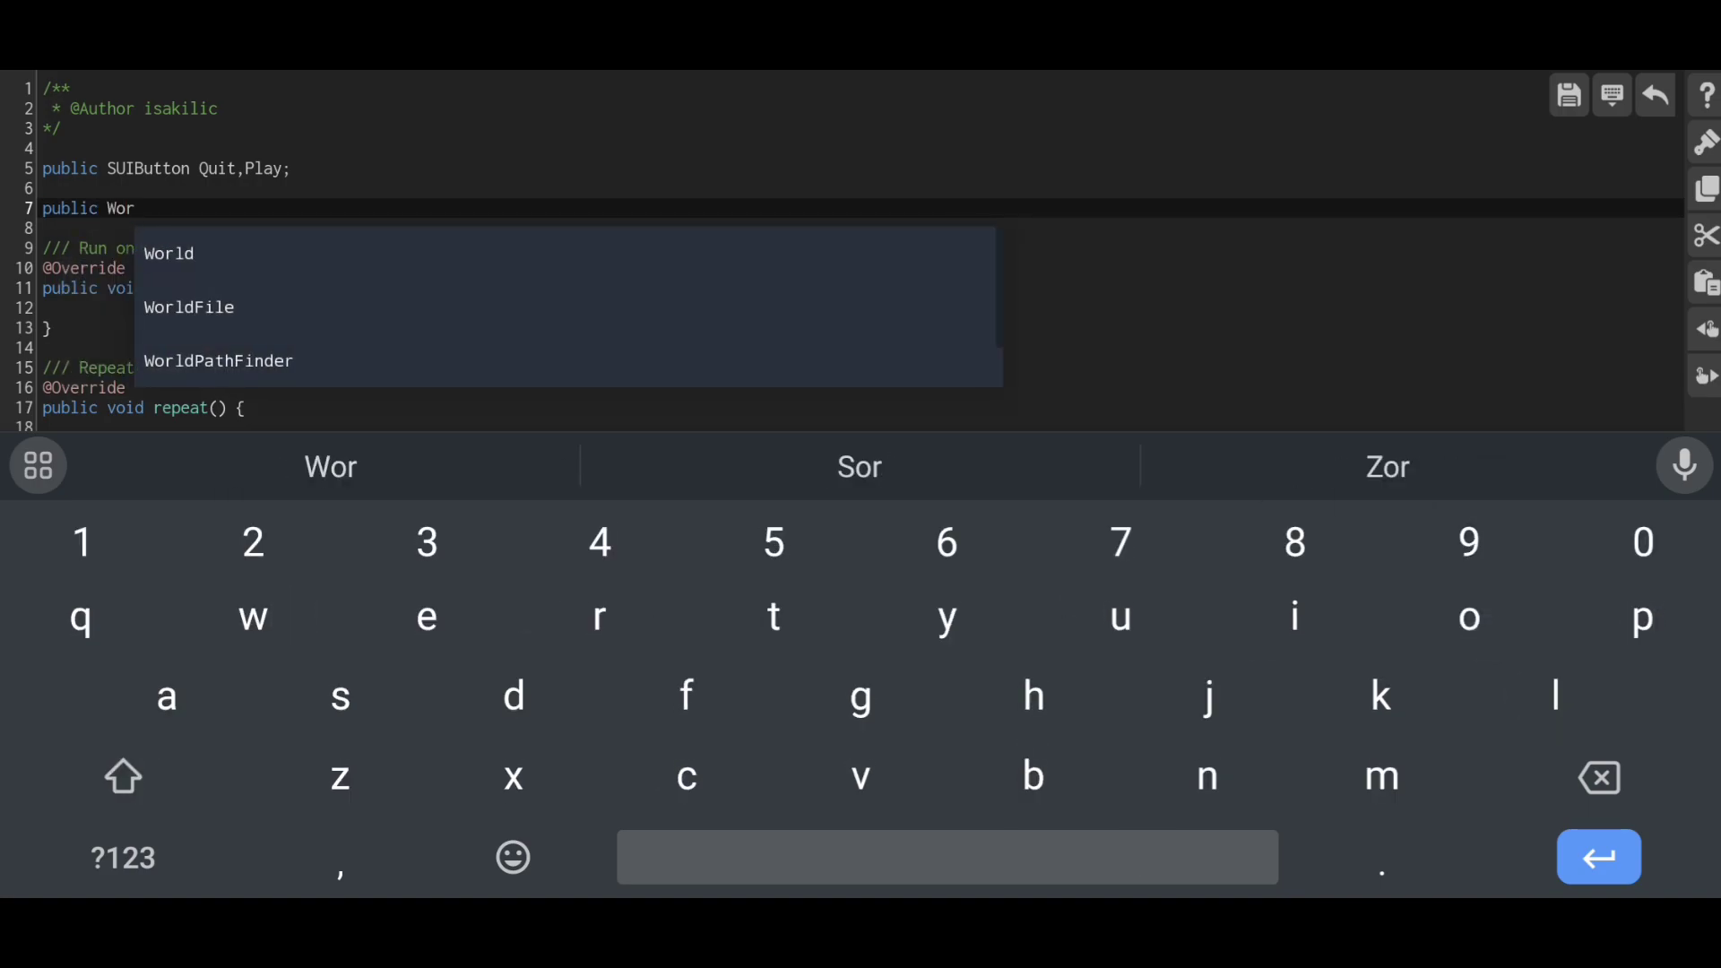
left_click(188, 307)
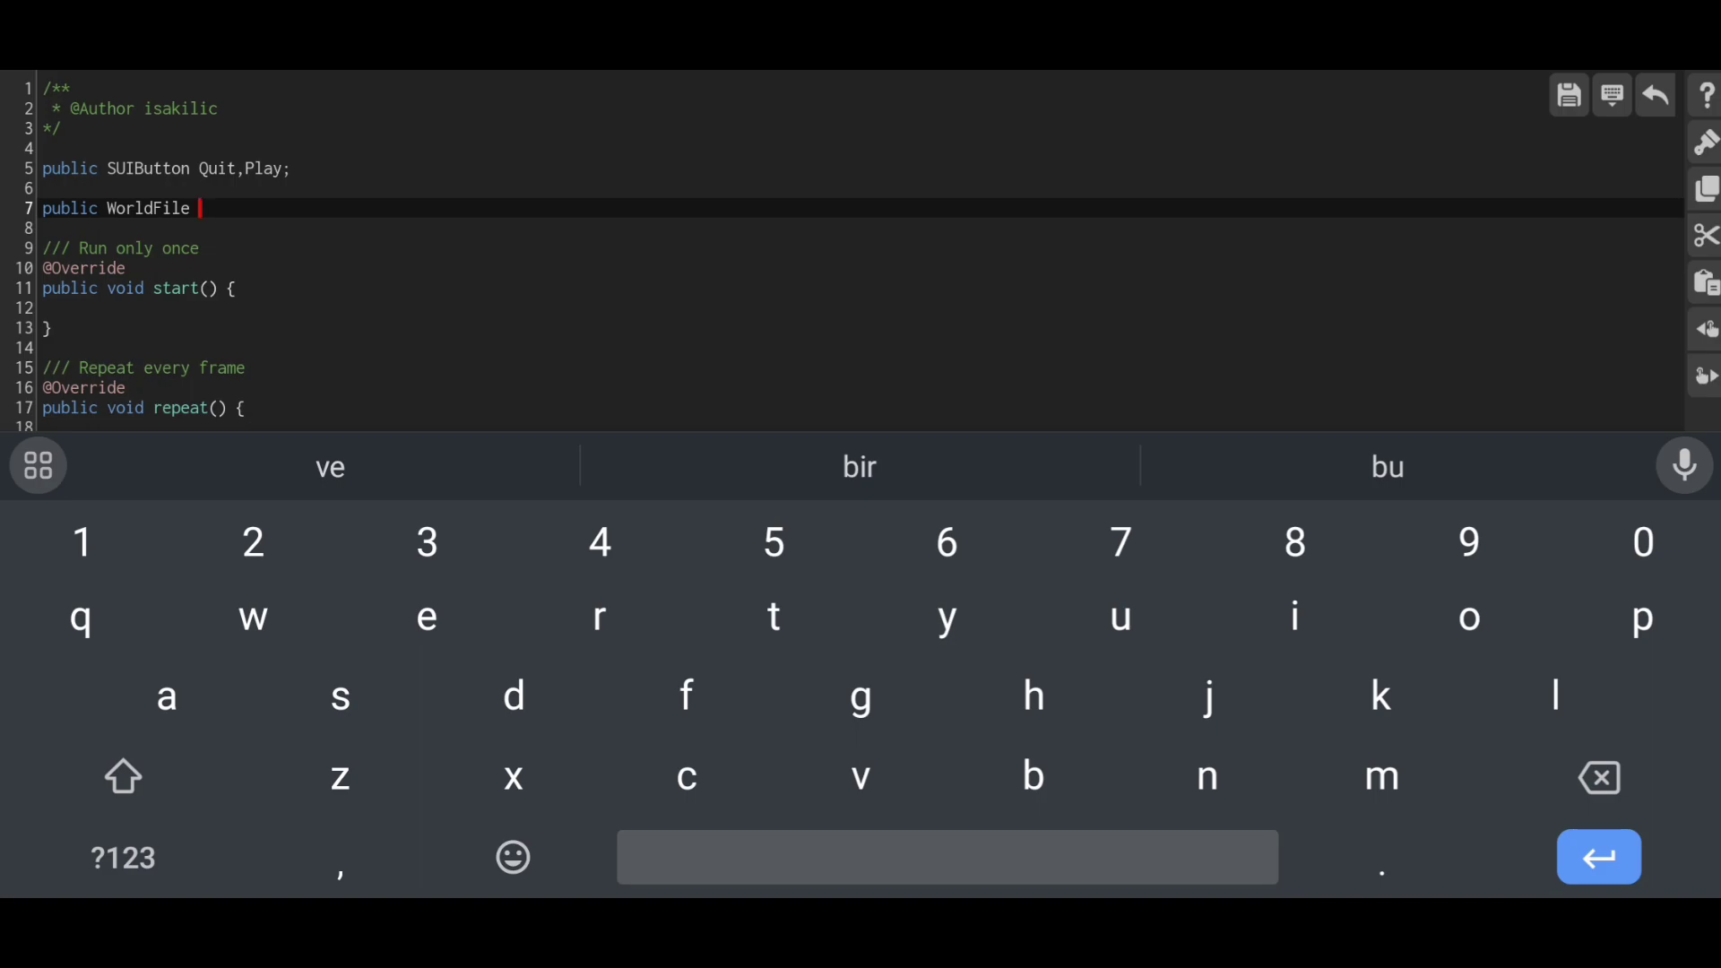
type("loading;")
type("if ()")
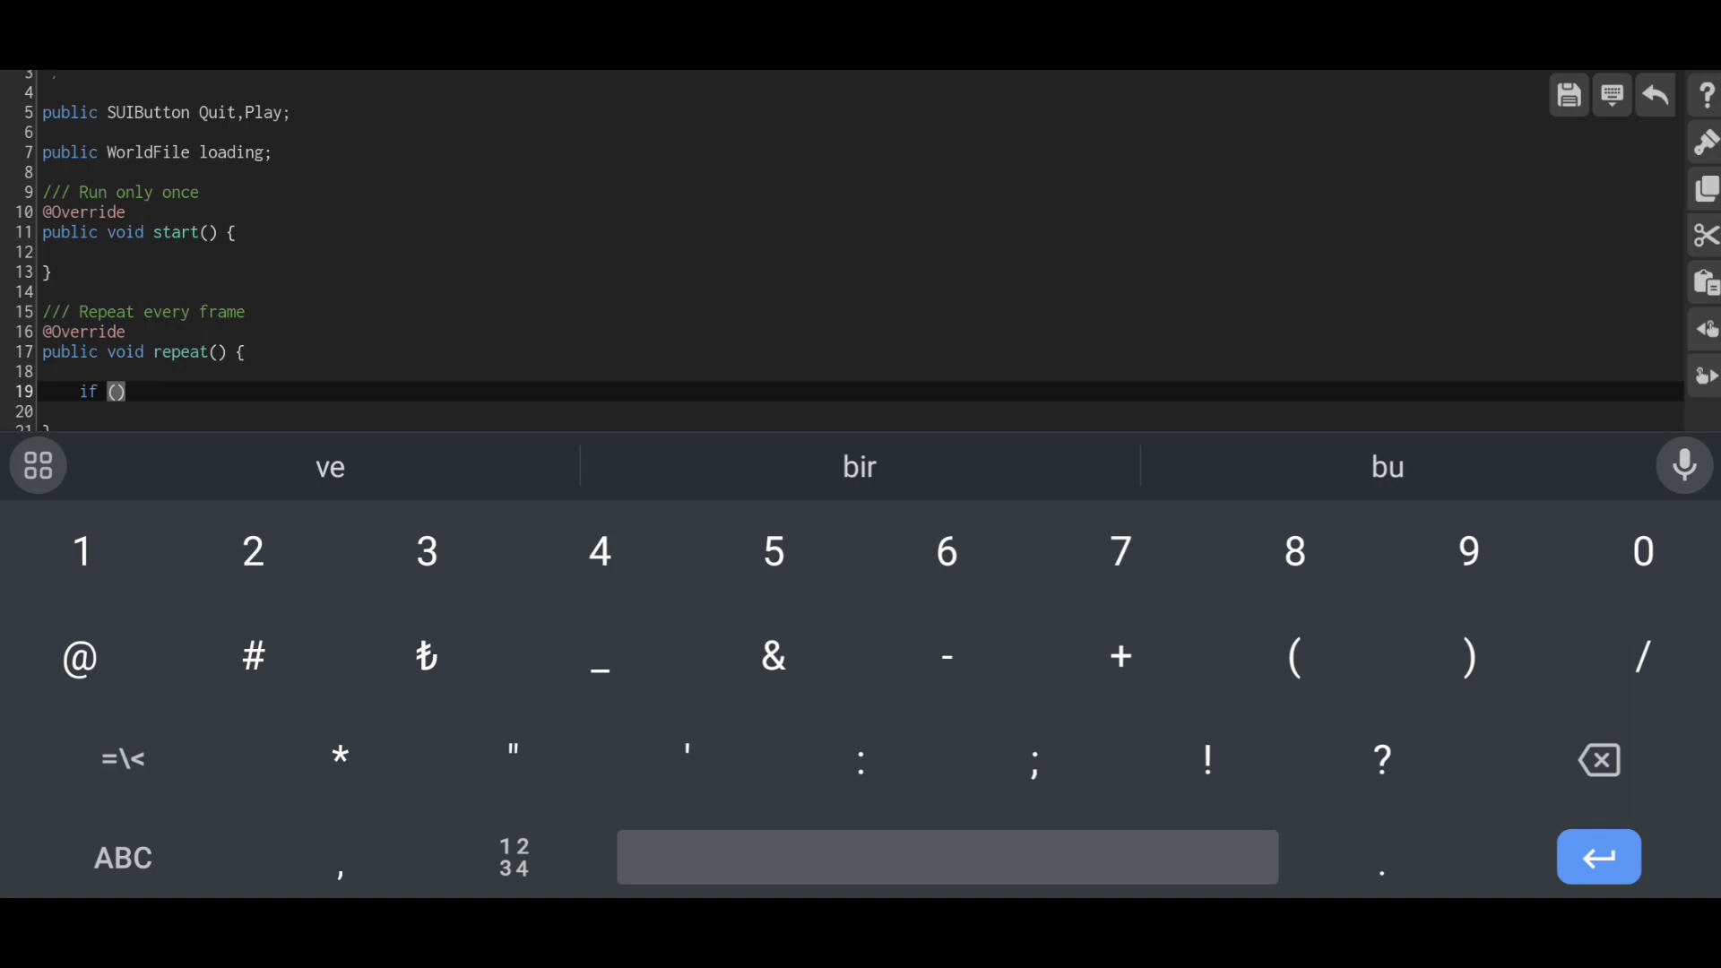
- In repeat(), quit the game via GameController.quit() when Quit.isDown()
left_click(122, 859)
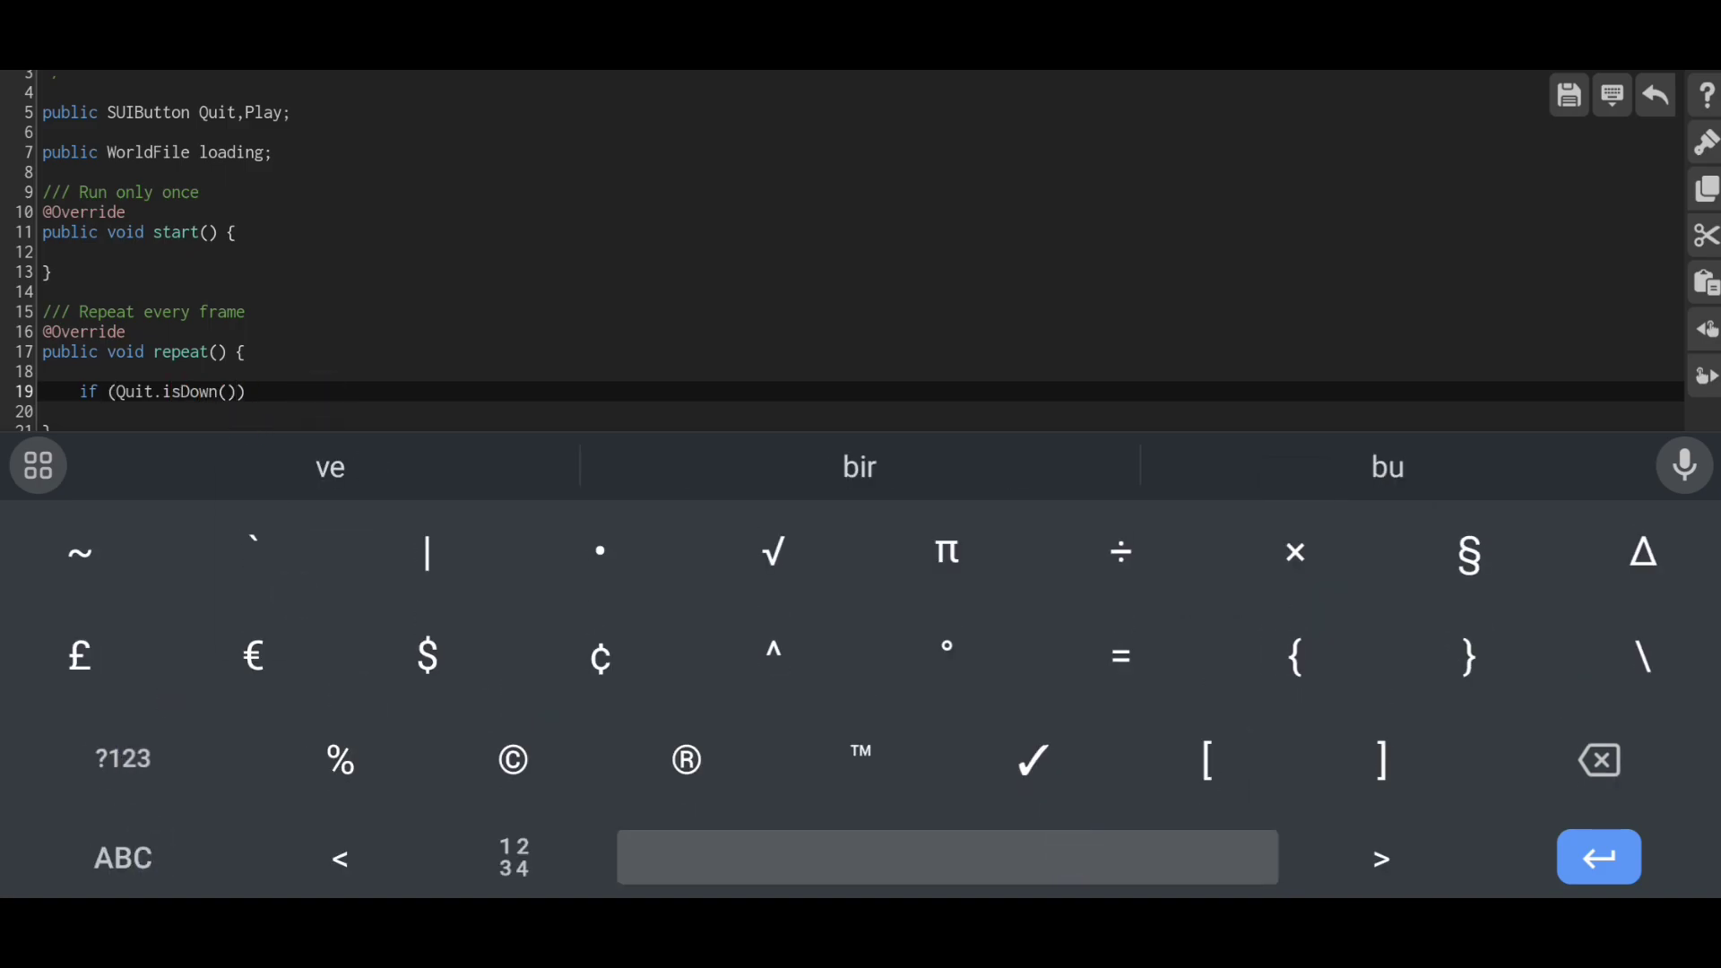
type("{")
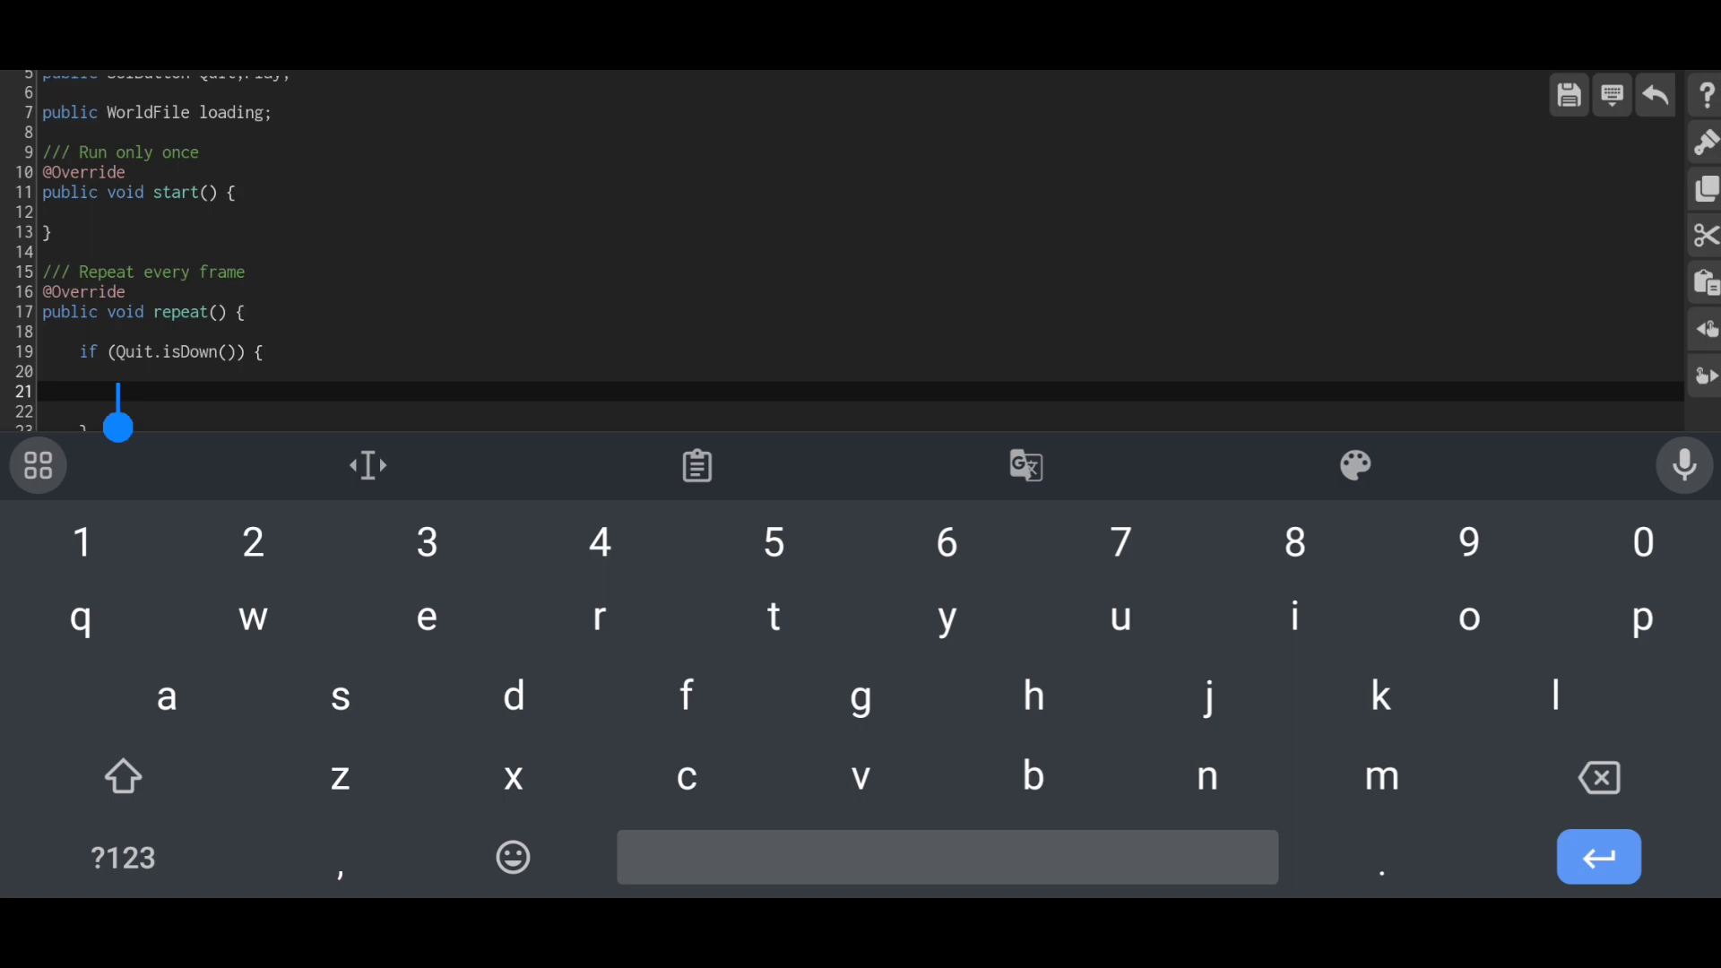
type("GameController")
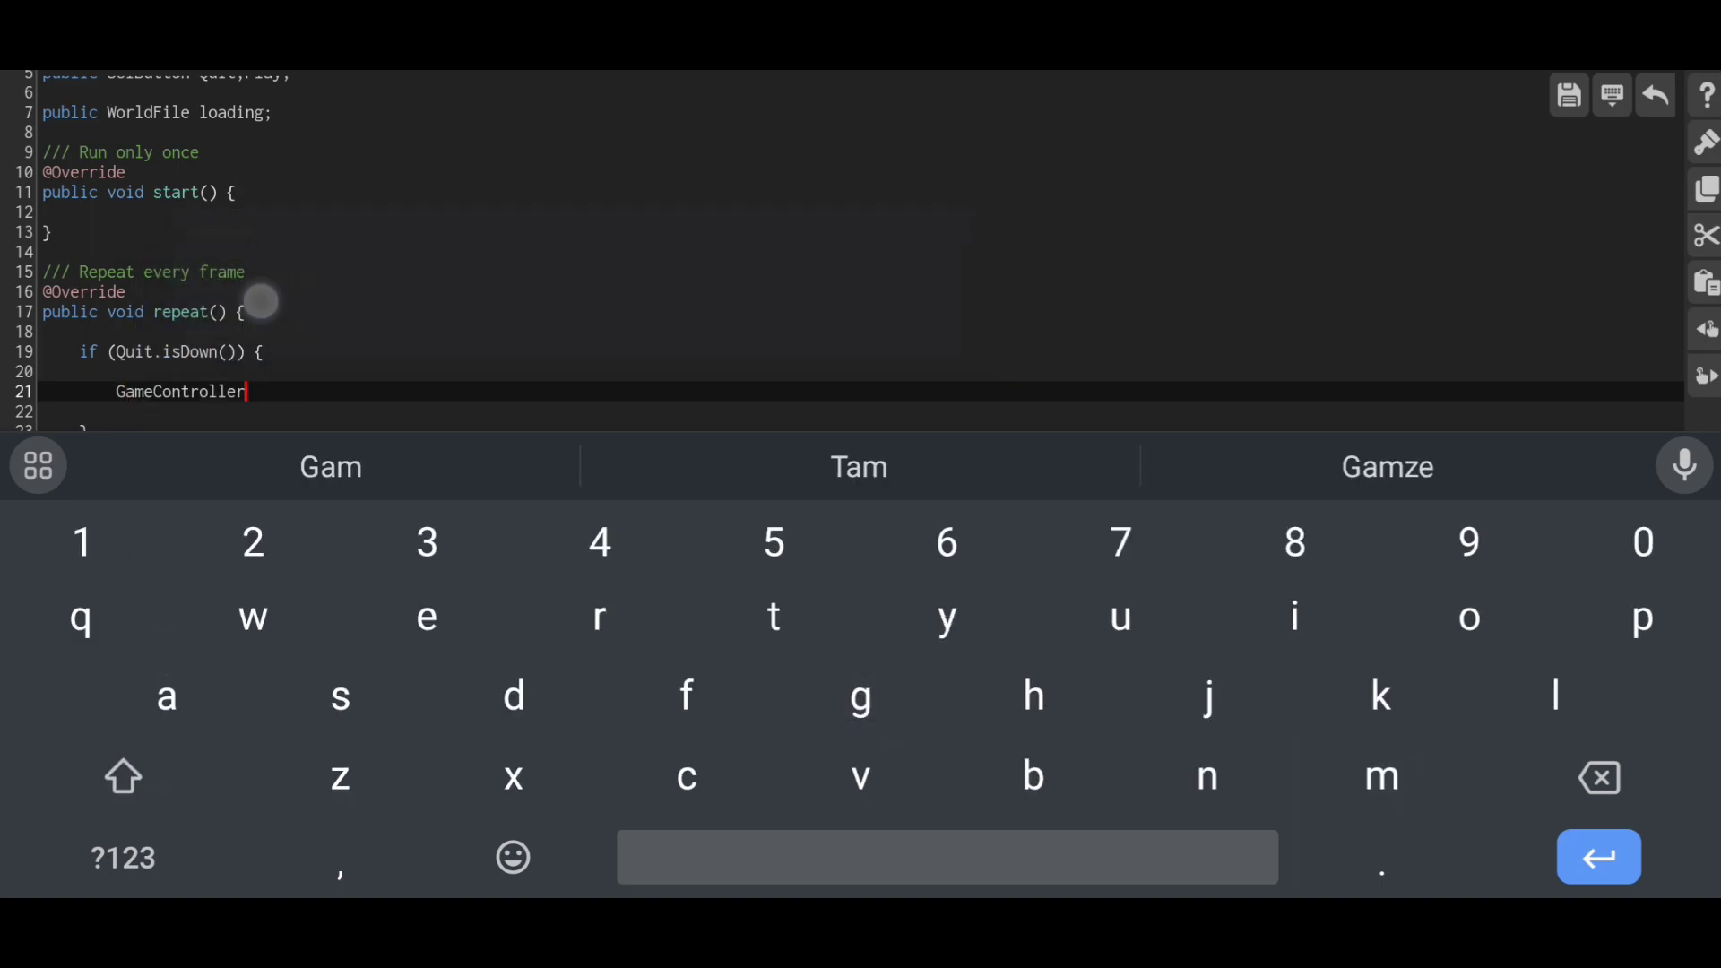
type(".quit();")
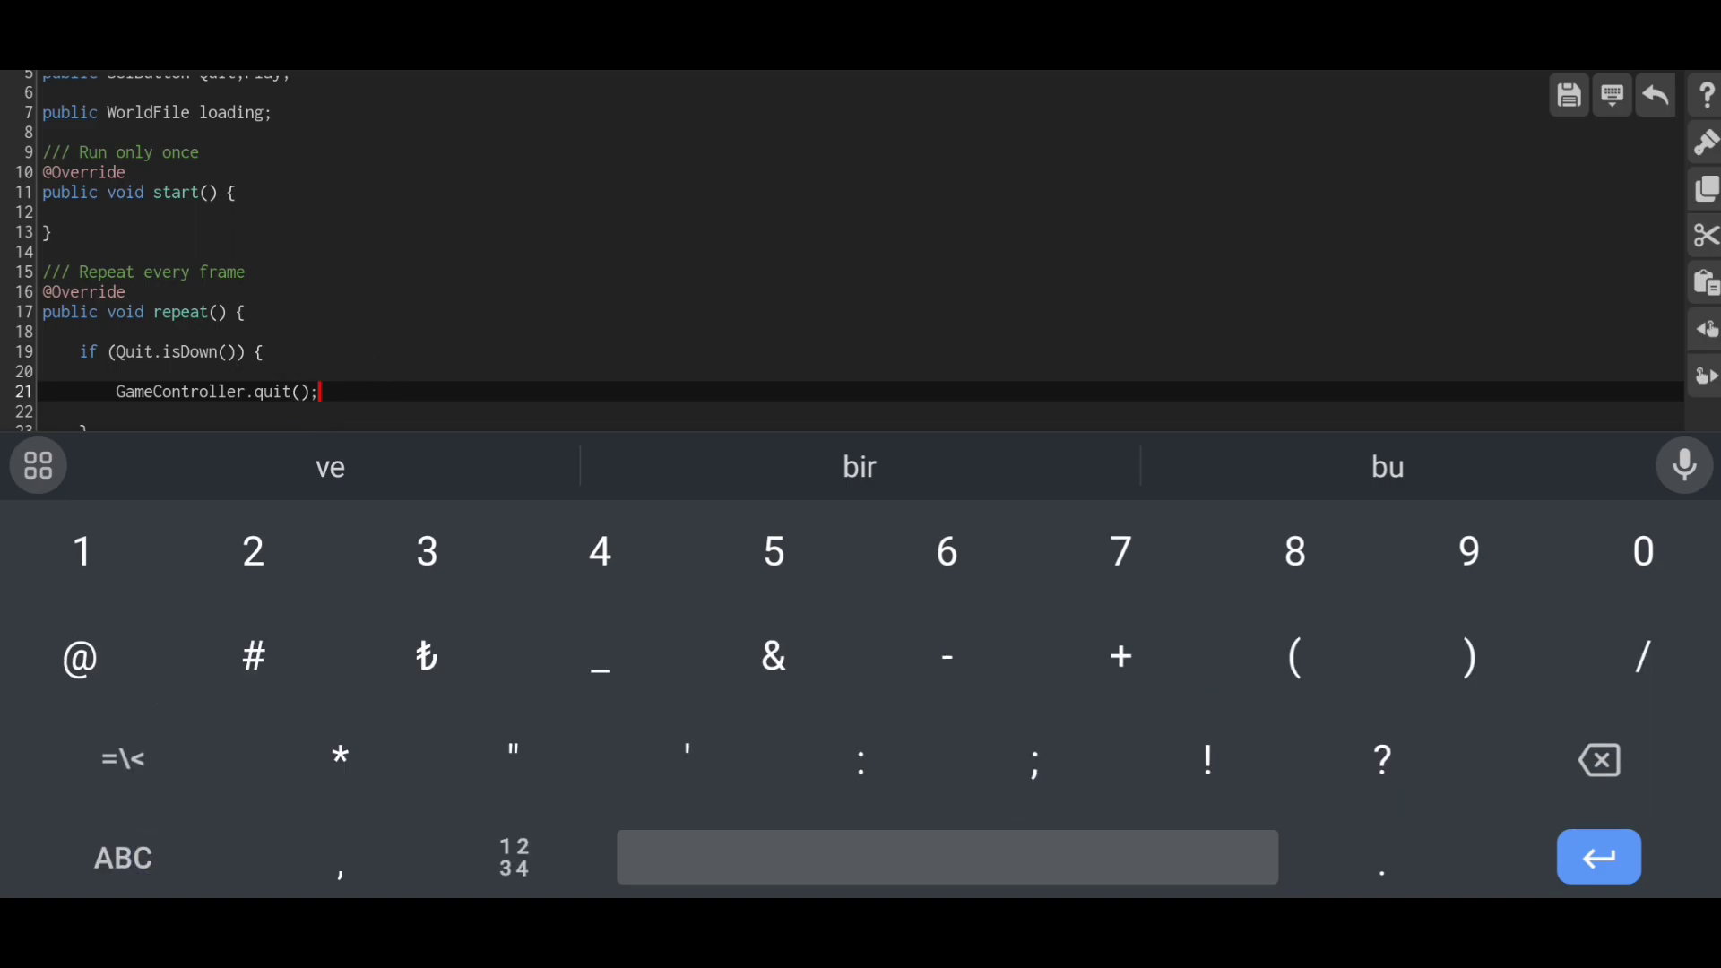
- Load the loading world via WorldController.loadWorld(loading) when Play.isDown()
left_click(122, 857)
type("if (Play.isDown()) {")
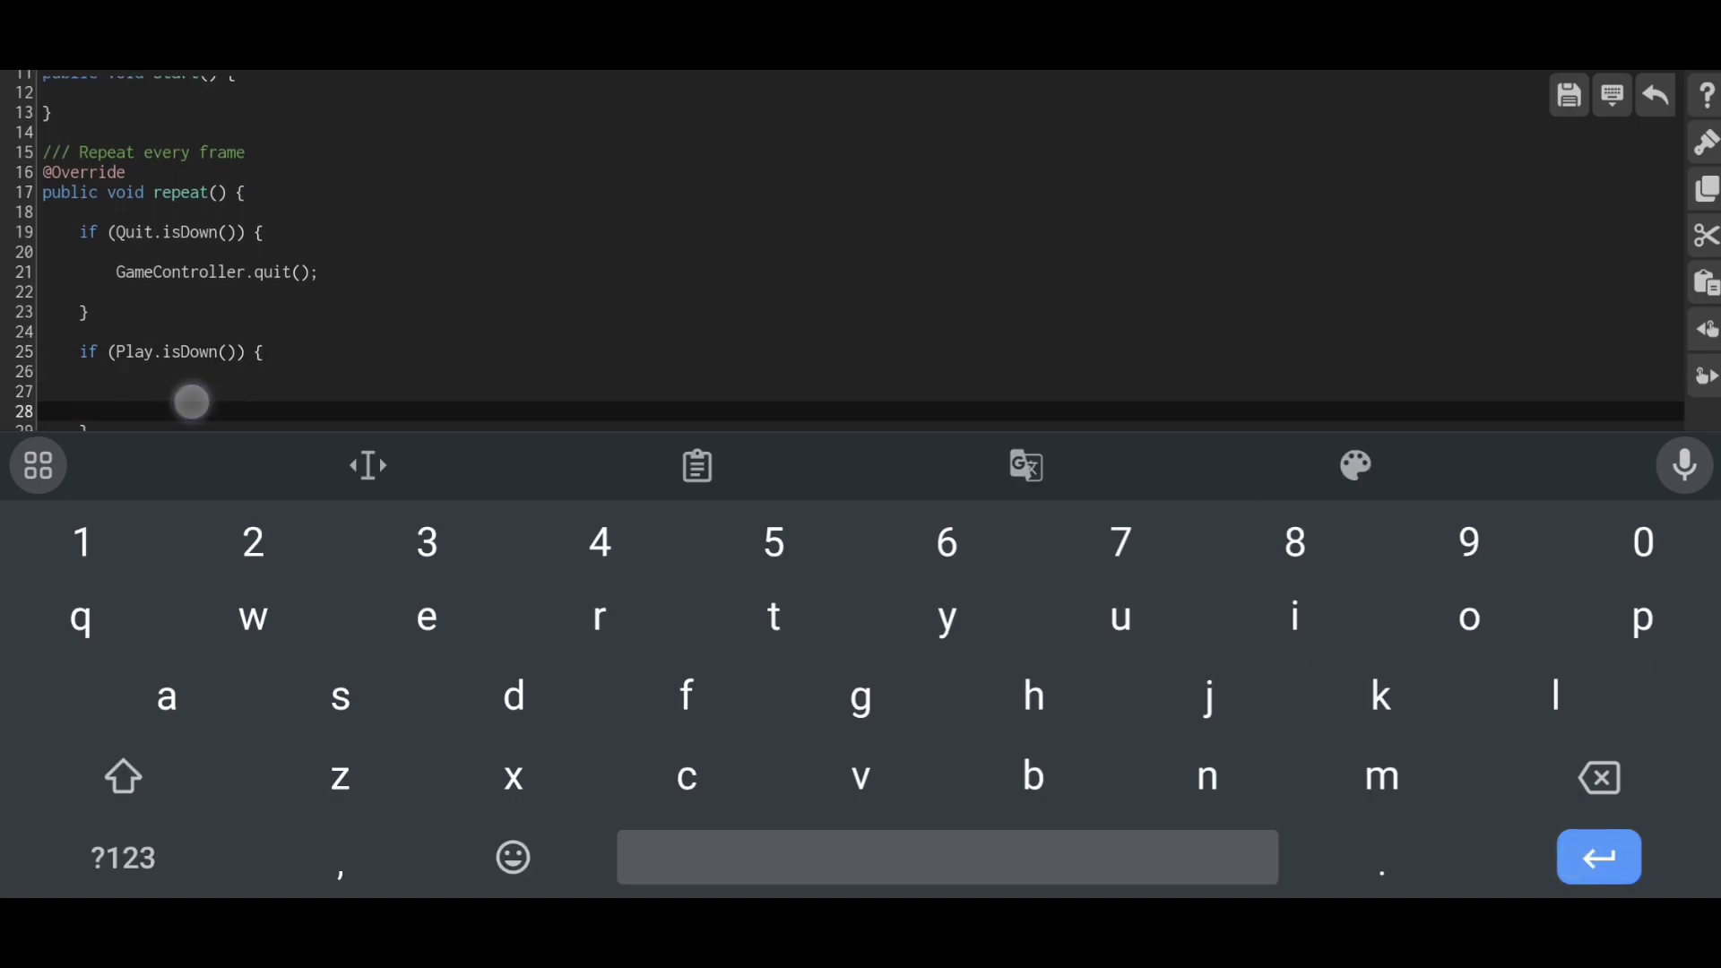
type("Wod")
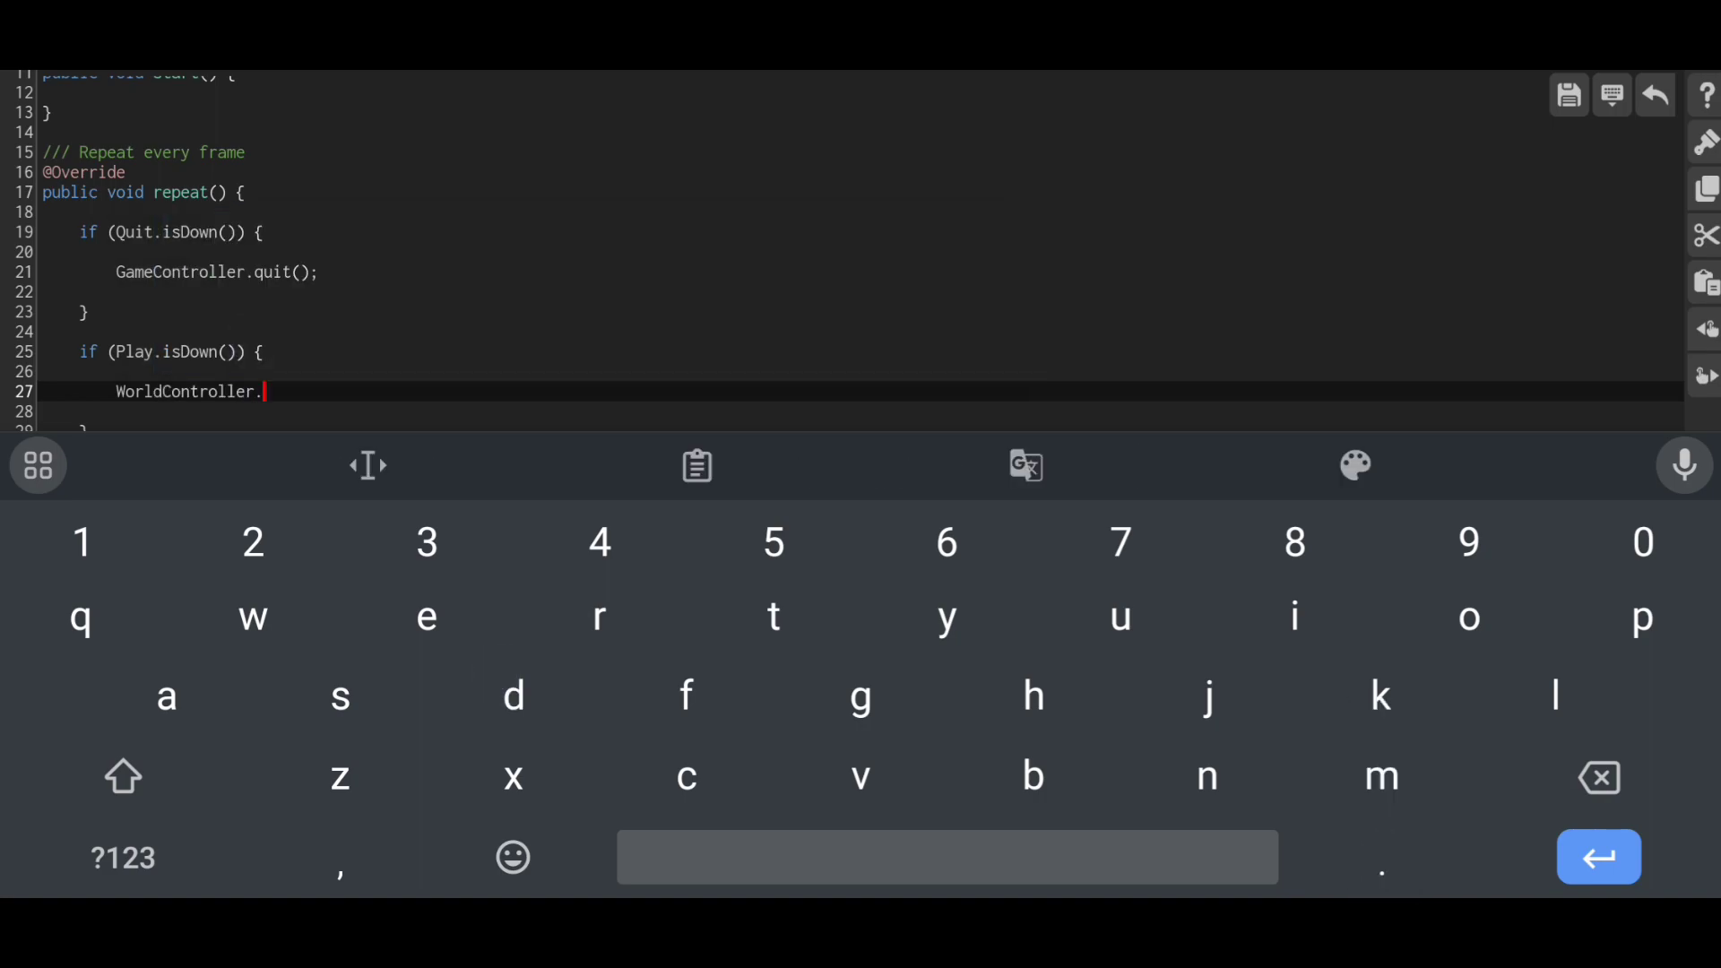
type("load")
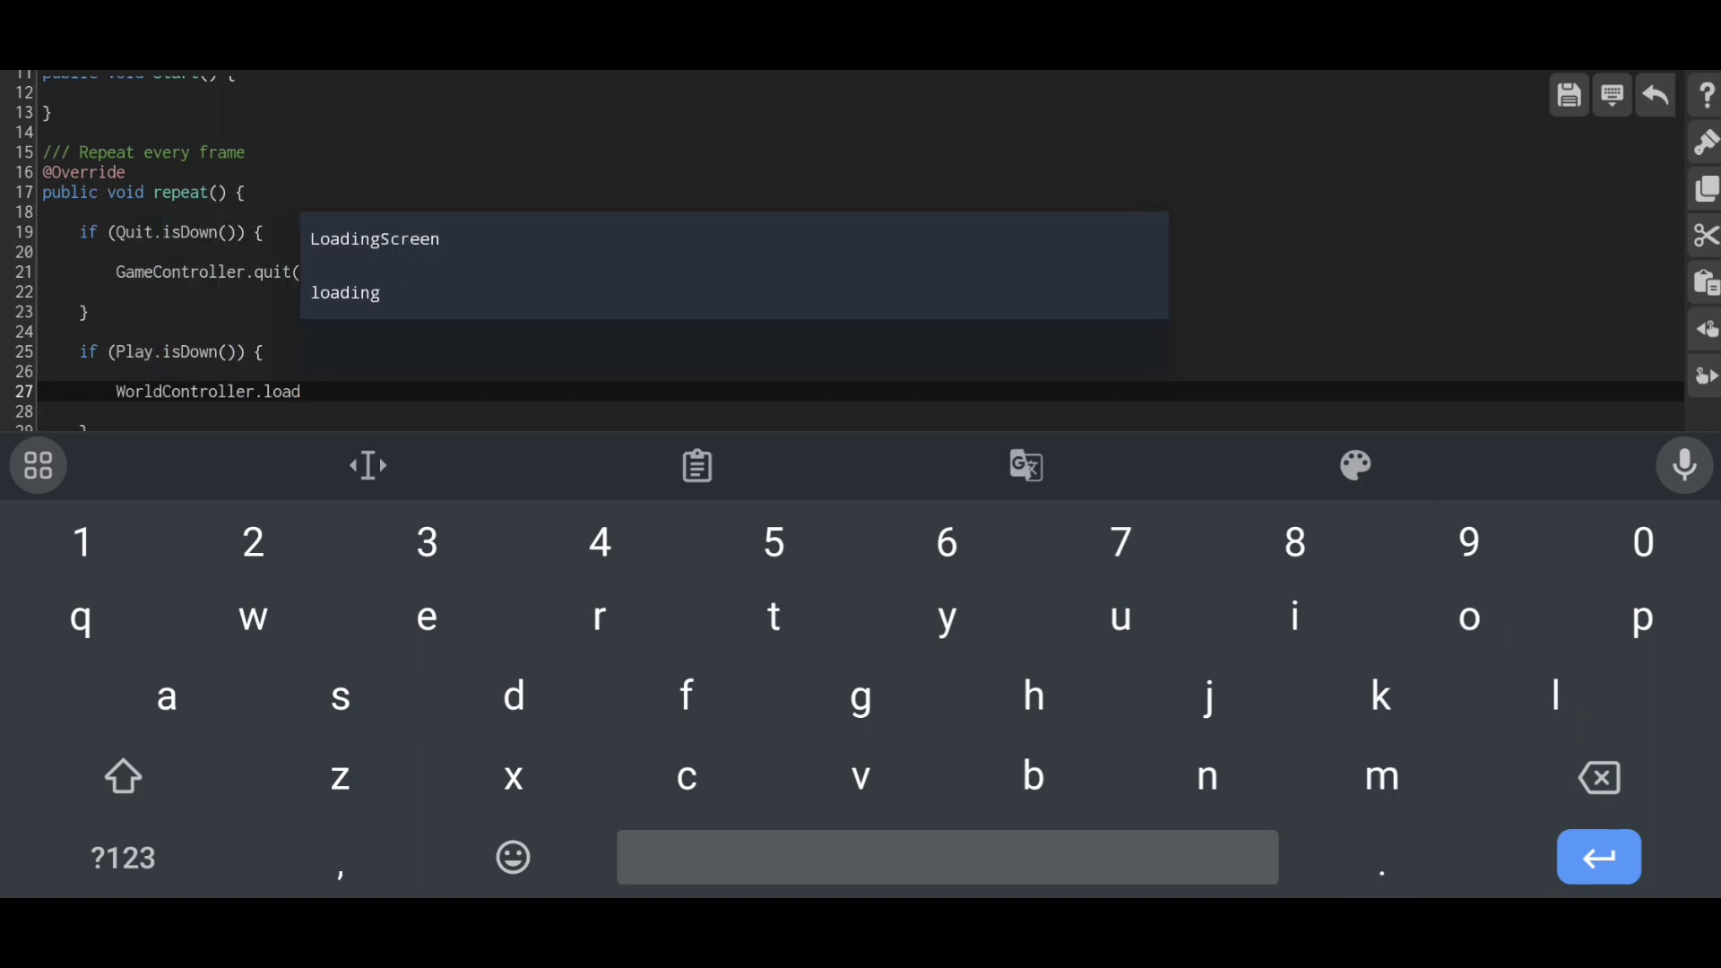
type("World(")
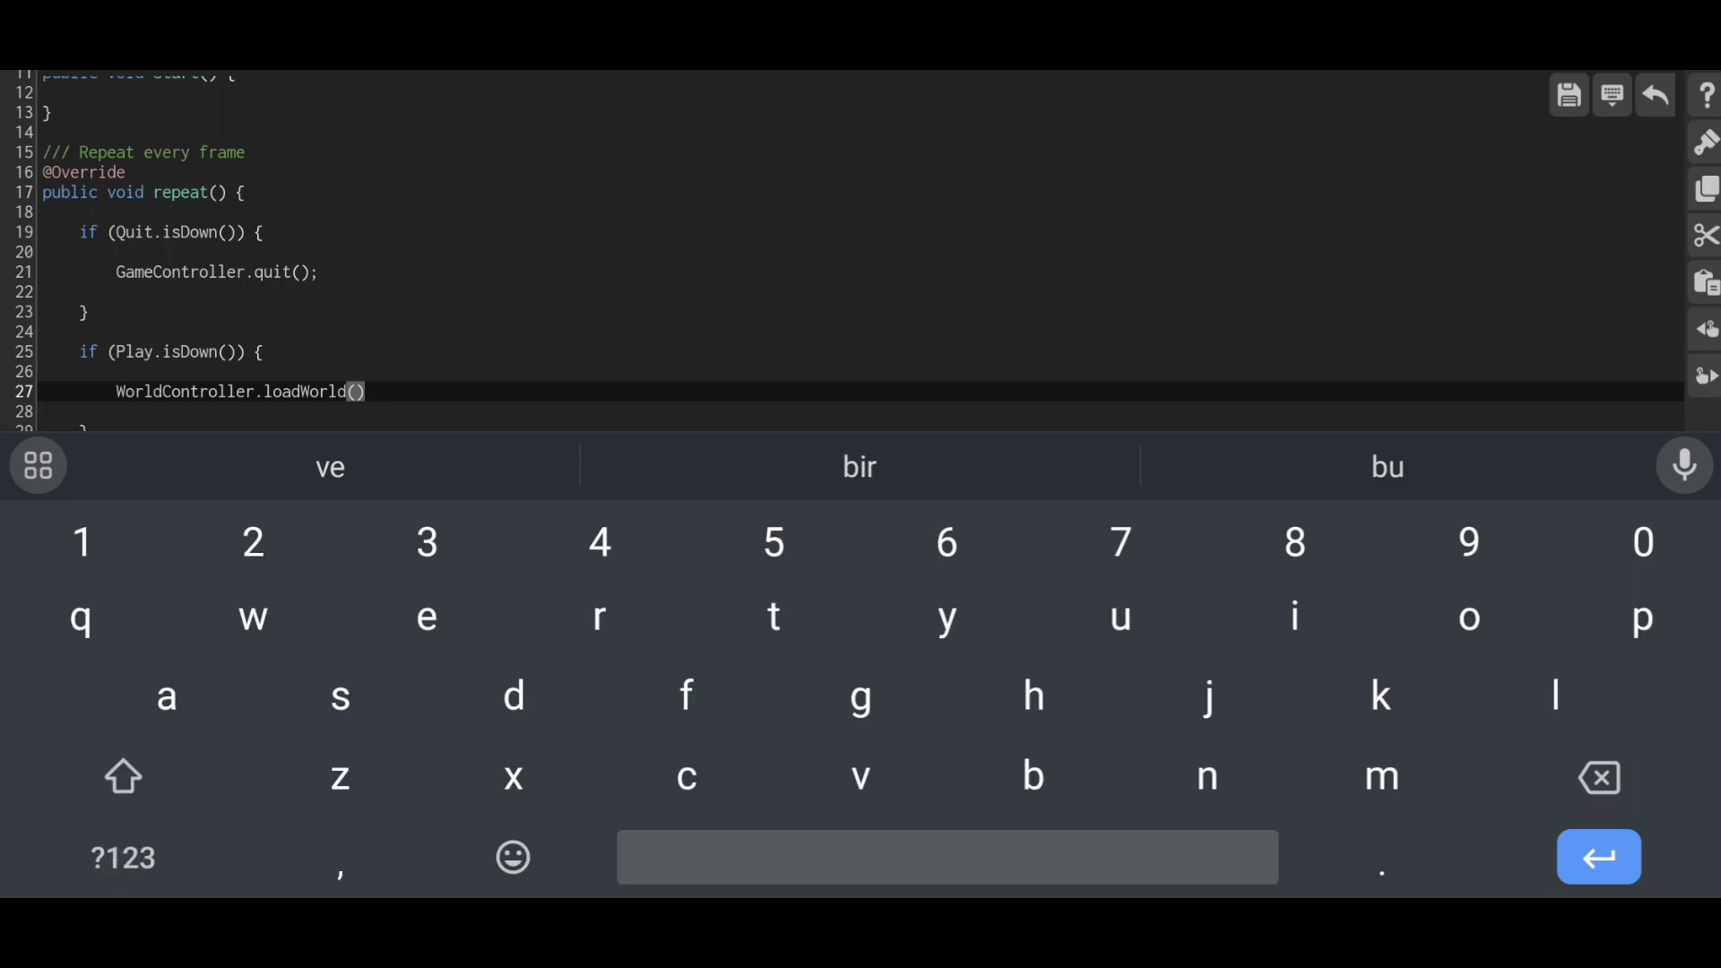
type("loading")
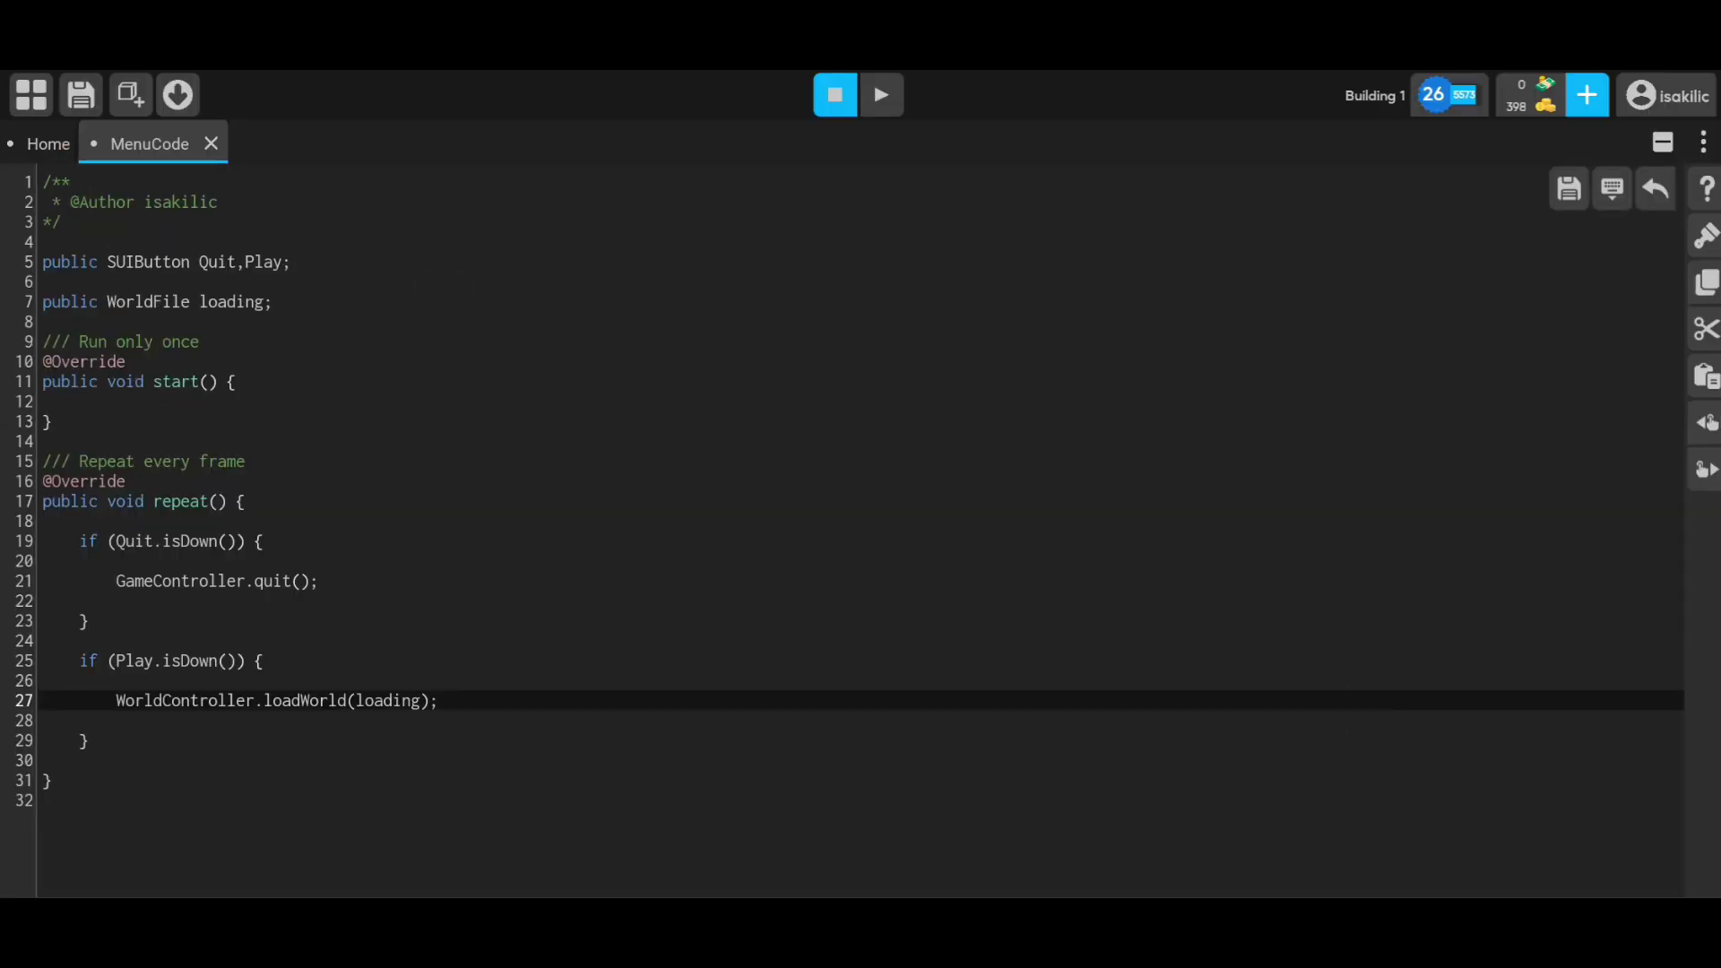
- Return to the 3D scene and preview it through the Game view camera
left_click(880, 95)
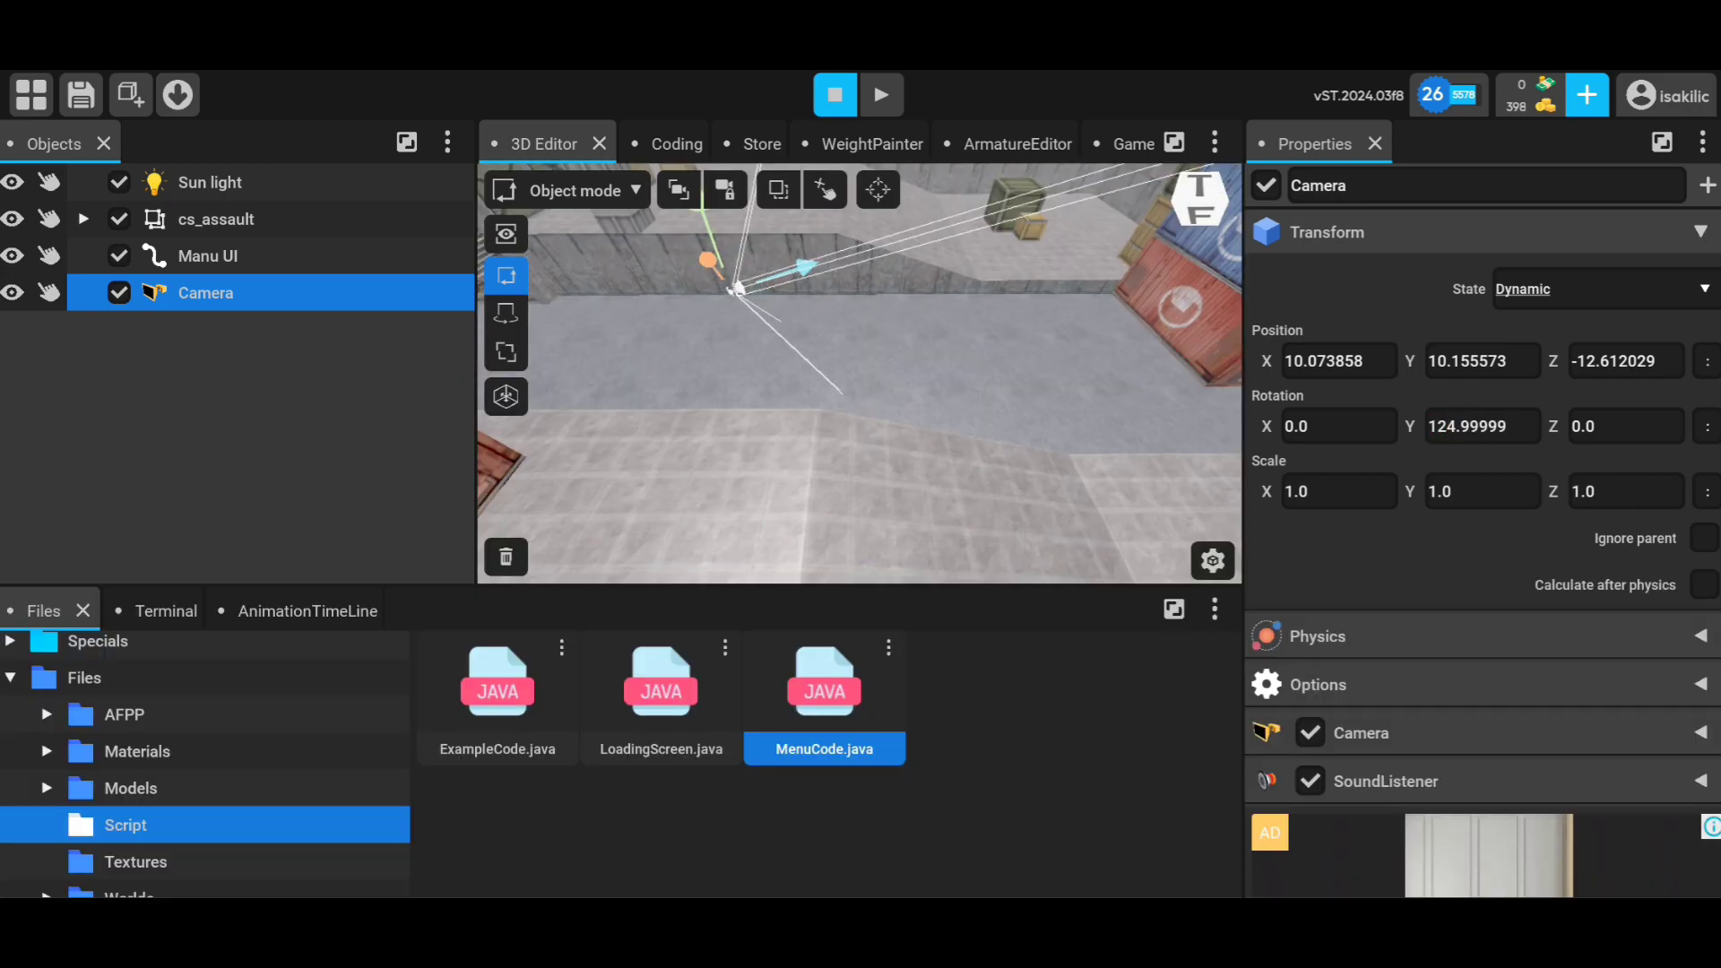
left_click(1133, 144)
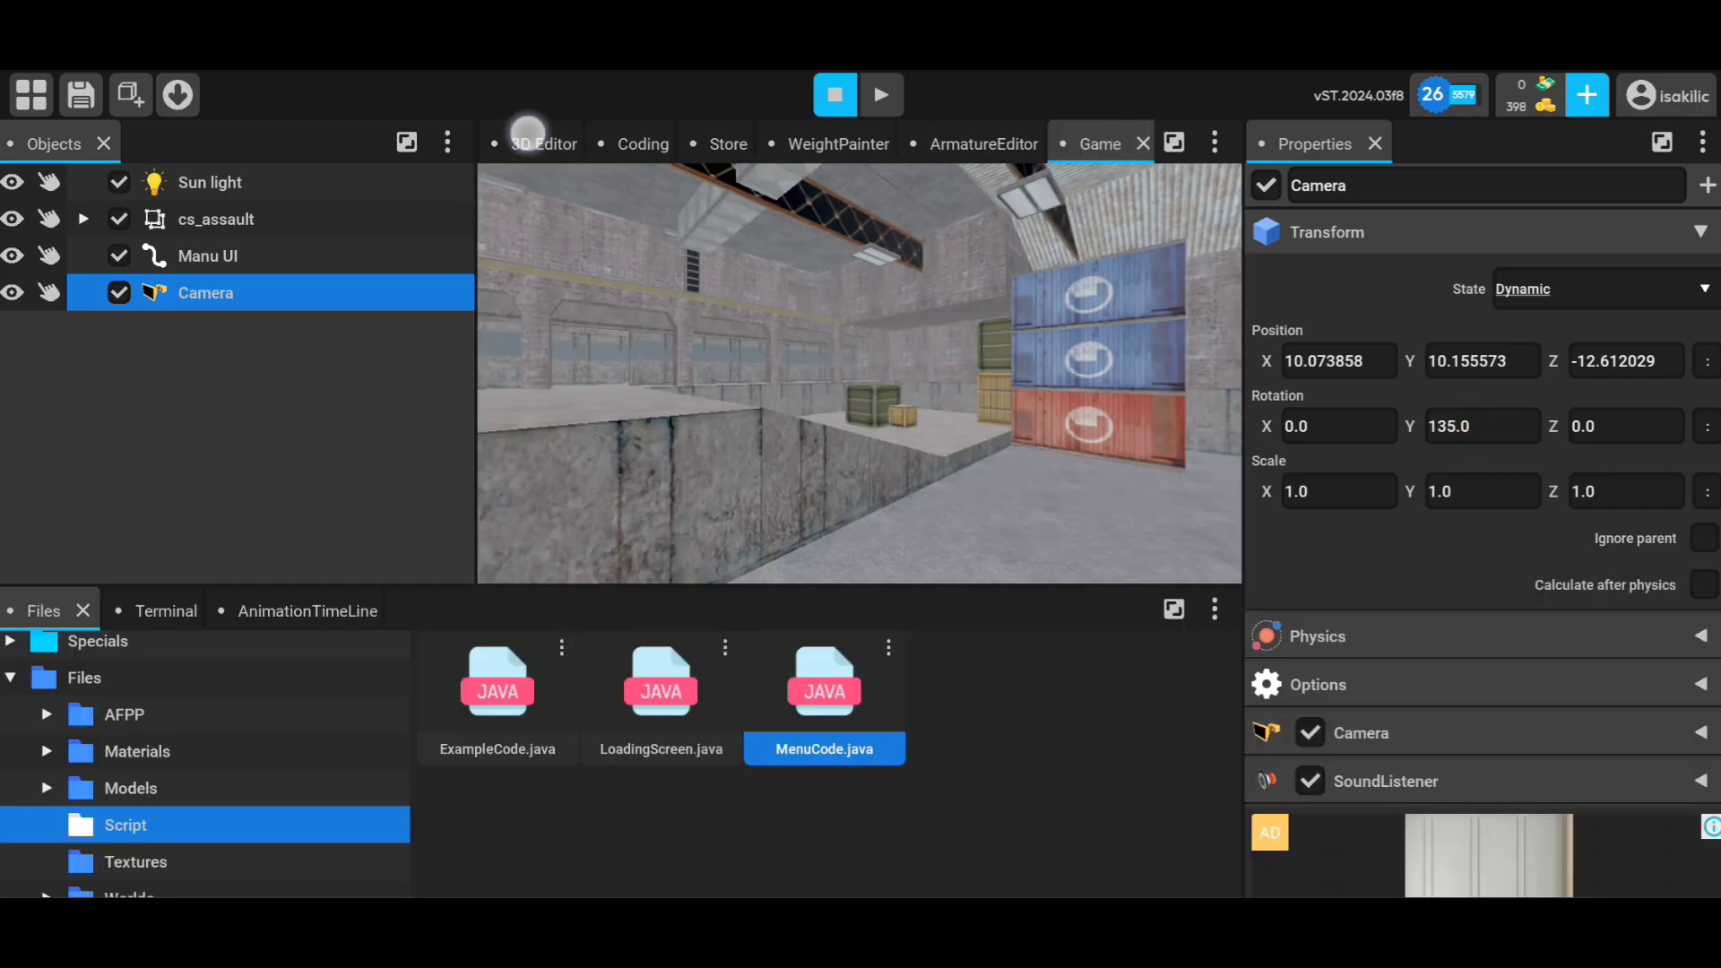
left_click(1173, 144)
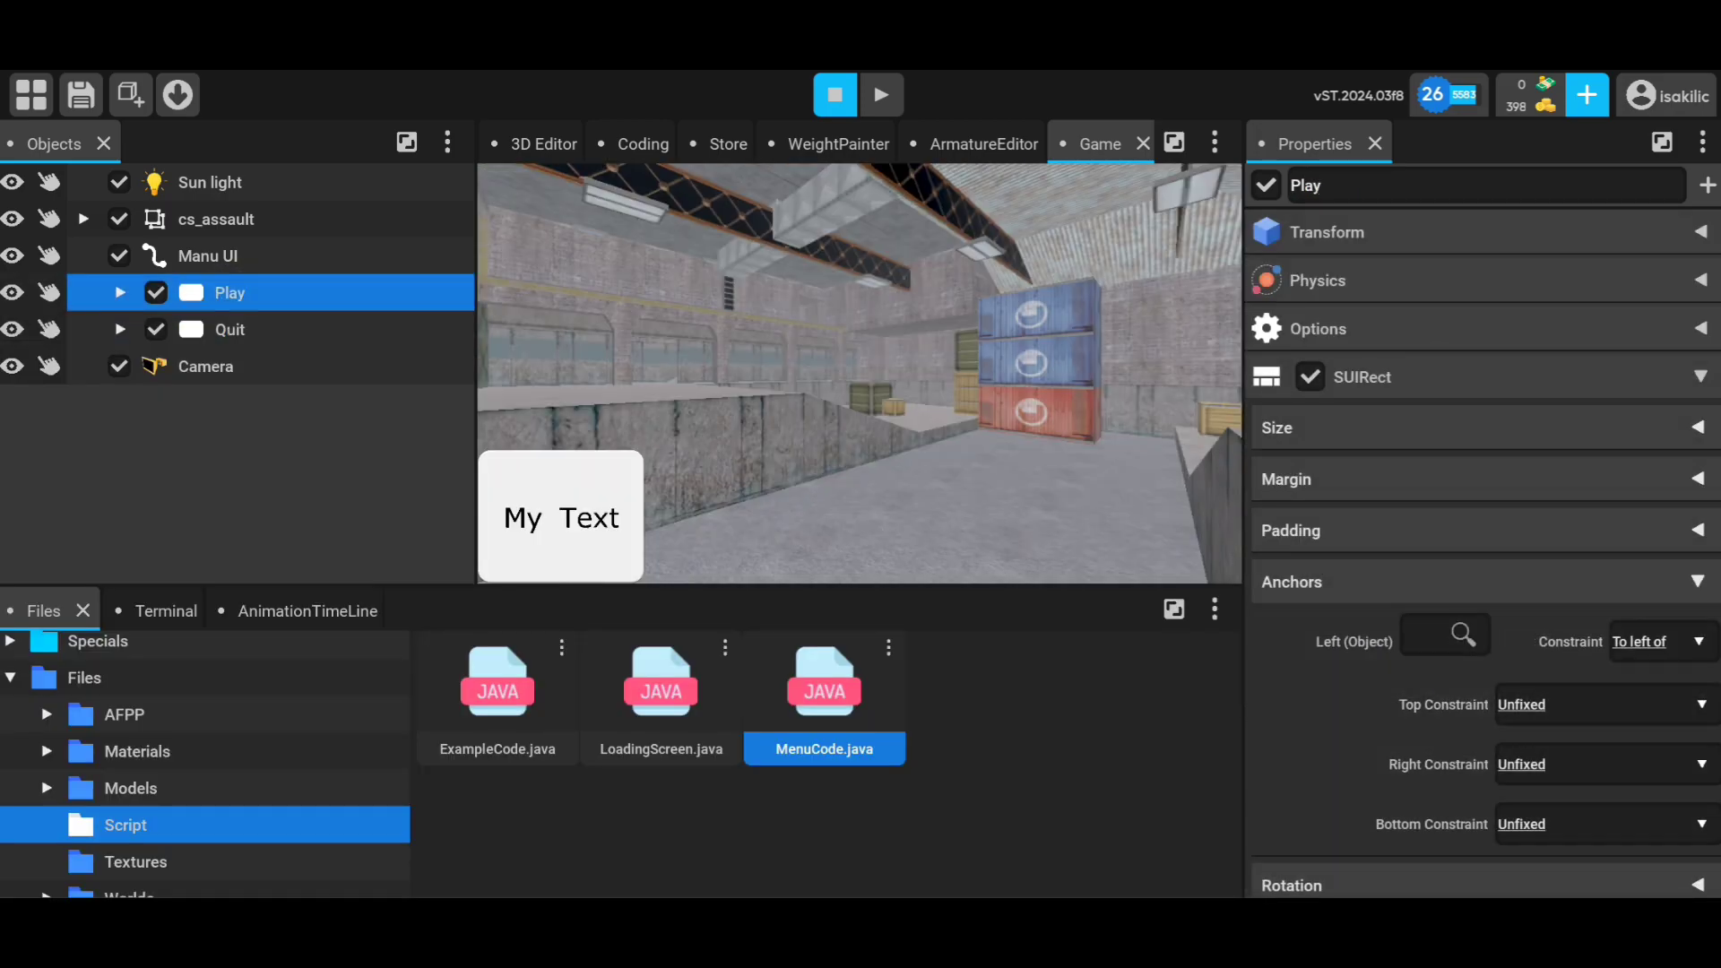
- Anchor the Quit panel below the Play panel so the buttons stack vertically
left_click(231, 330)
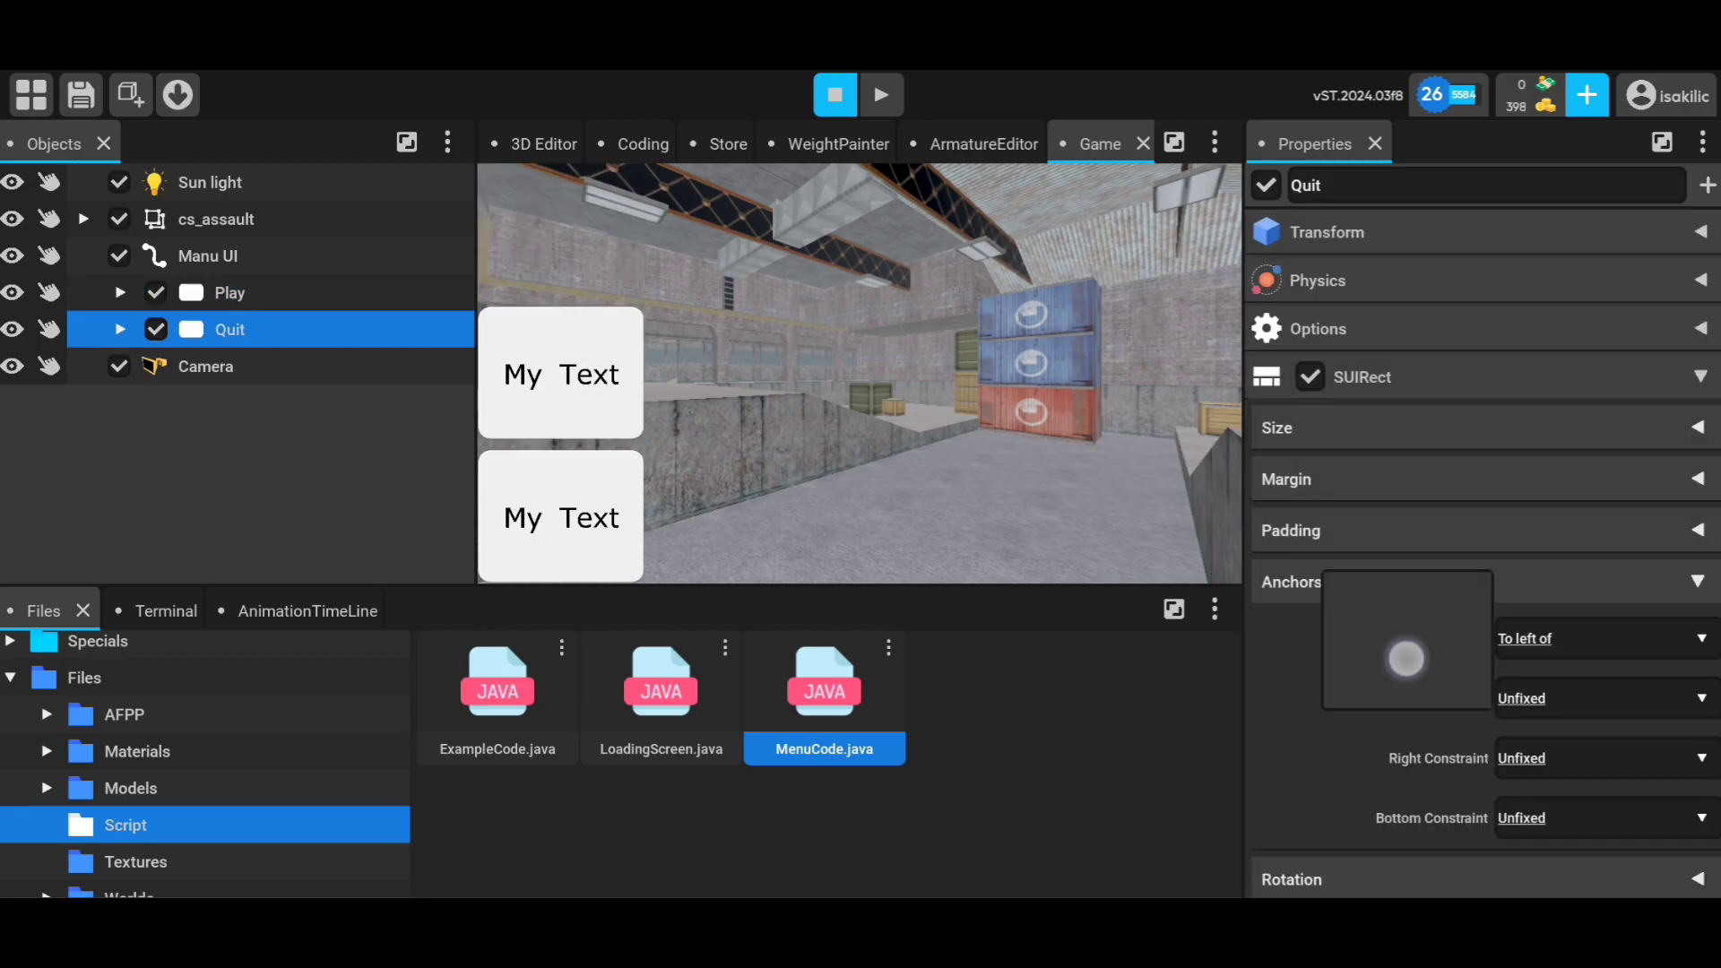
left_click(213, 292)
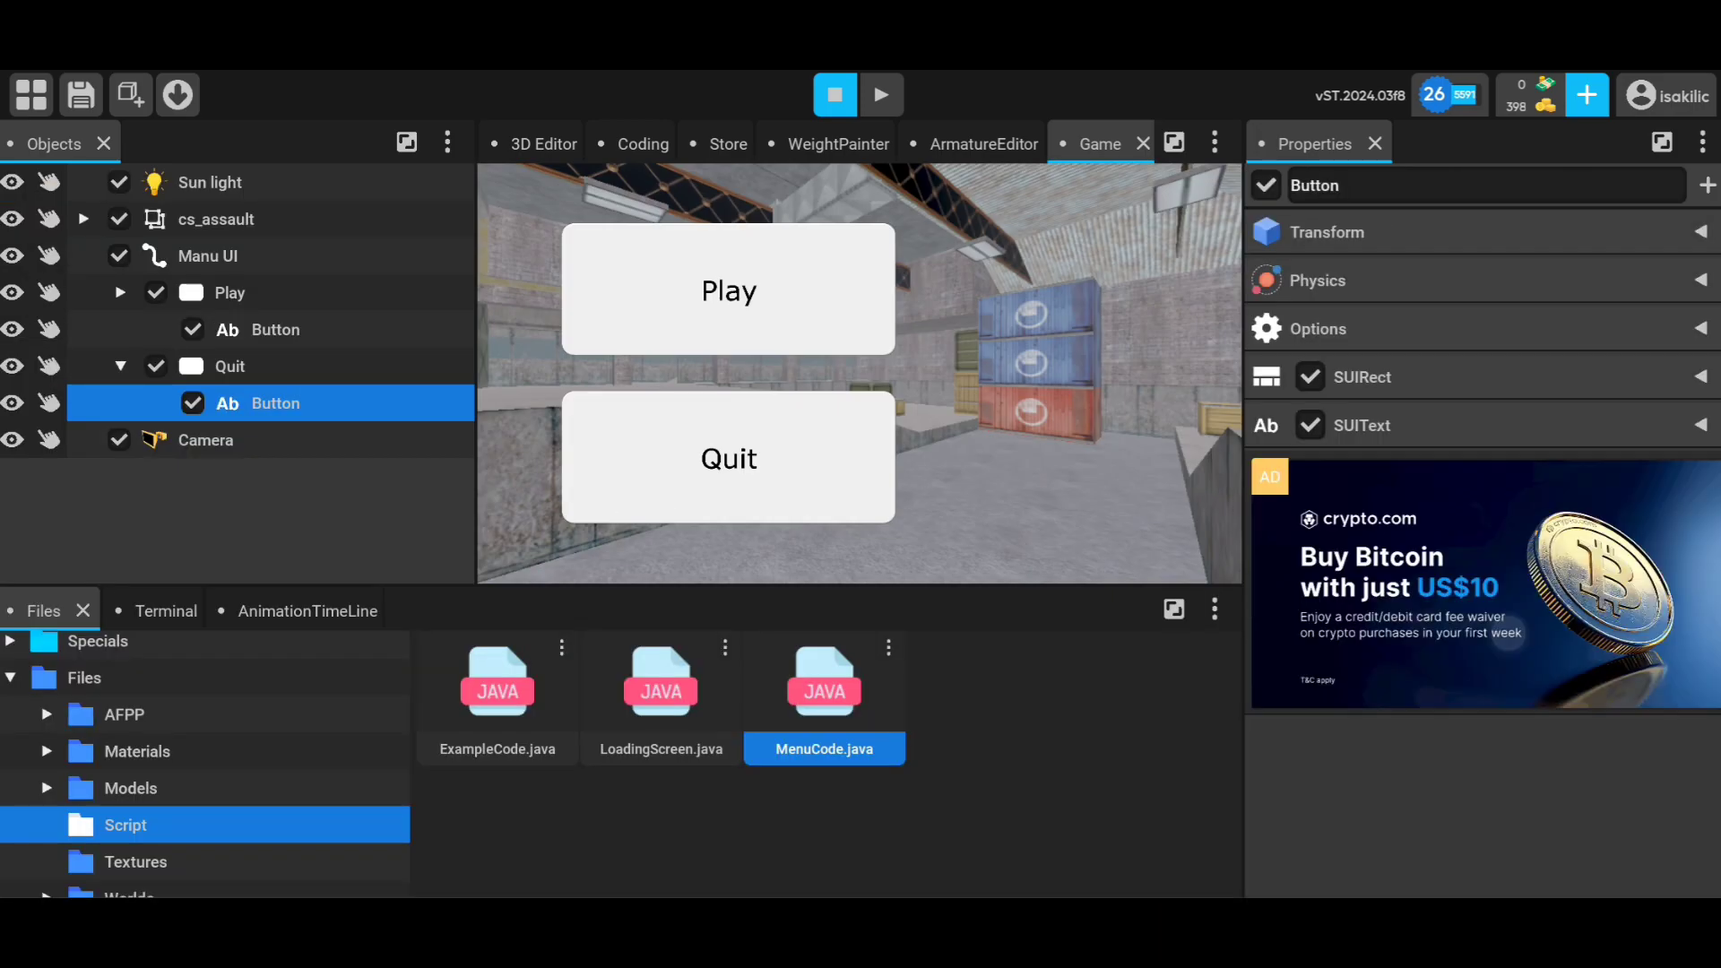
- Give Play and Quit translucent dark normal colours and white label text
left_click(120, 365)
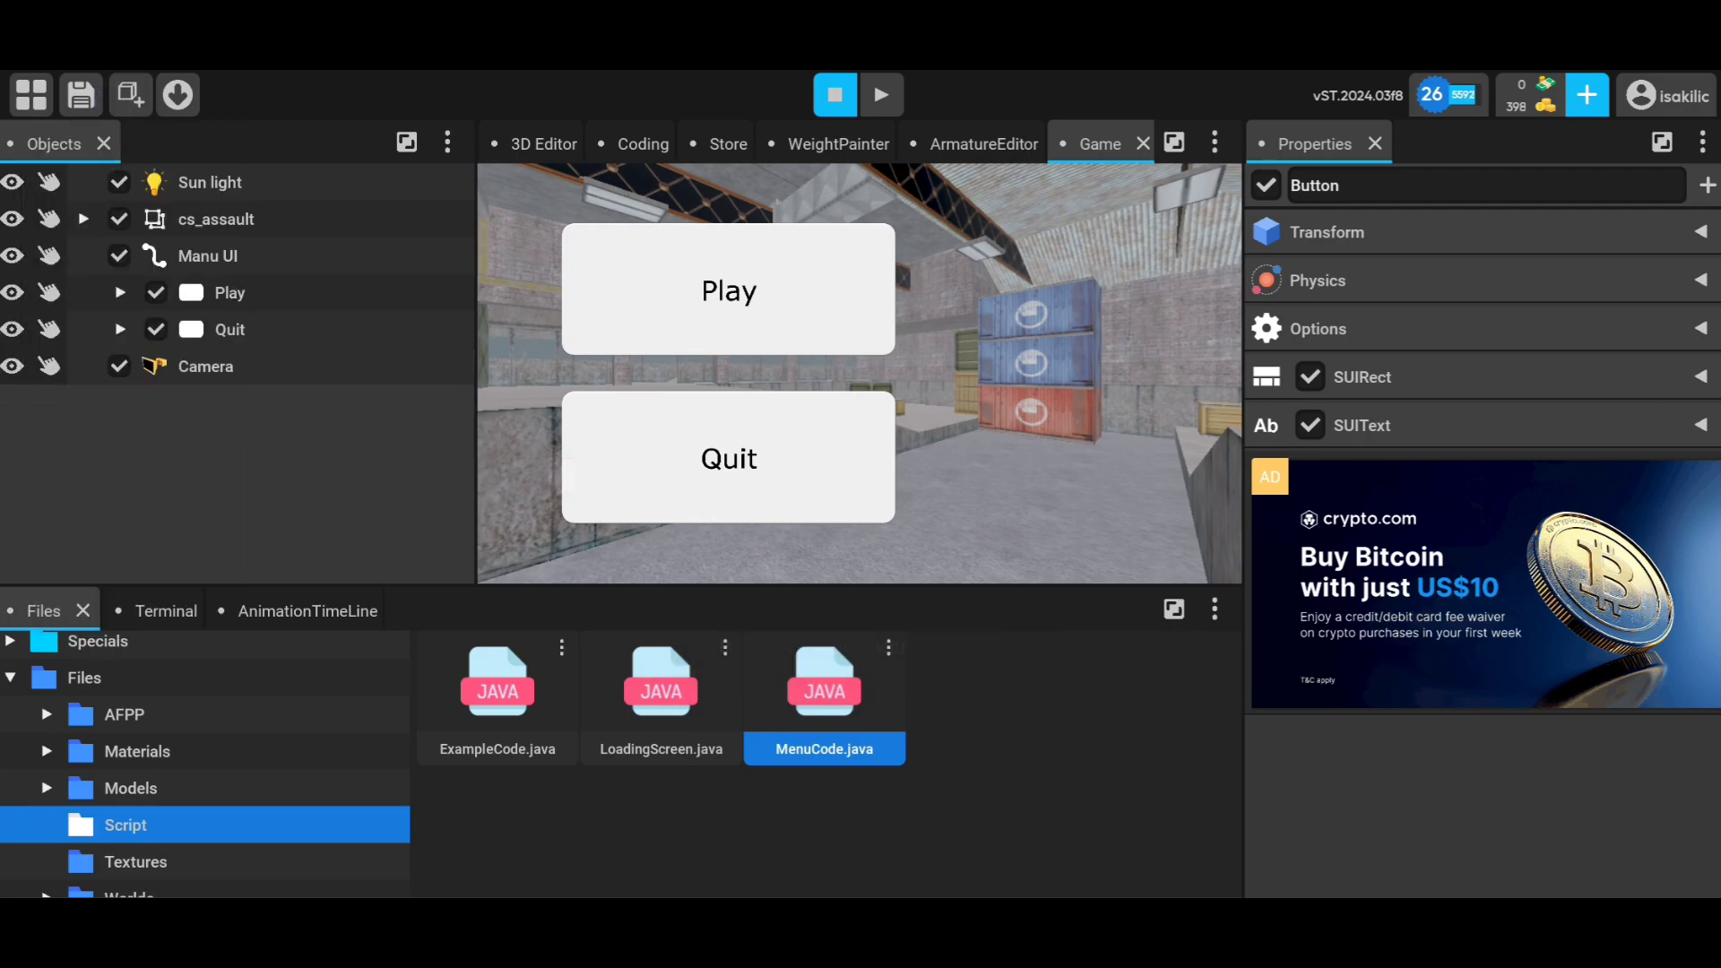
left_click(229, 292)
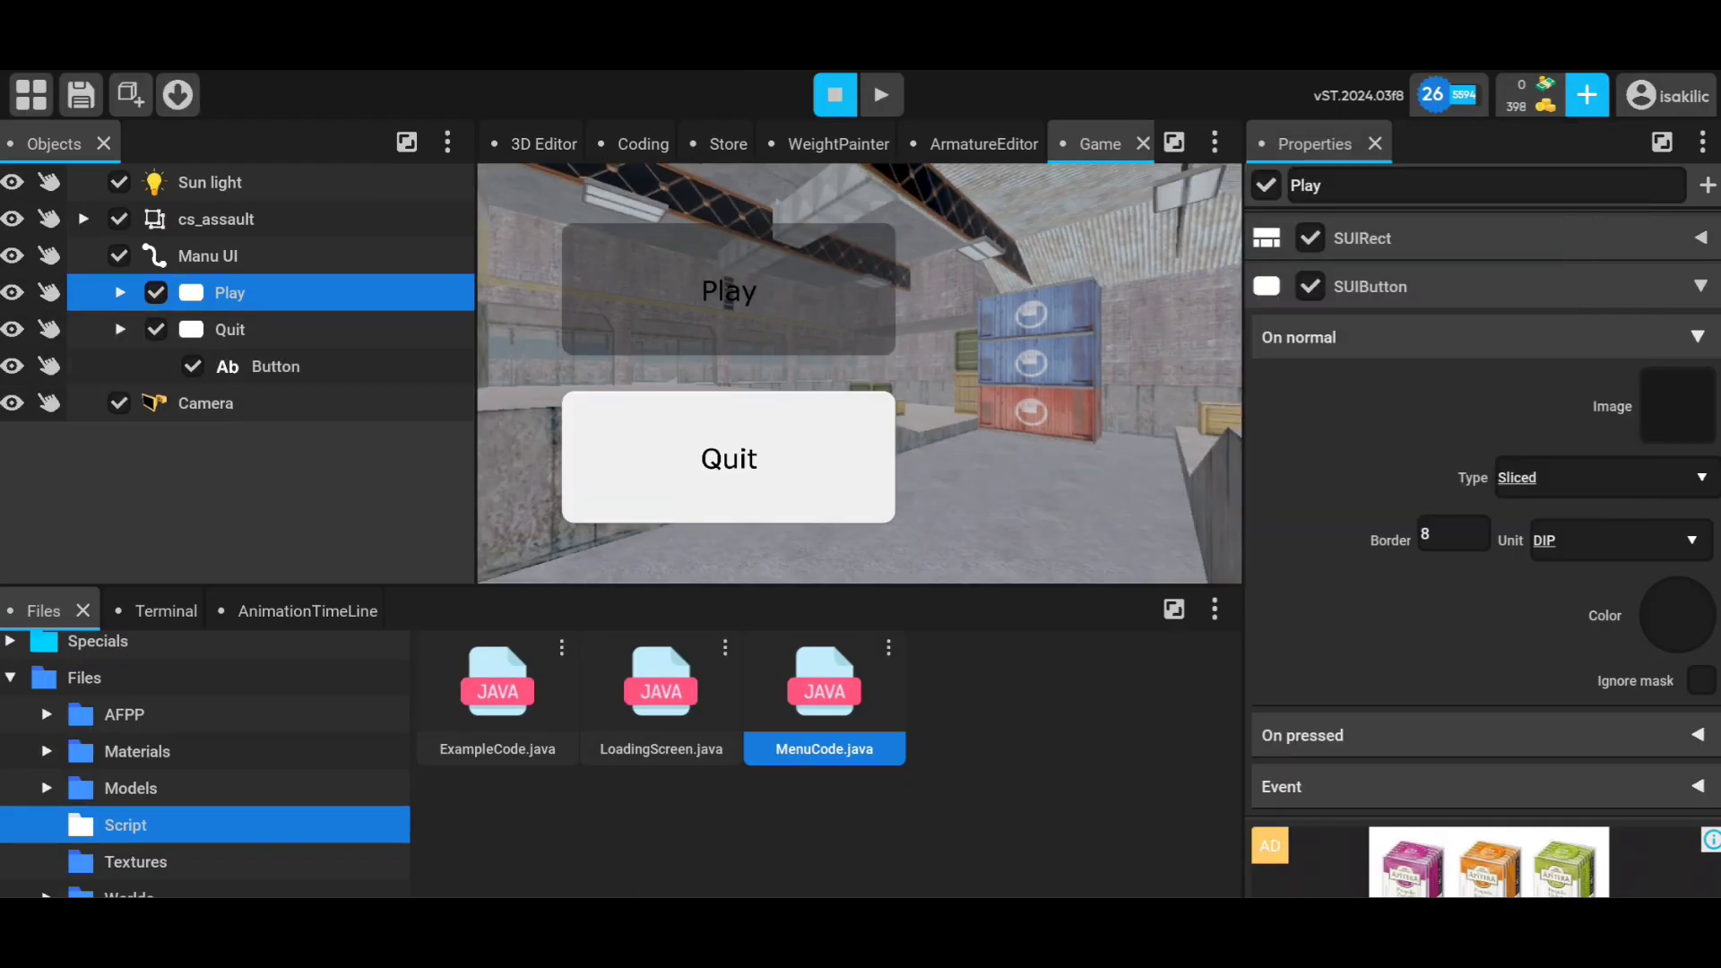
left_click(231, 330)
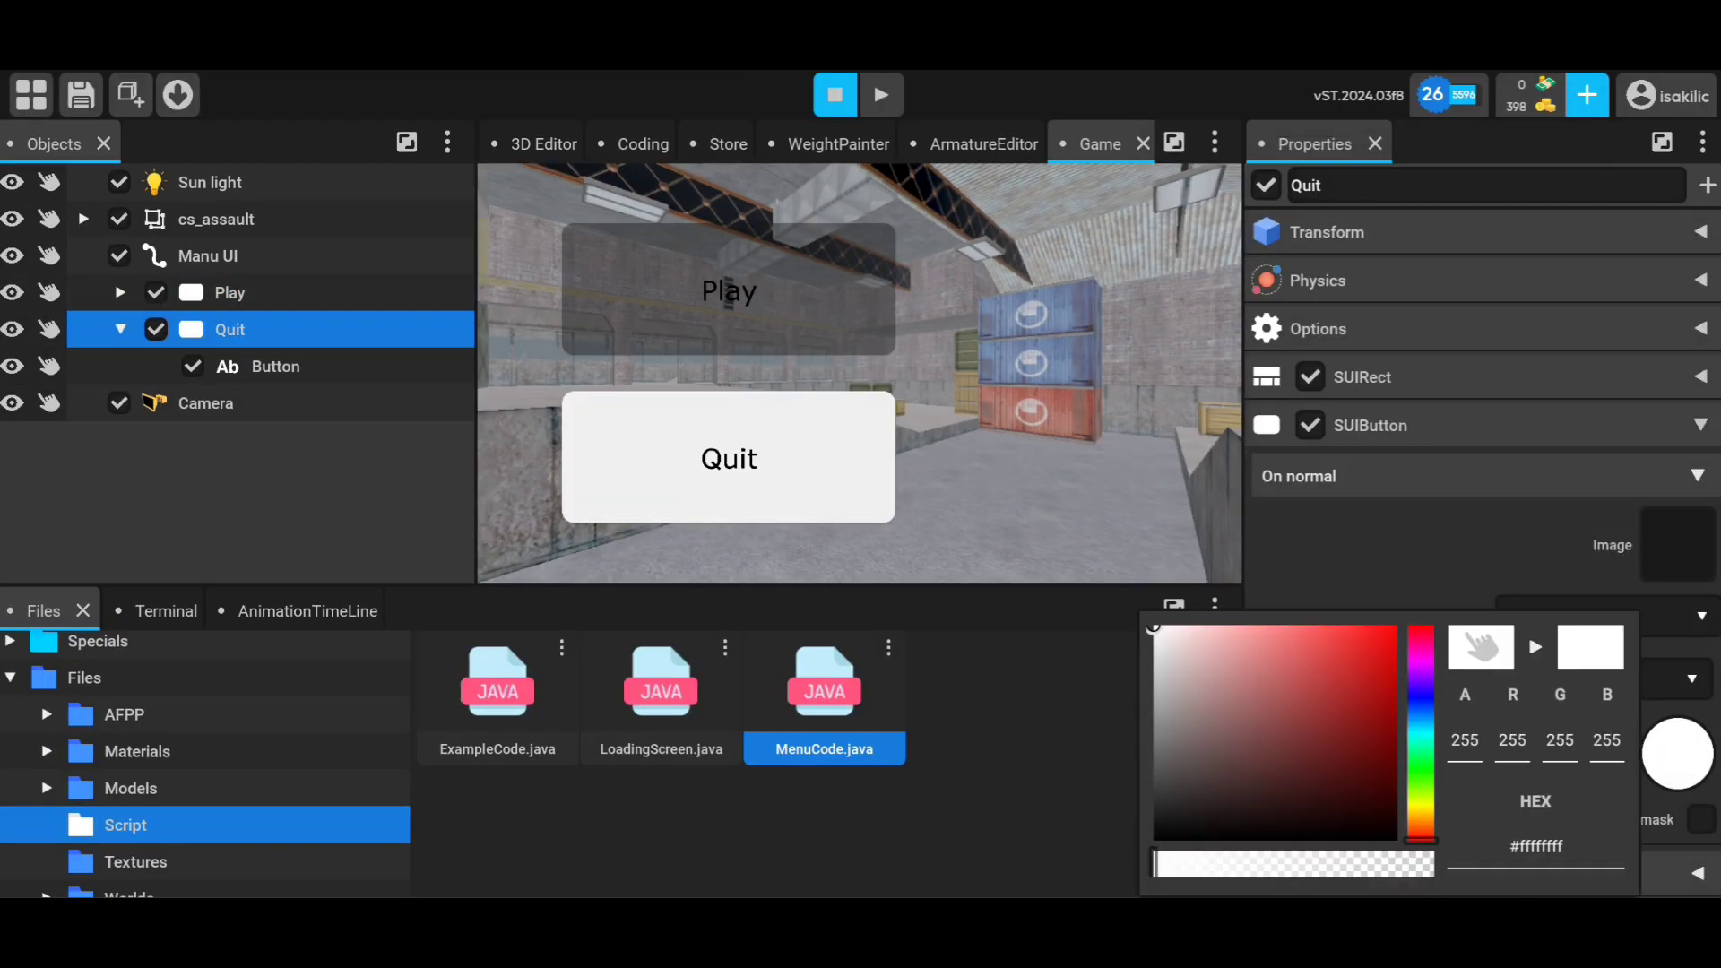
left_click(276, 366)
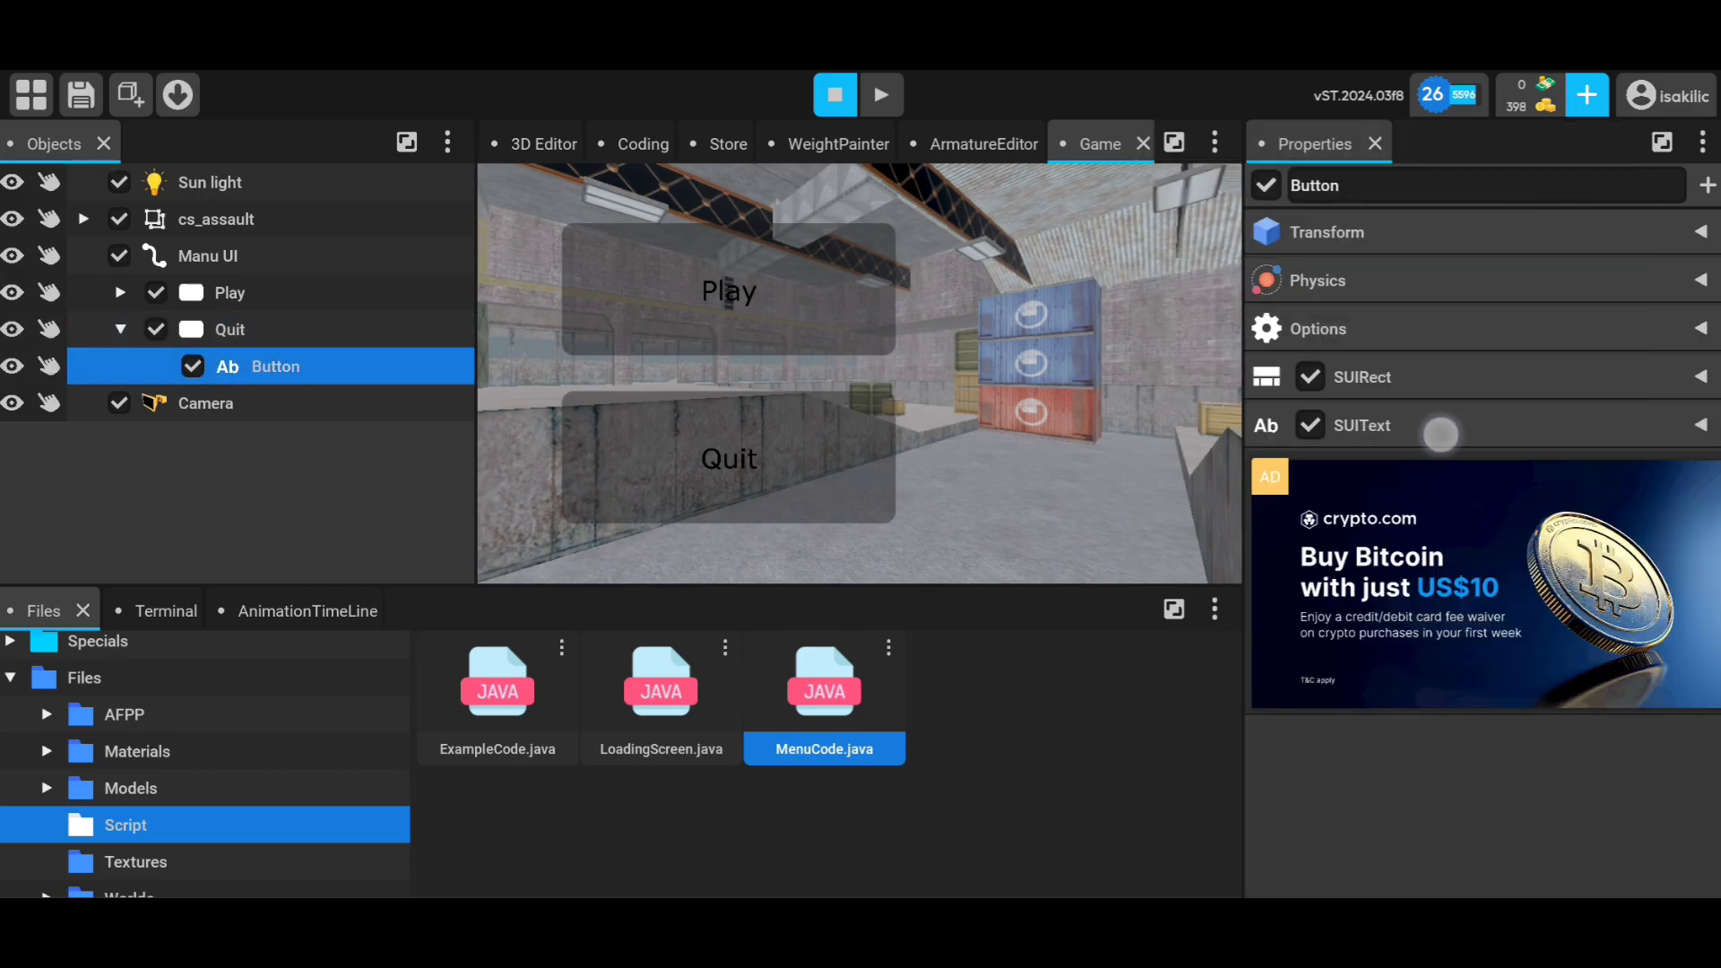
left_click(1361, 427)
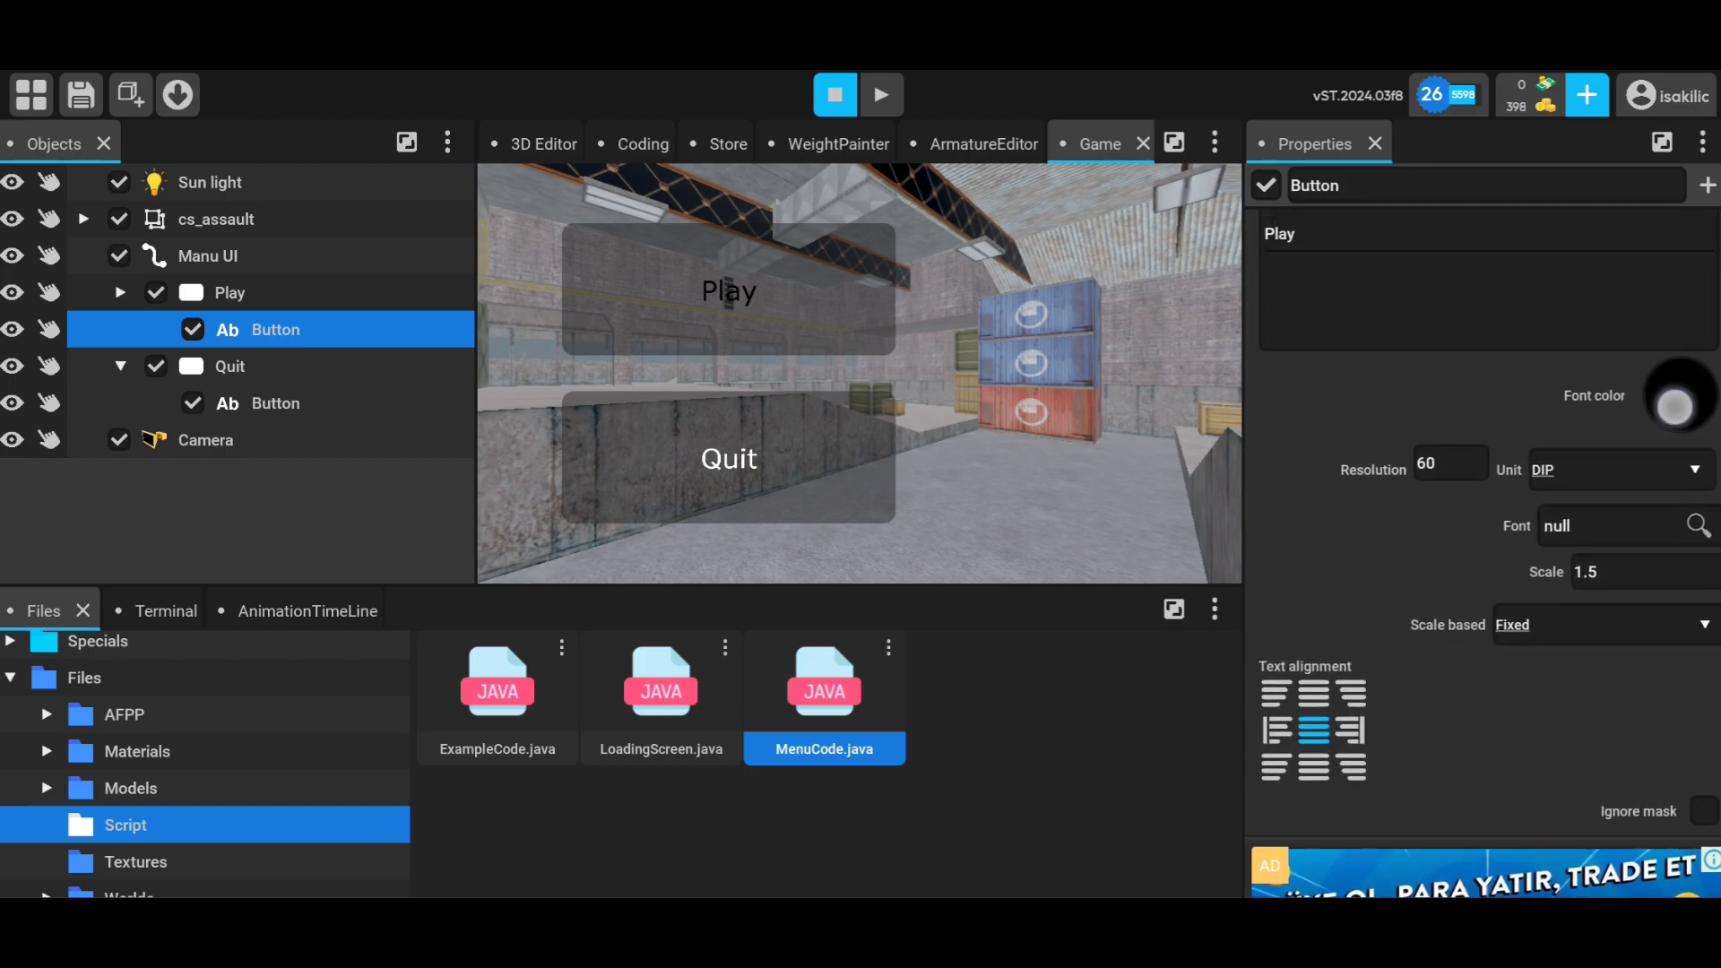
left_click(1671, 404)
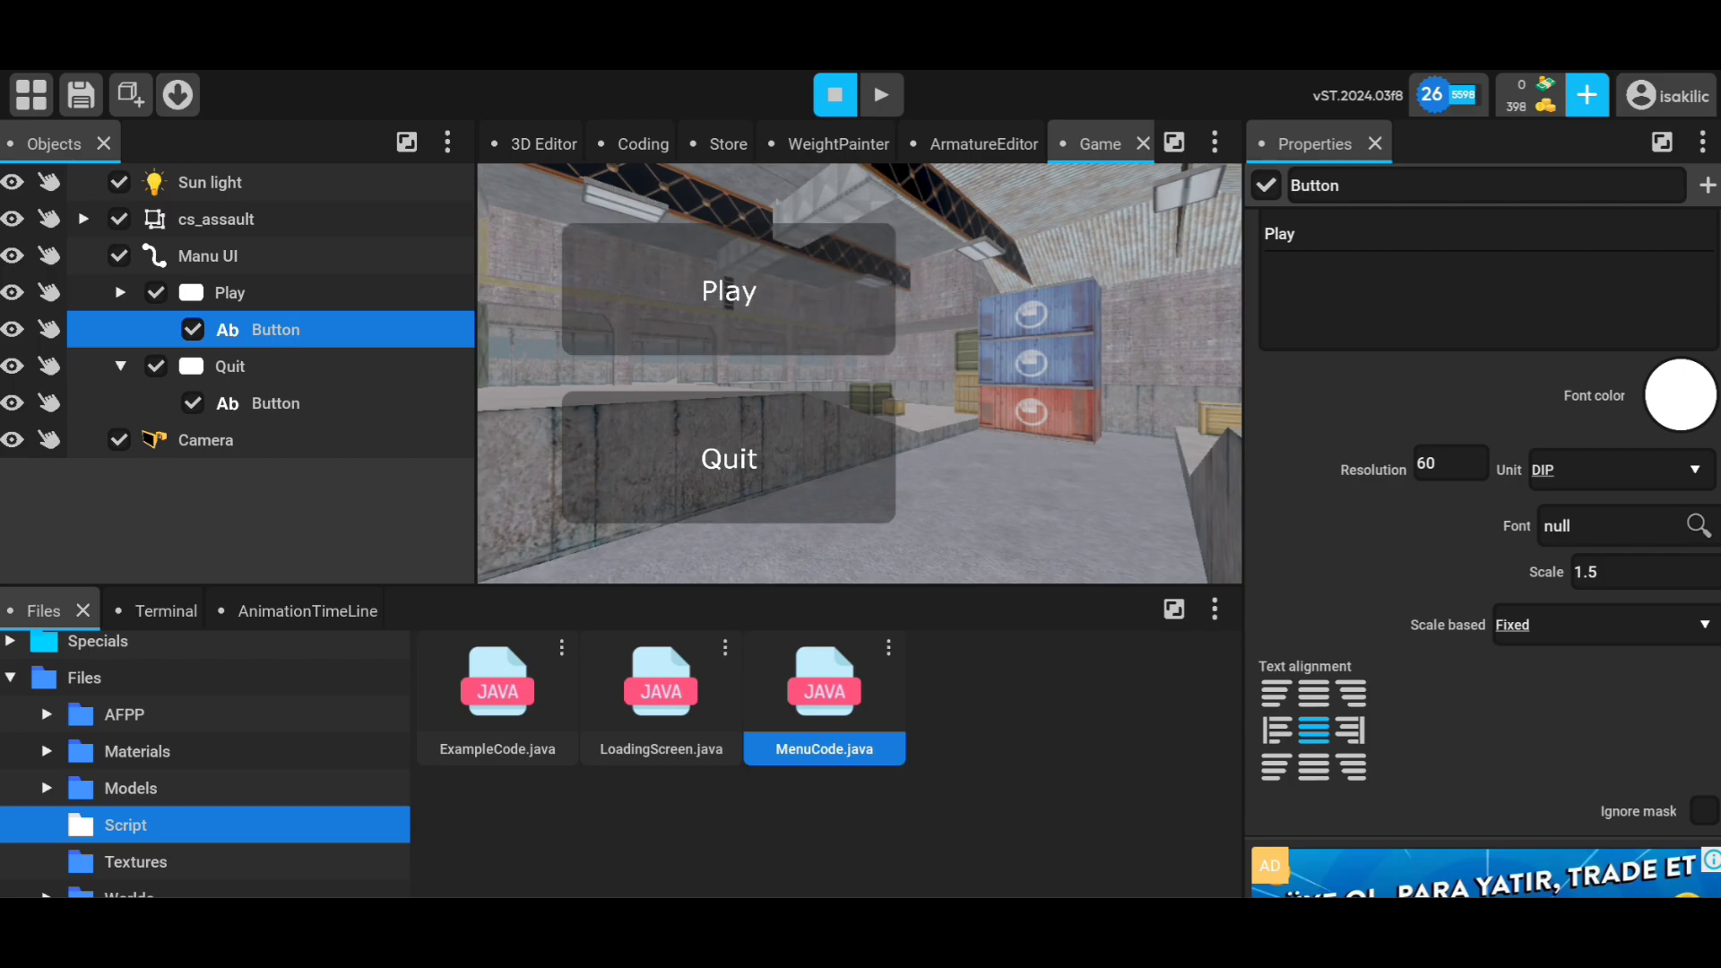
- Set the Play button's On pressed colour to dark #ff202020
left_click(232, 292)
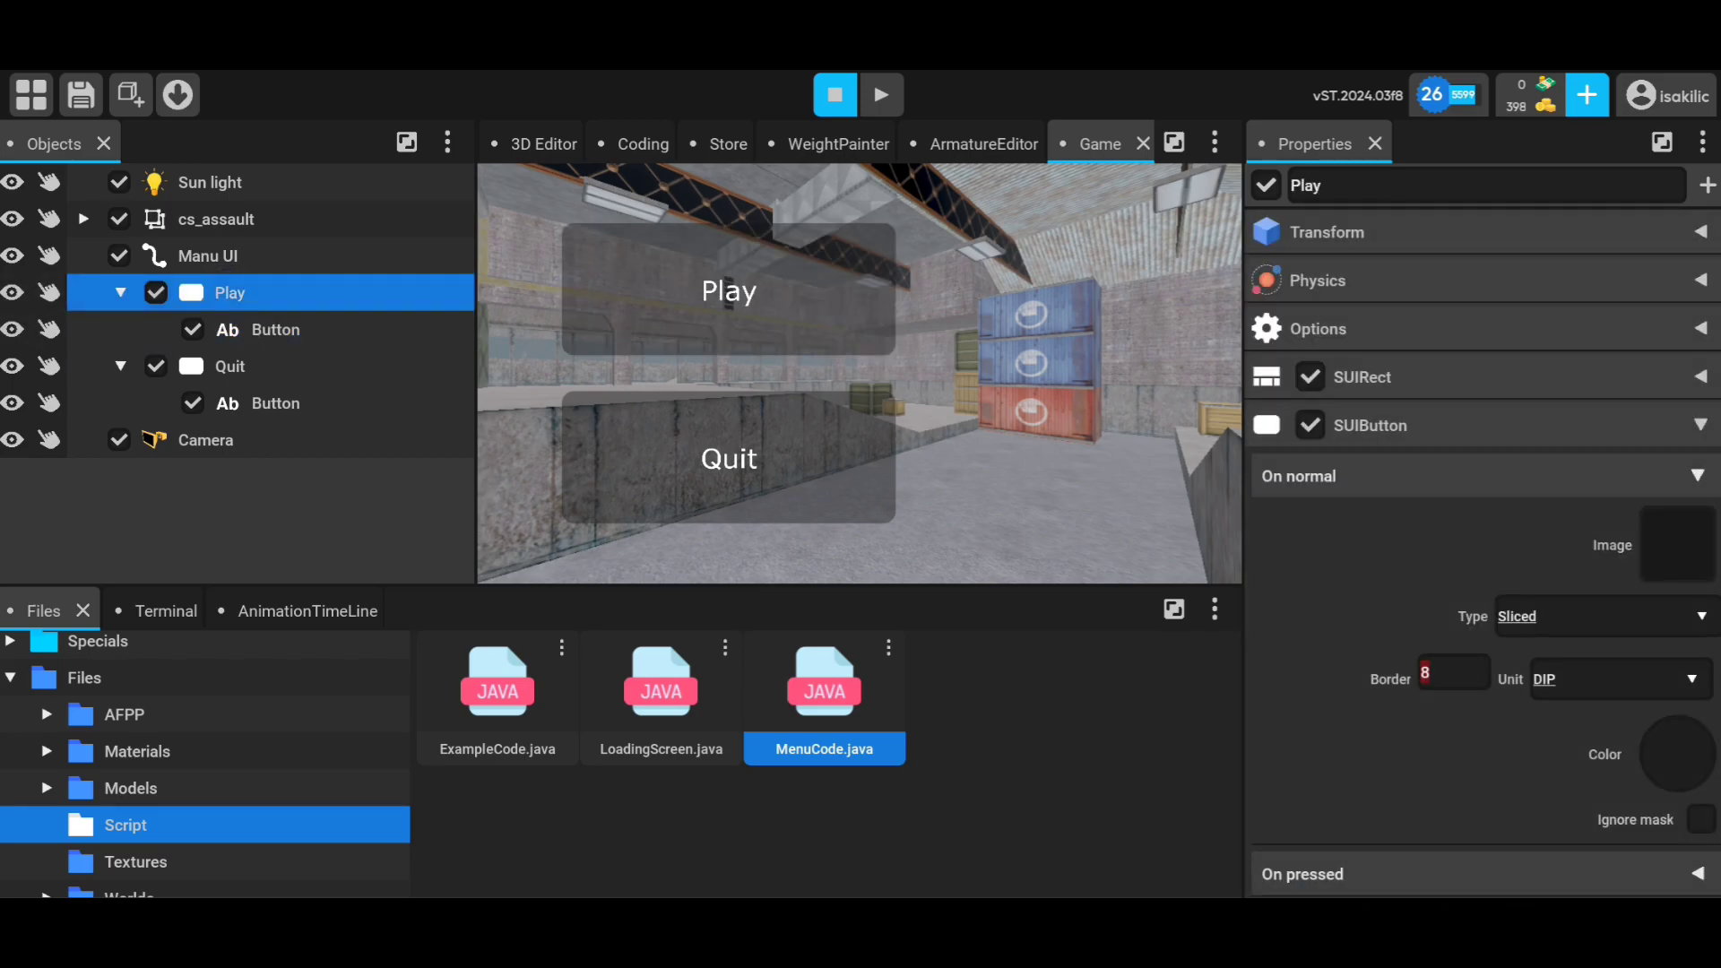
scroll("down", 3)
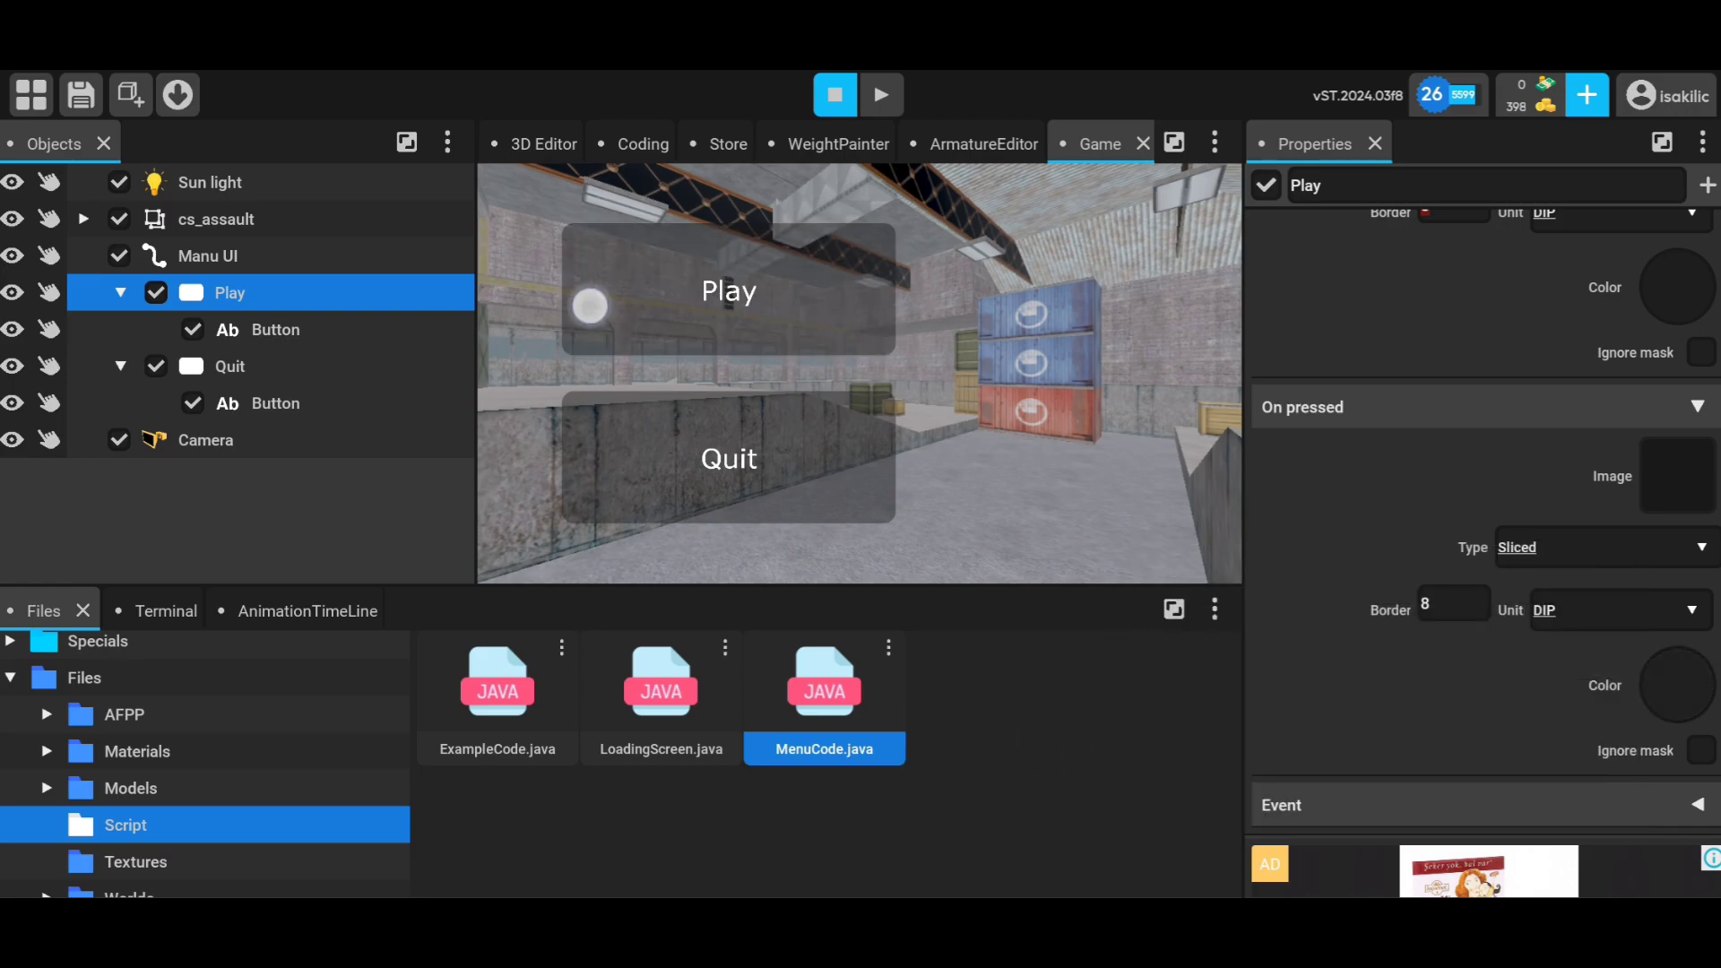
left_click(1680, 287)
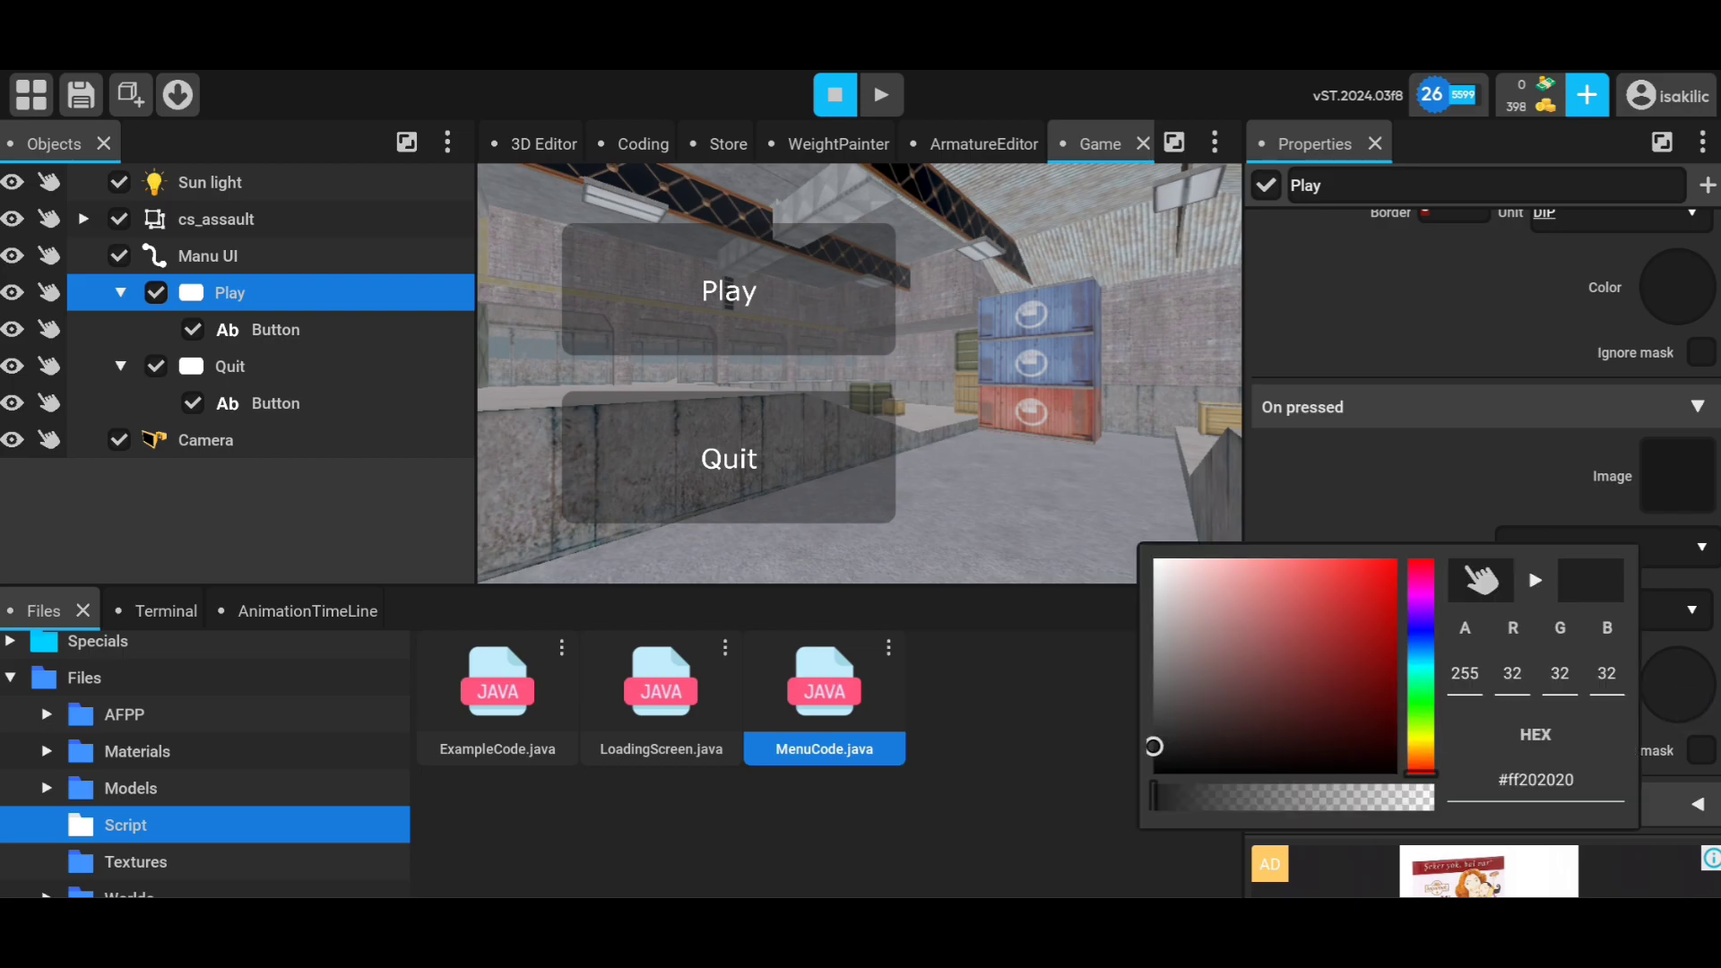
left_click(1537, 780)
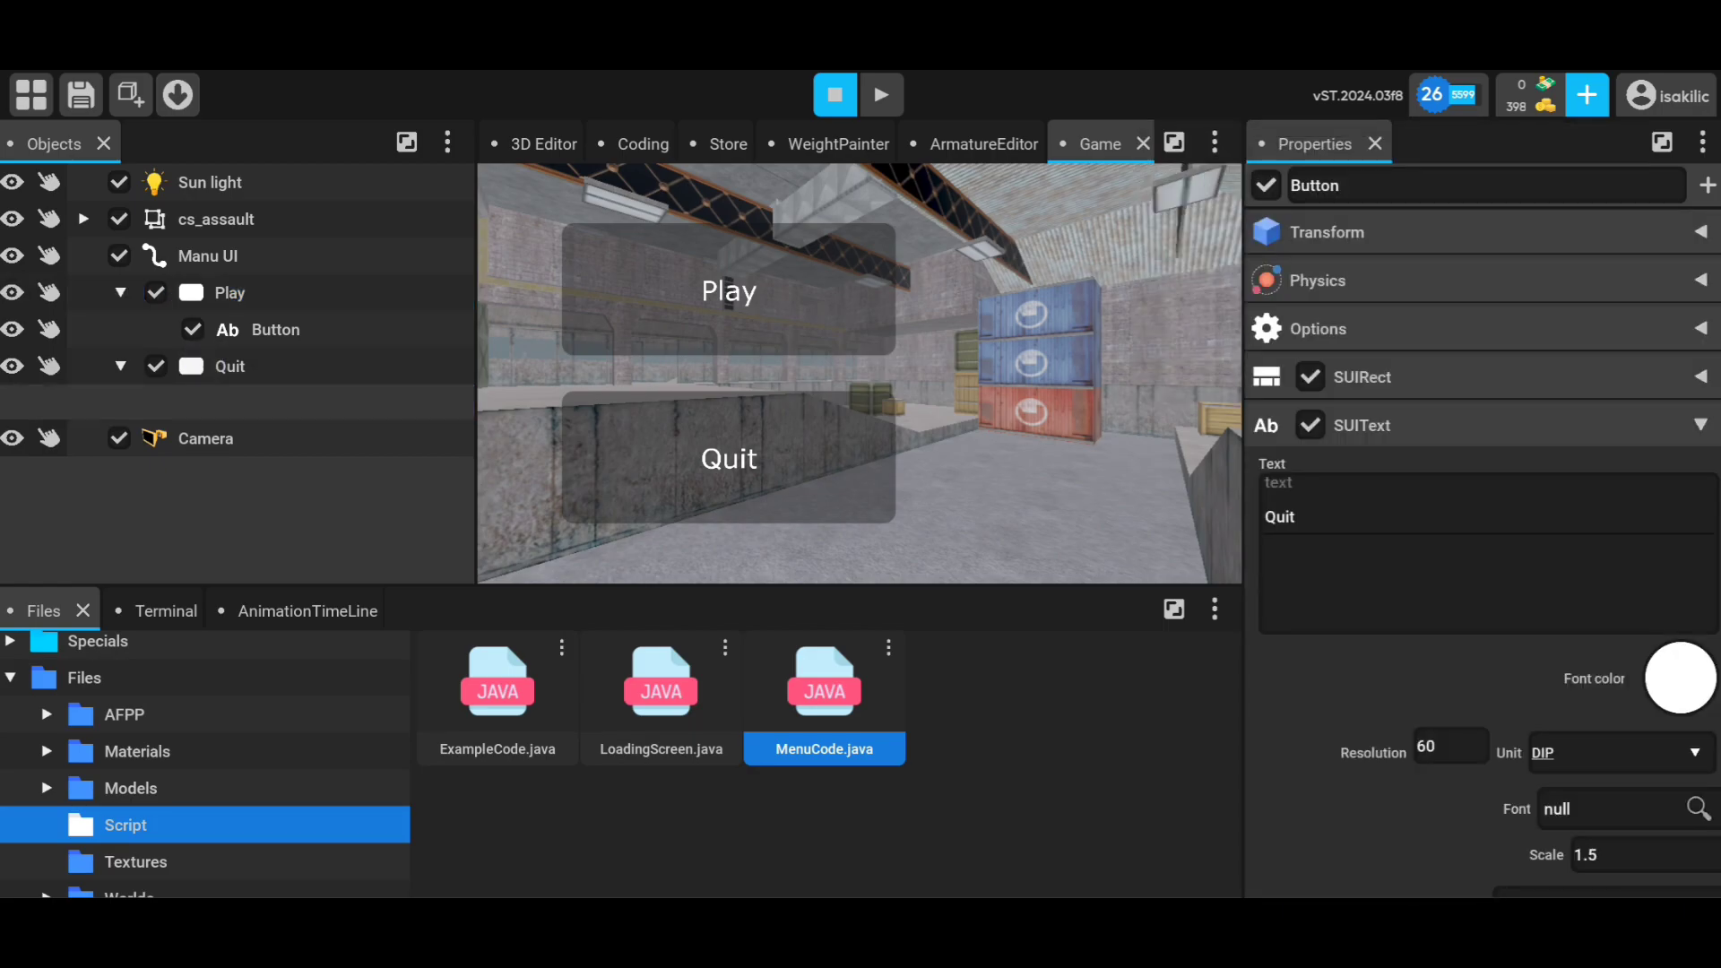
- Set Quit's On pressed colour to dark, return to the 3D editor and clear the selection
left_click(231, 330)
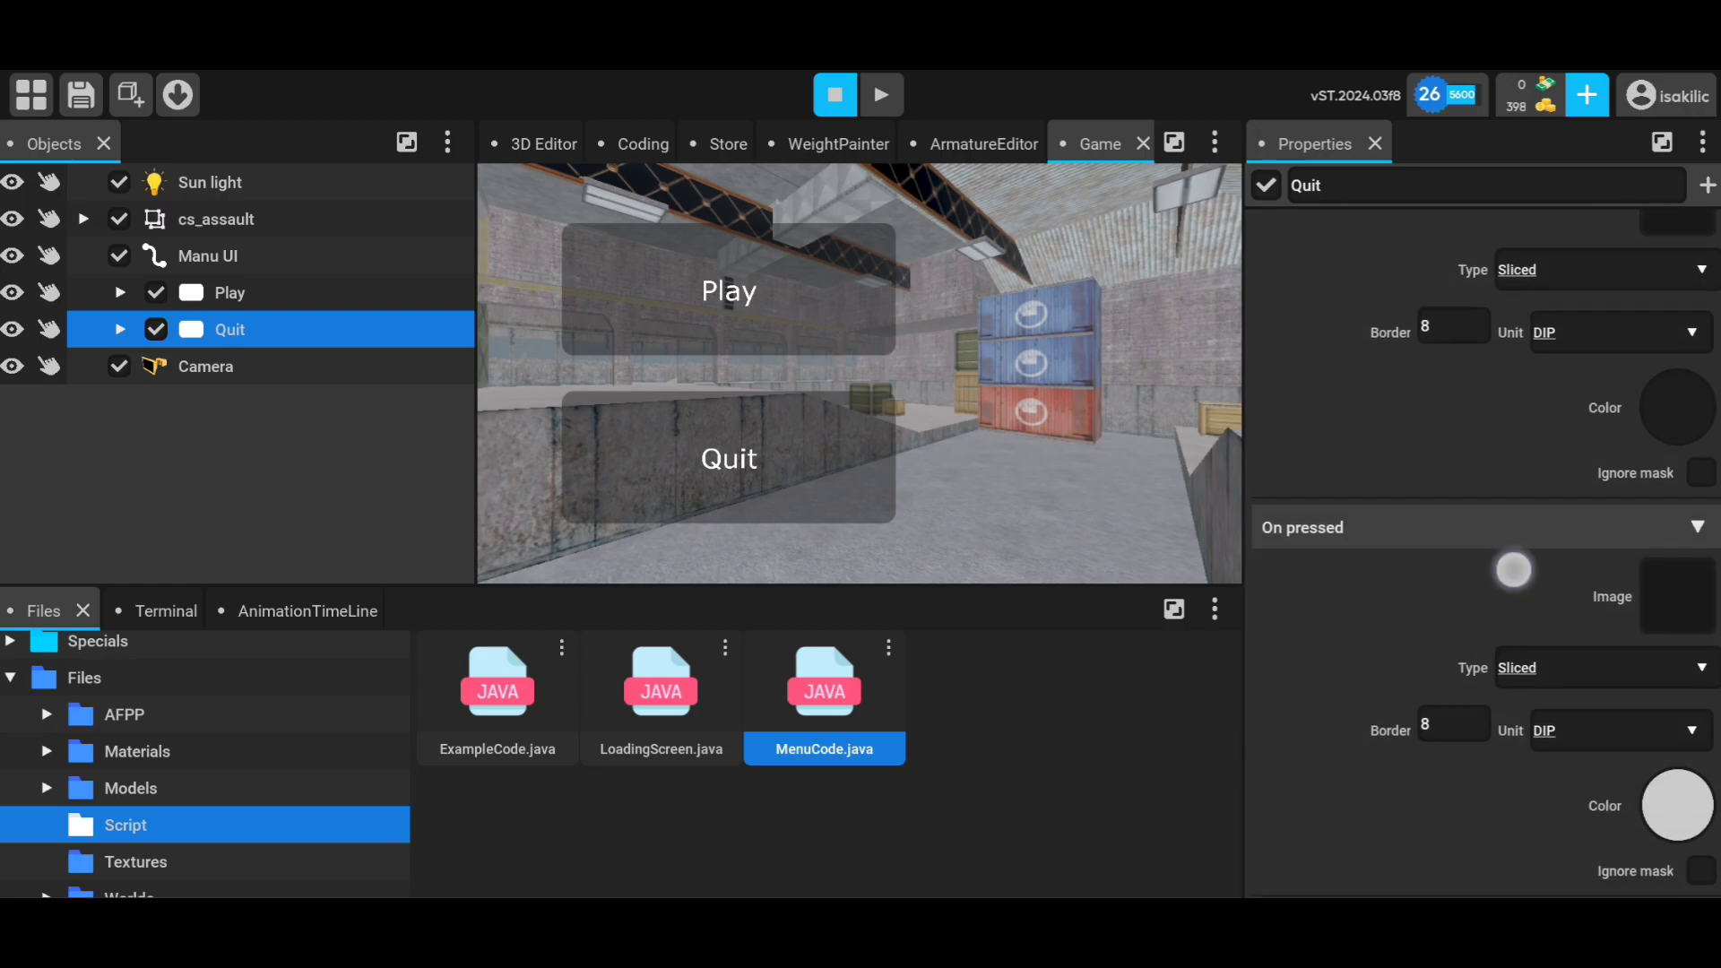
left_click(1677, 405)
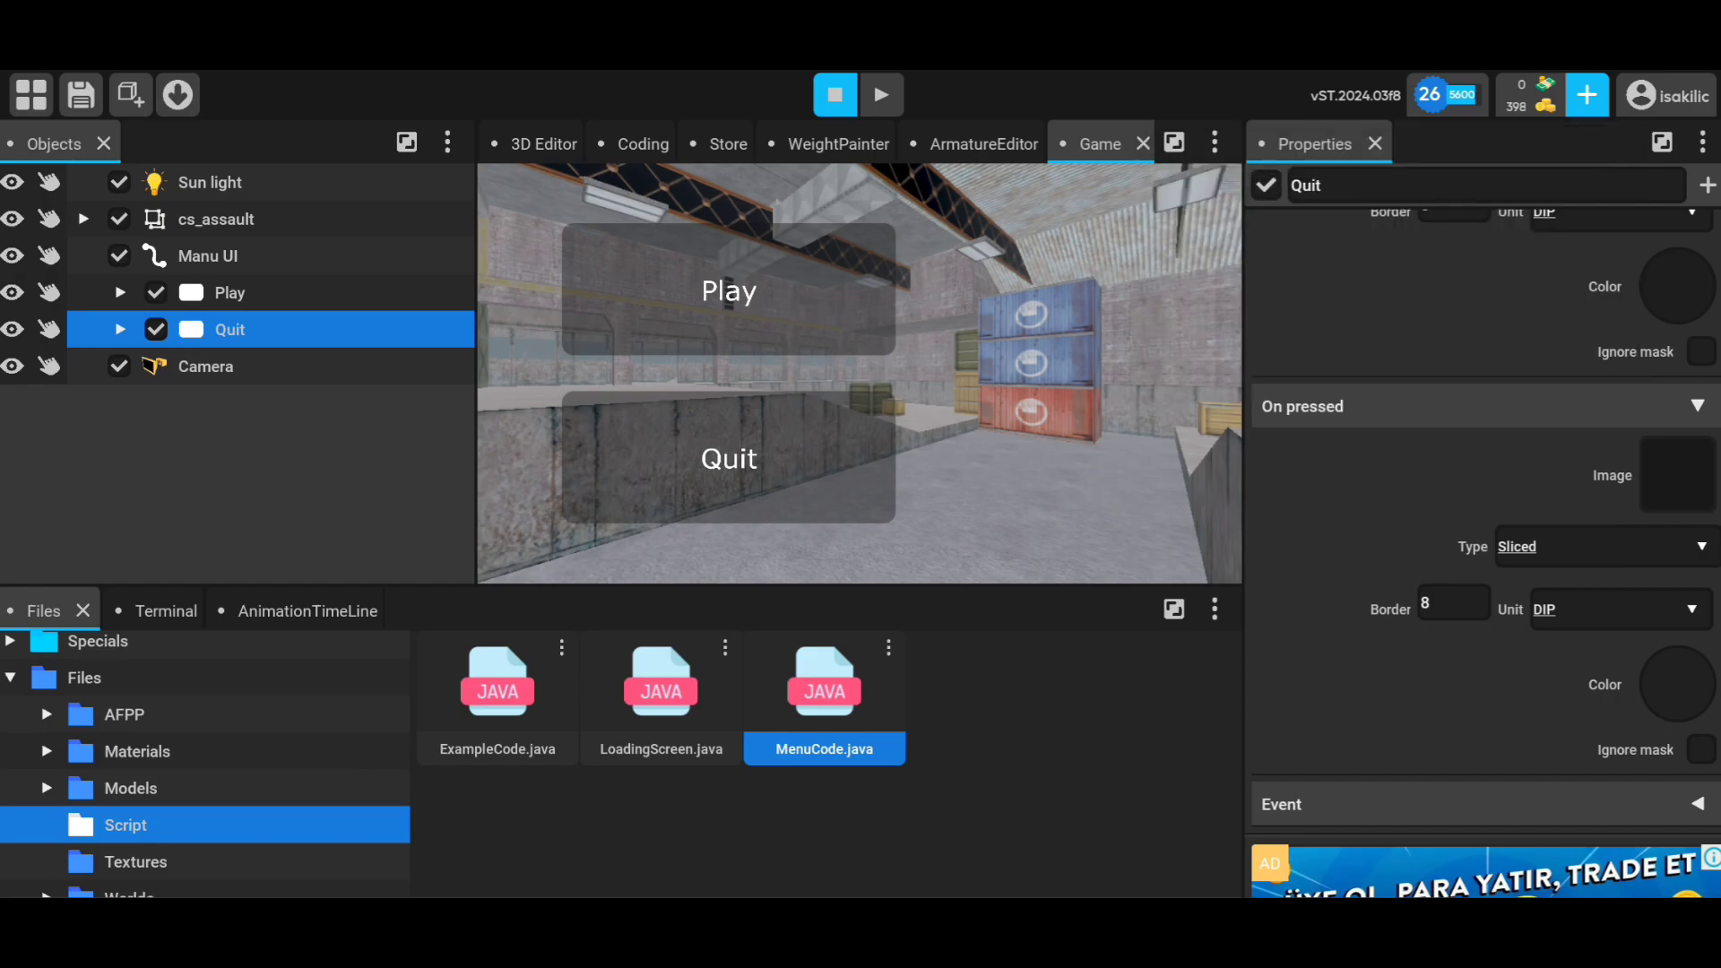
left_click(78, 95)
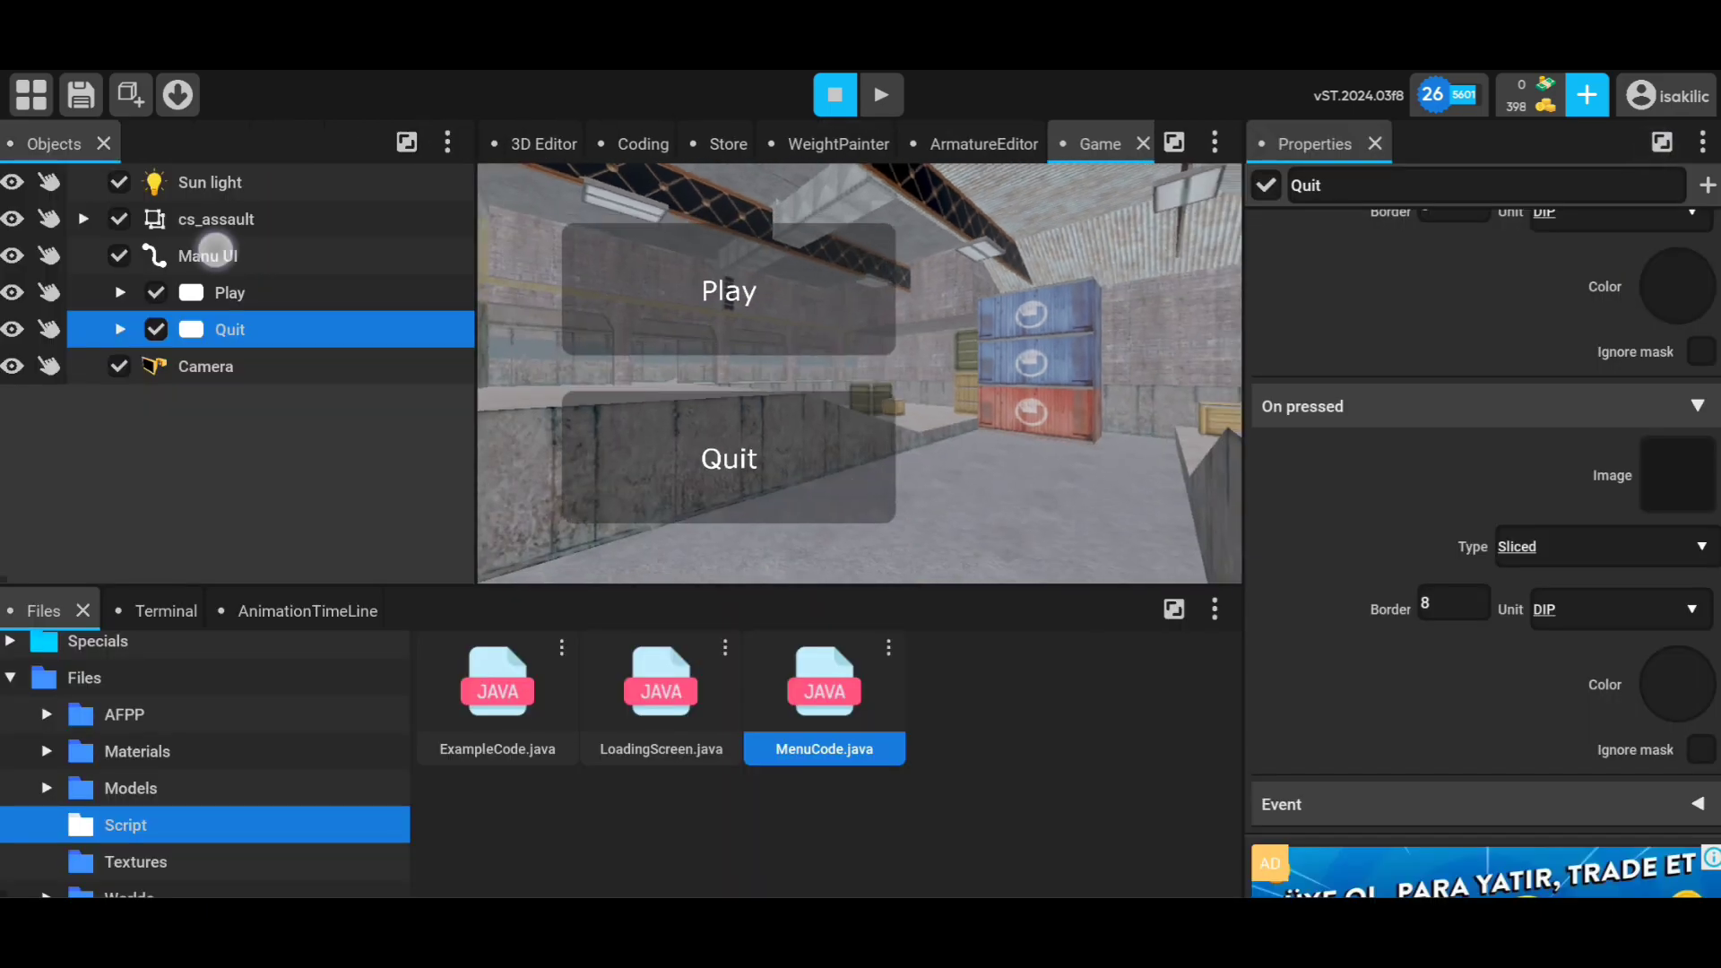
left_click(208, 256)
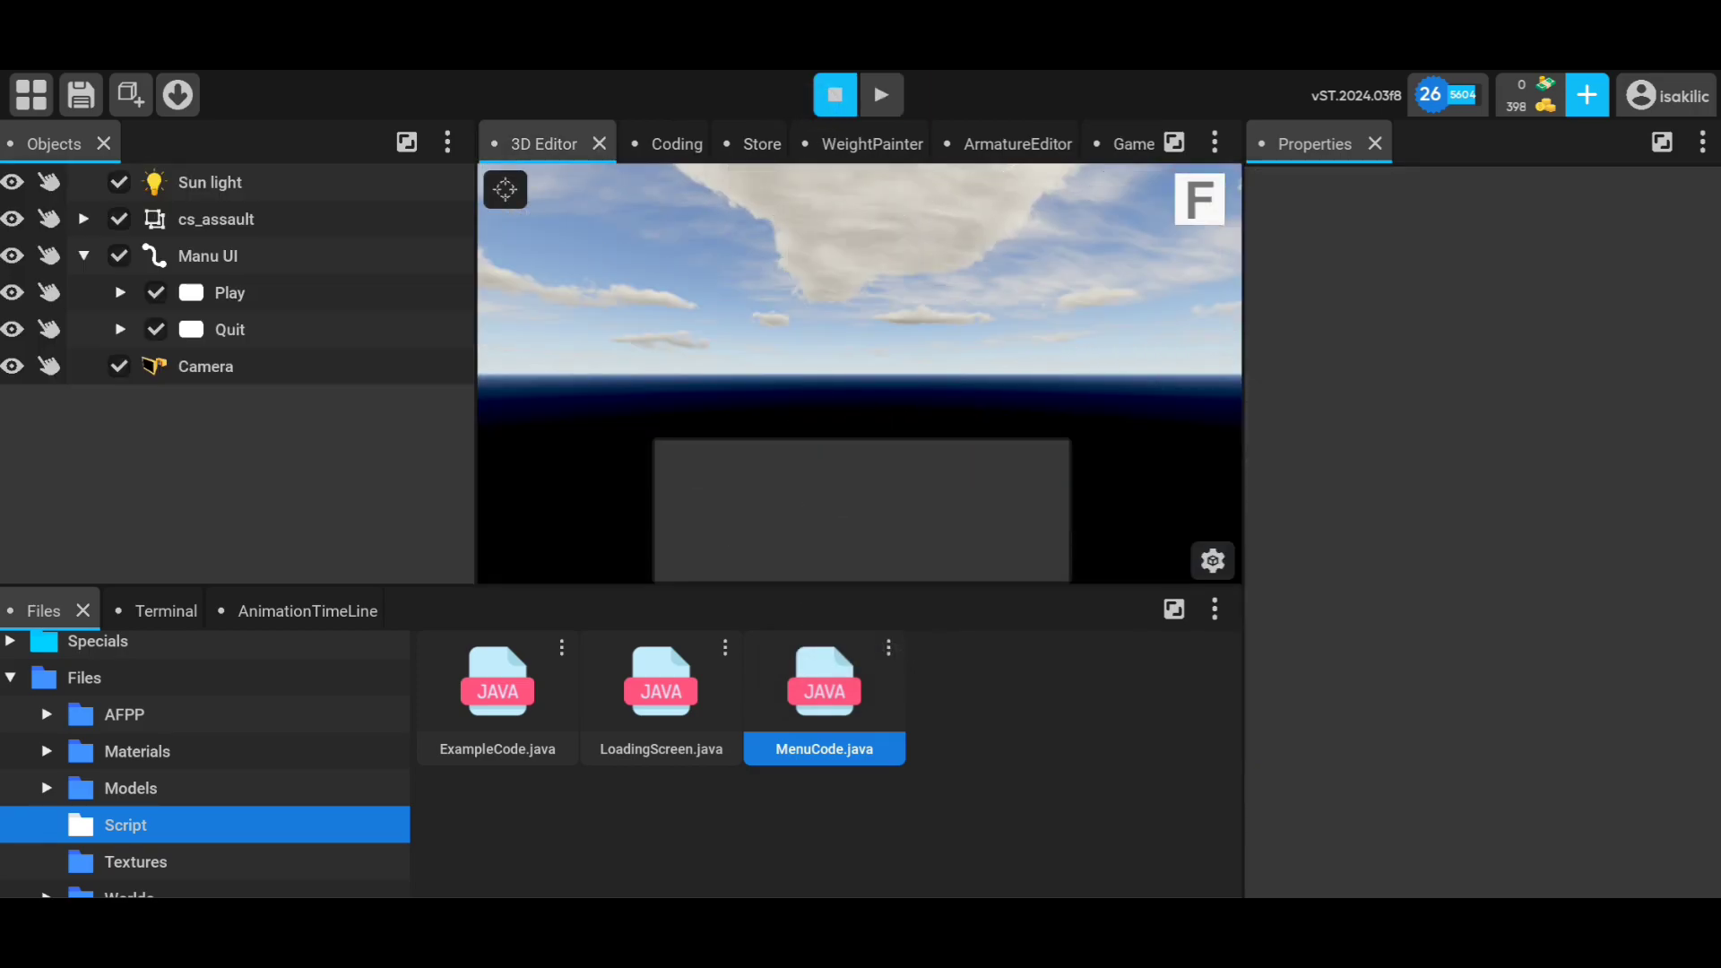
- Run the menu world in play mode, try the Play button, and view it from both editor and game
left_click(1094, 143)
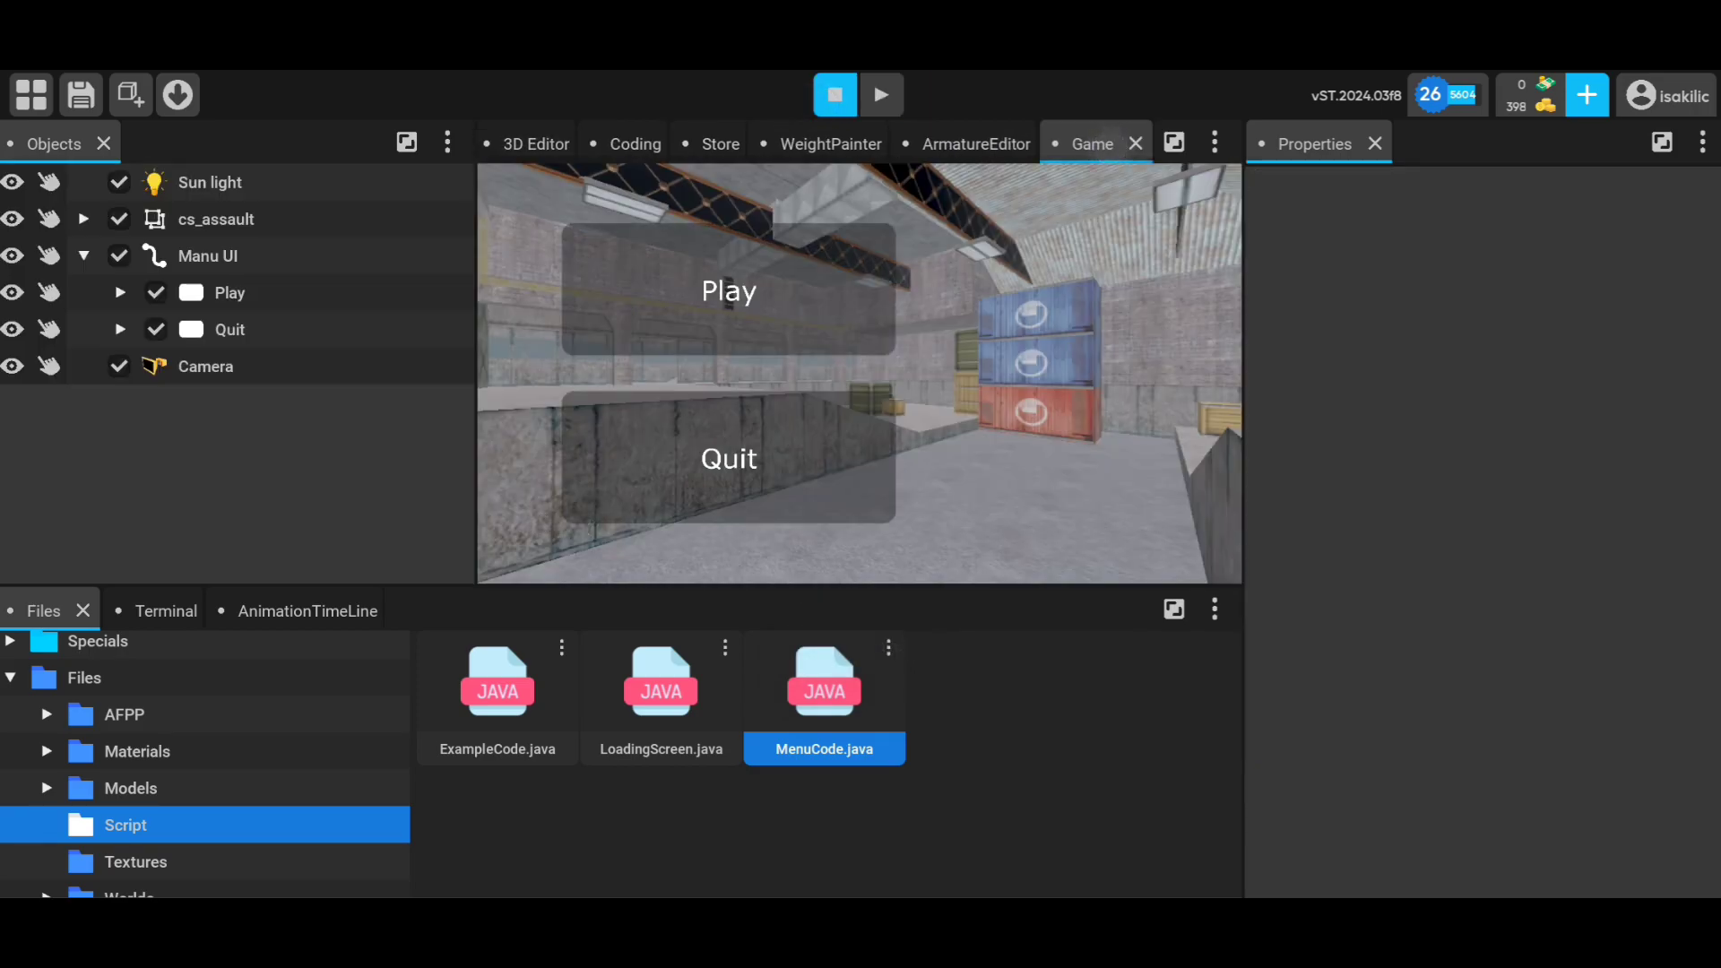
left_click(879, 94)
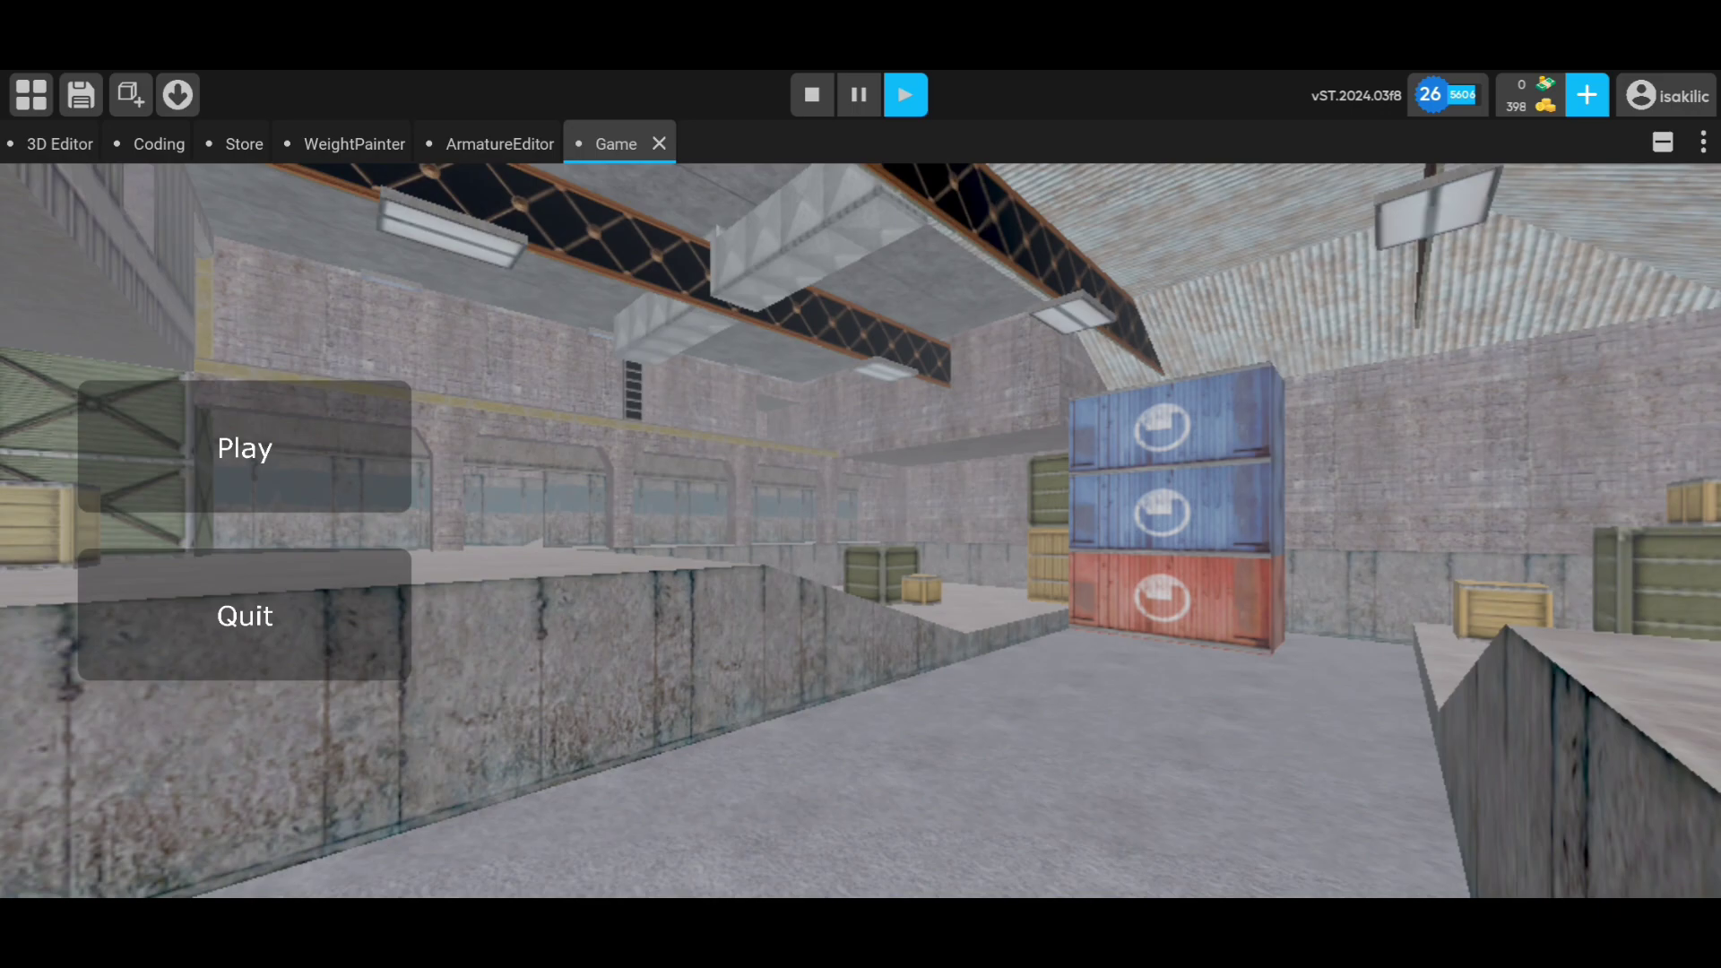
left_click(243, 448)
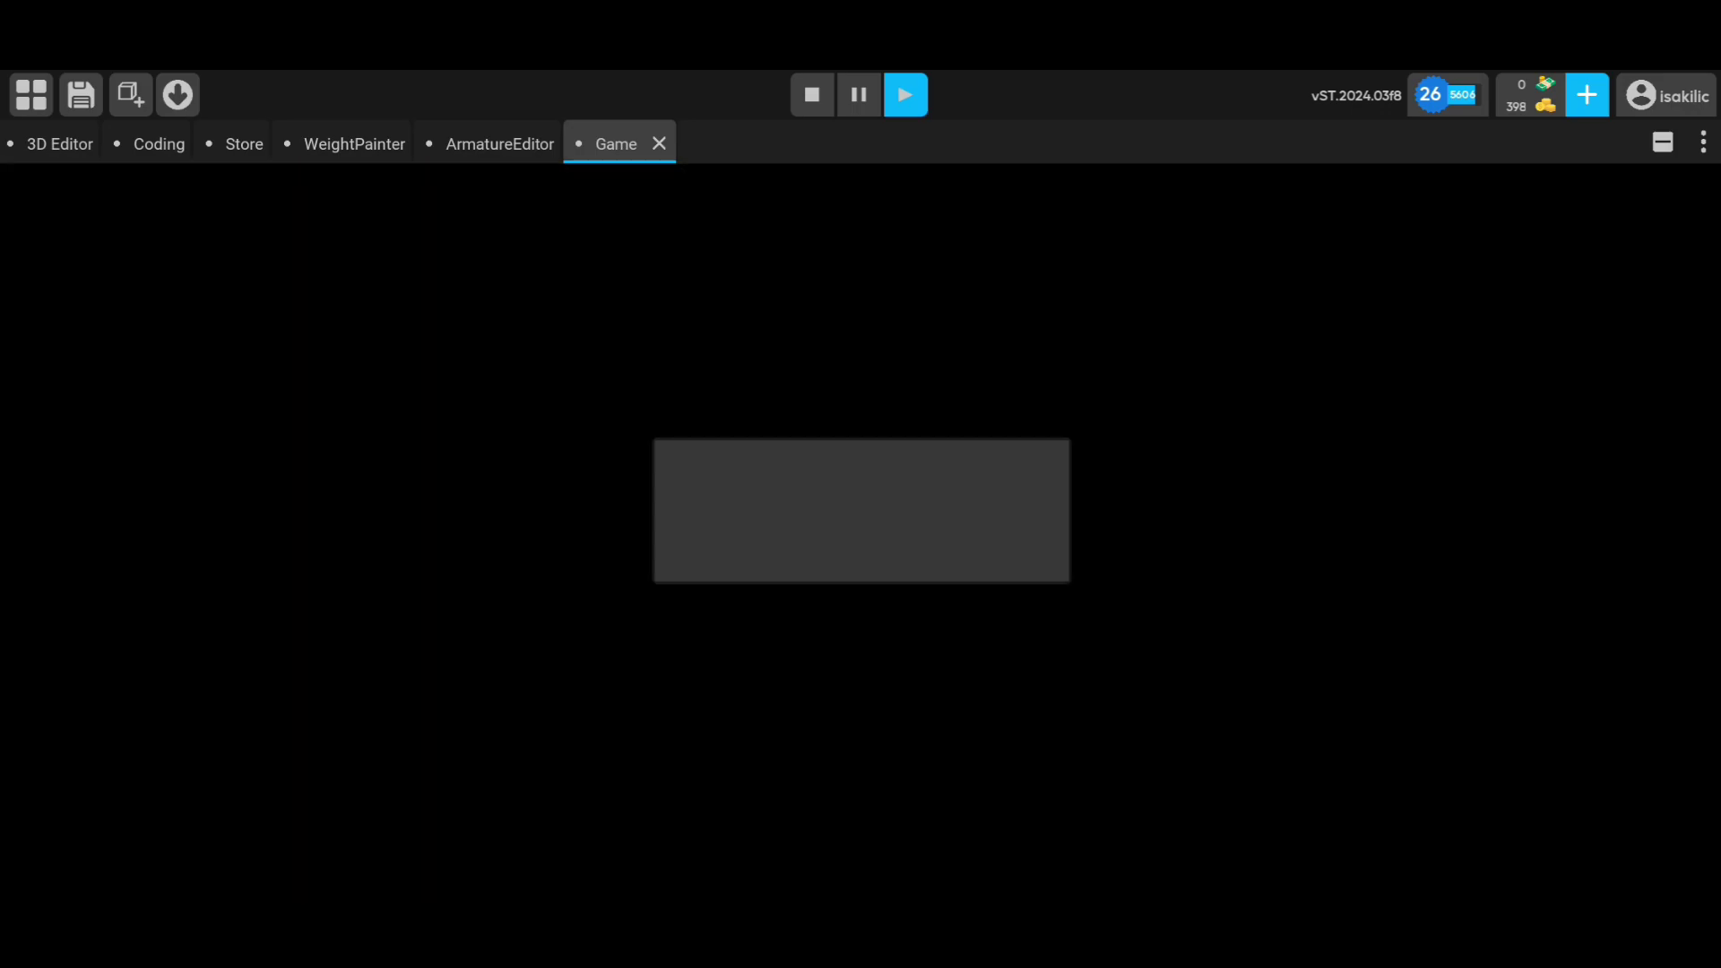
left_click(904, 95)
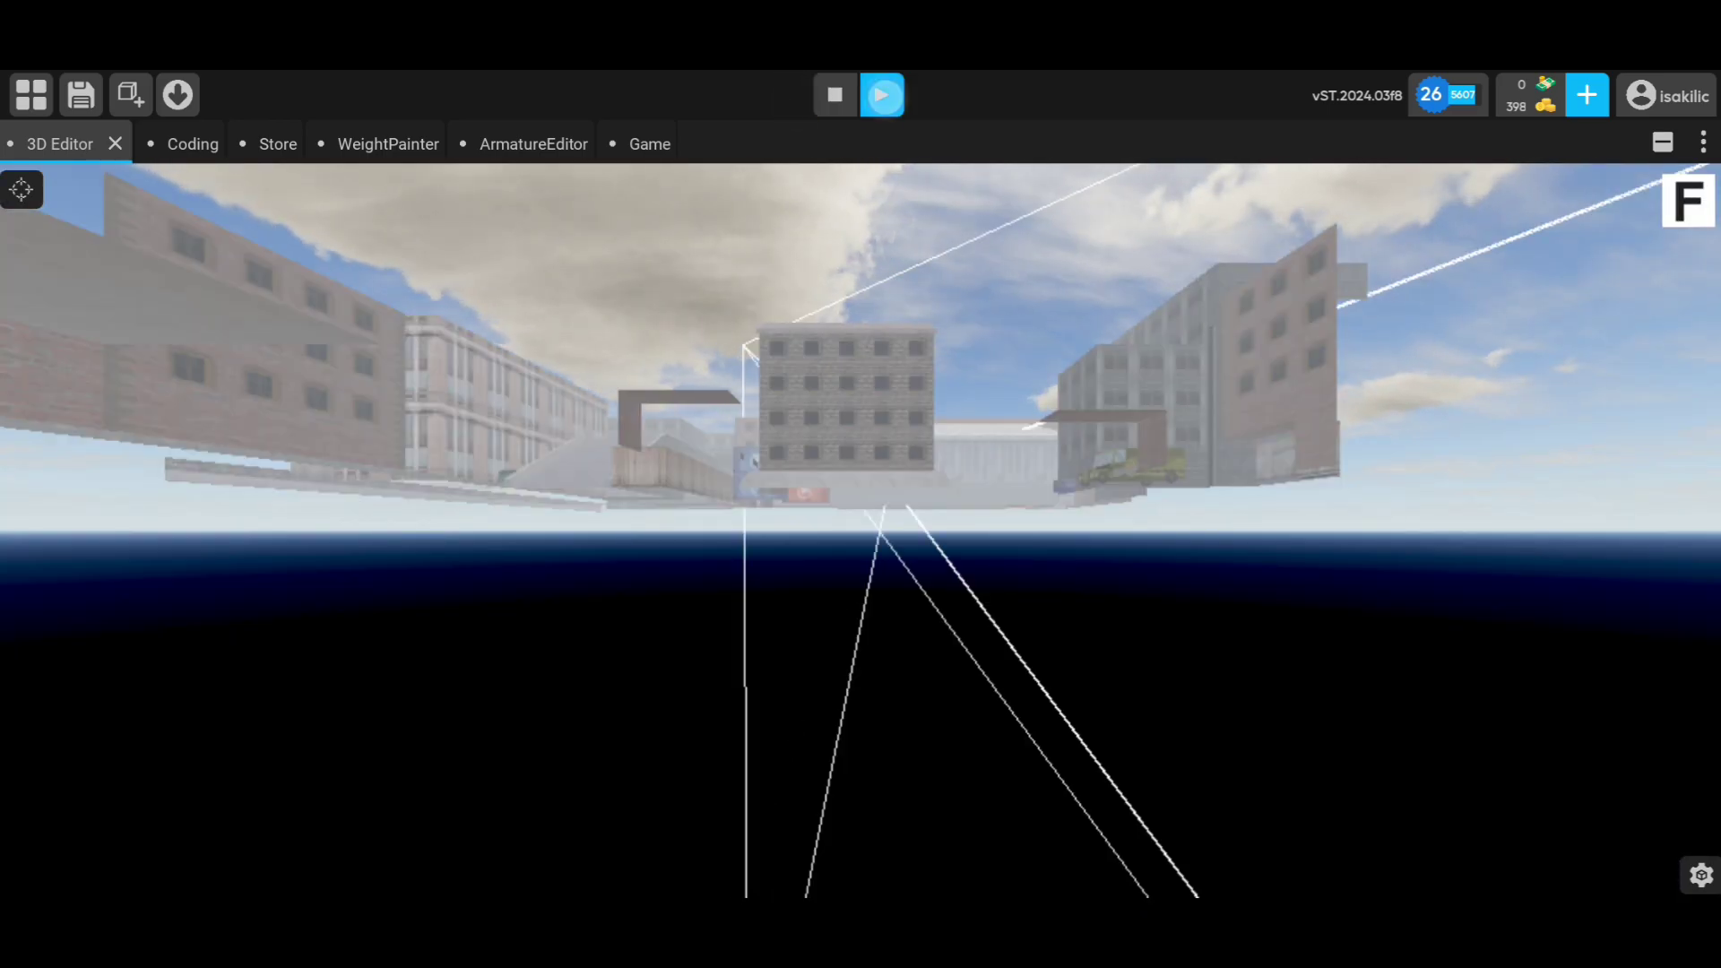
left_click(882, 95)
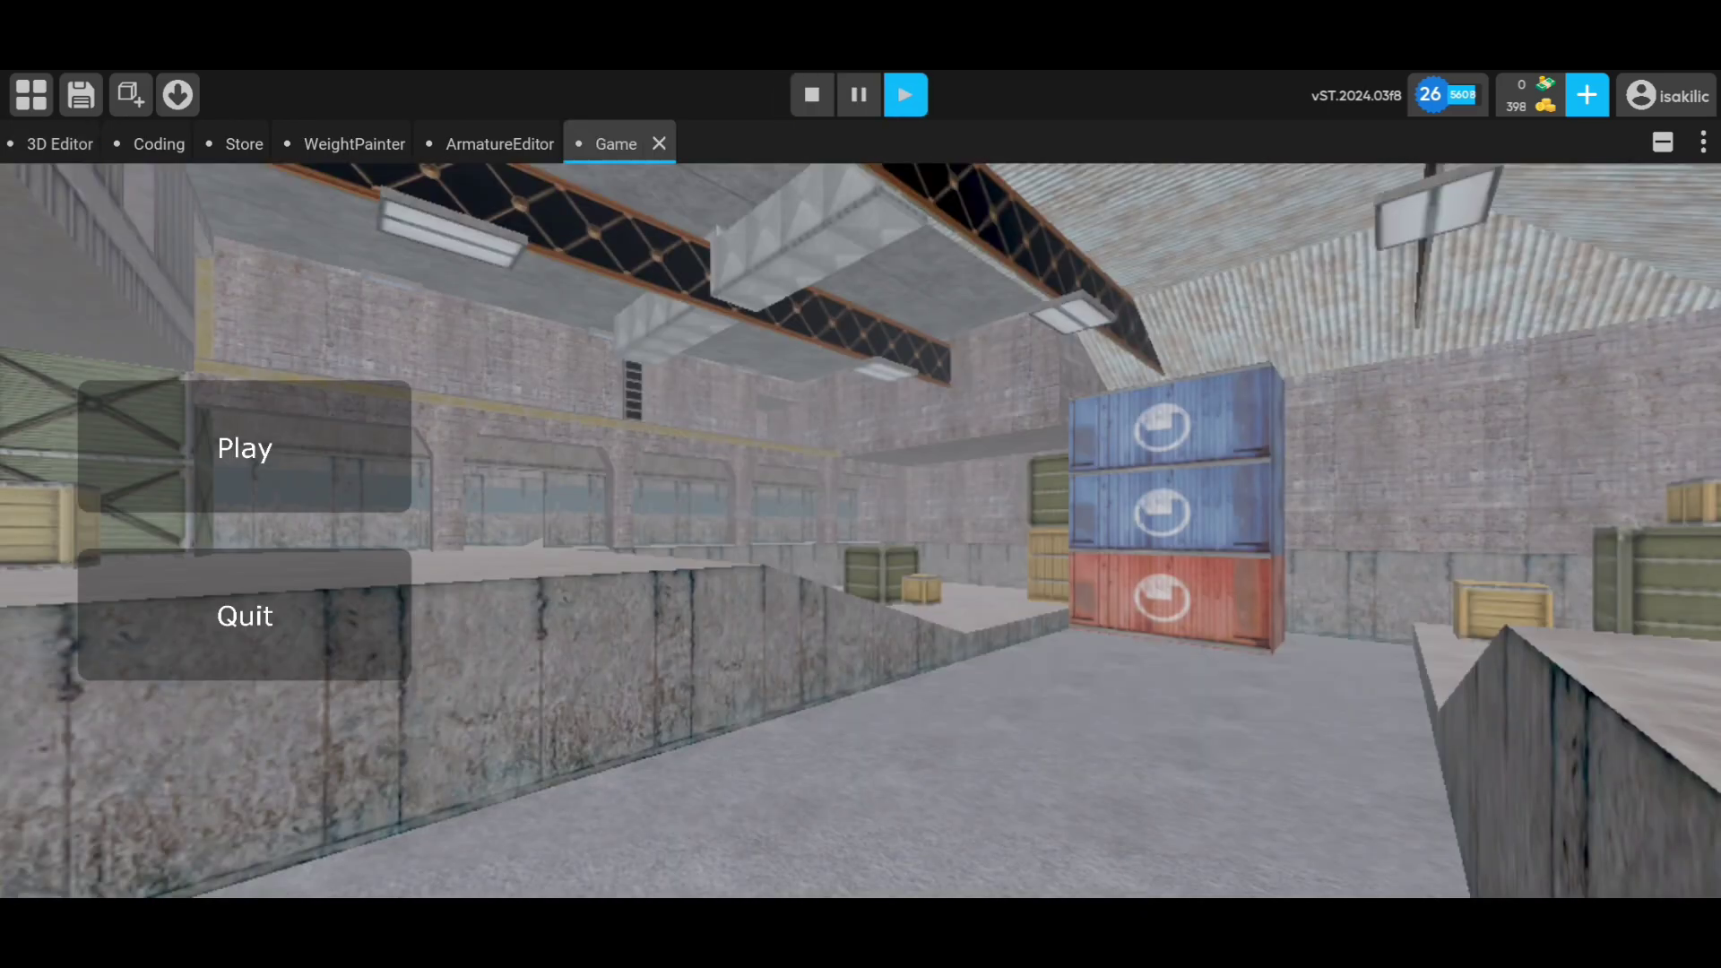